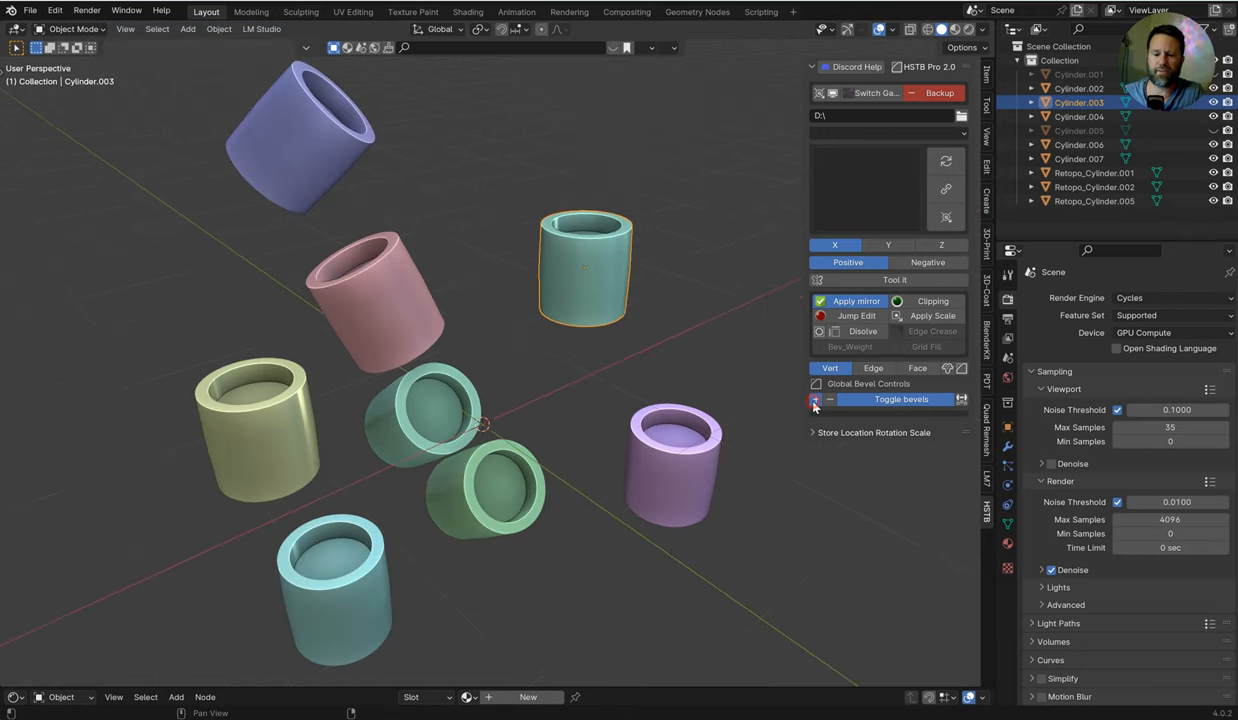
Step: Toggle bevels on the cylinders, then switch to the scene with a single default Cube
left_click(899, 399)
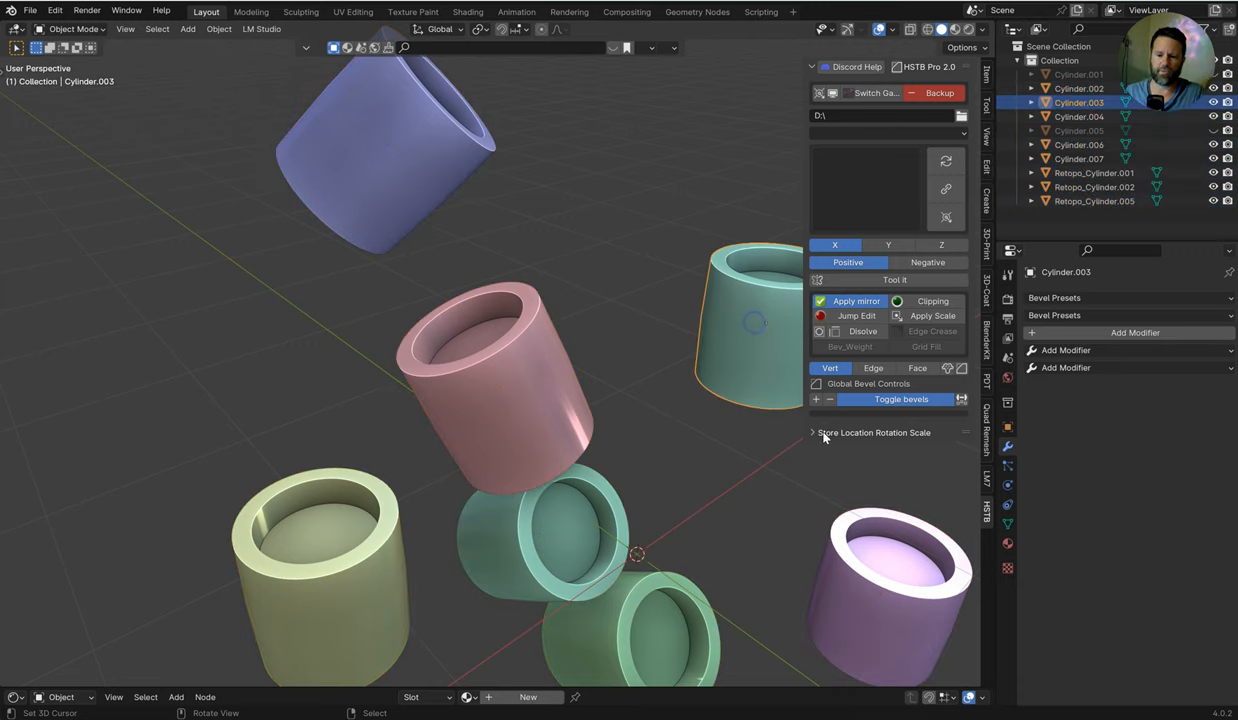
left_click(338, 508)
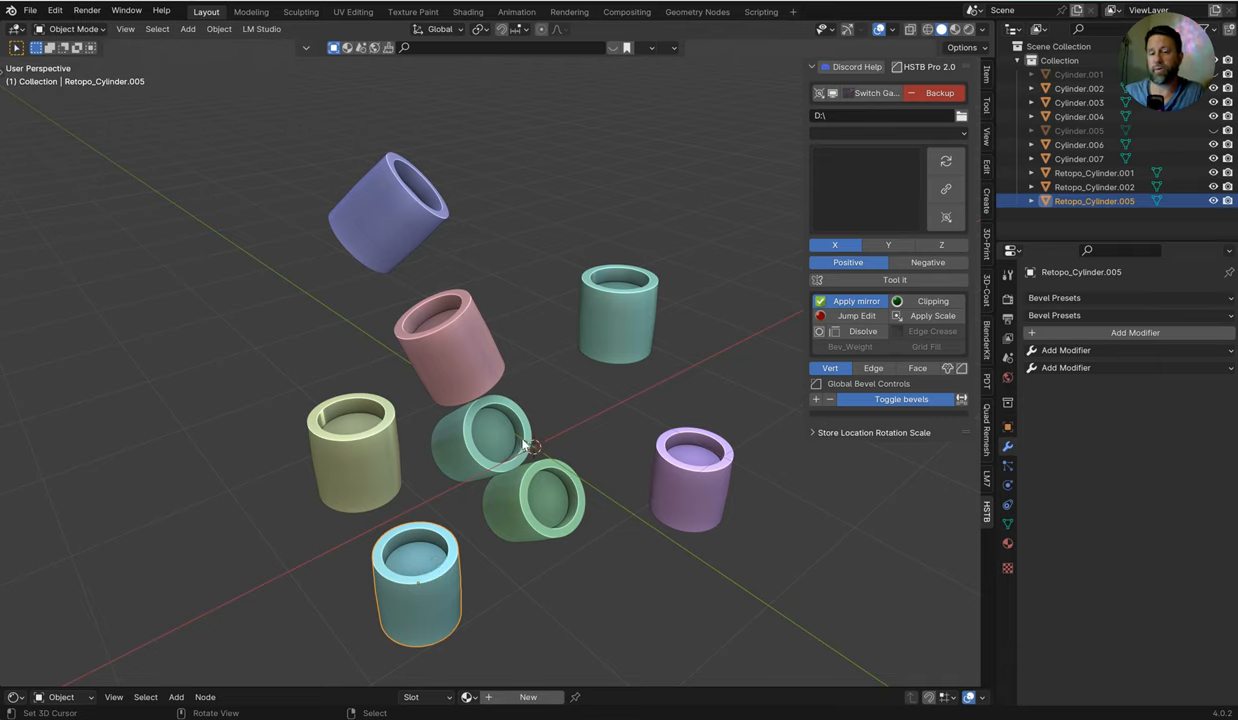
mouse_move(585, 422)
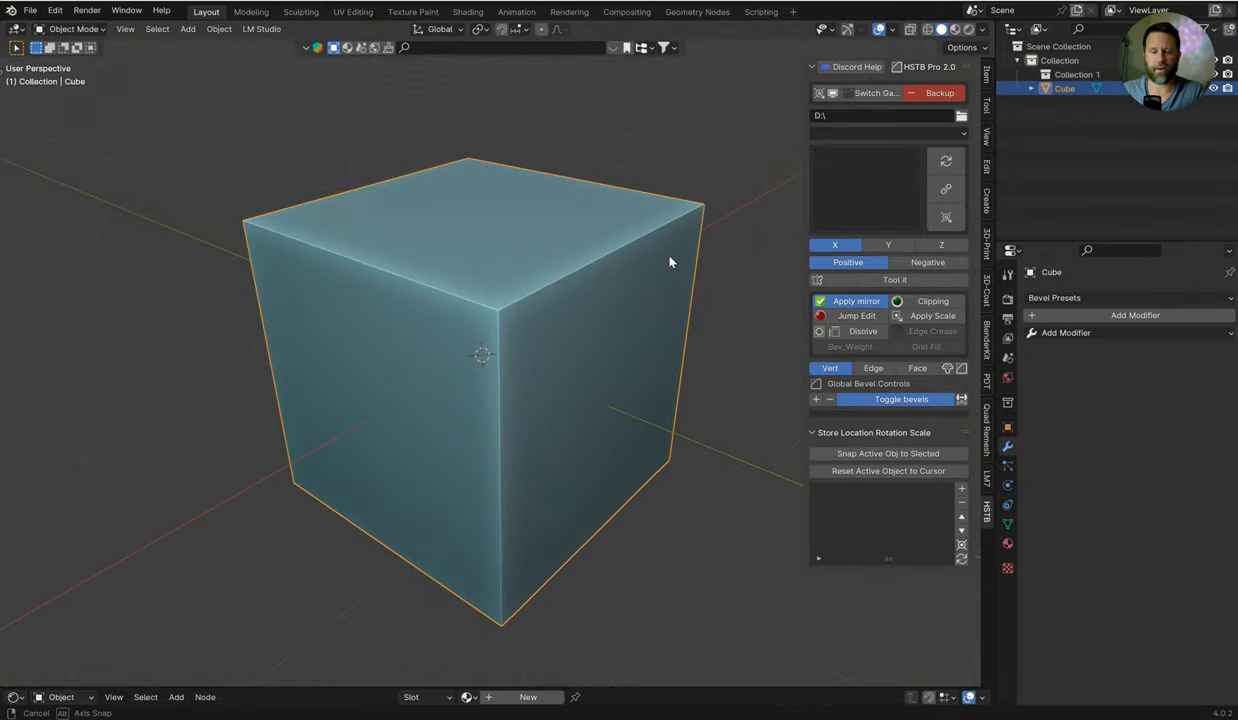
Step: Add the 3DS Bevel preset modifier to the Cube in Edit Mode, then return to Object Mode
key("Tab")
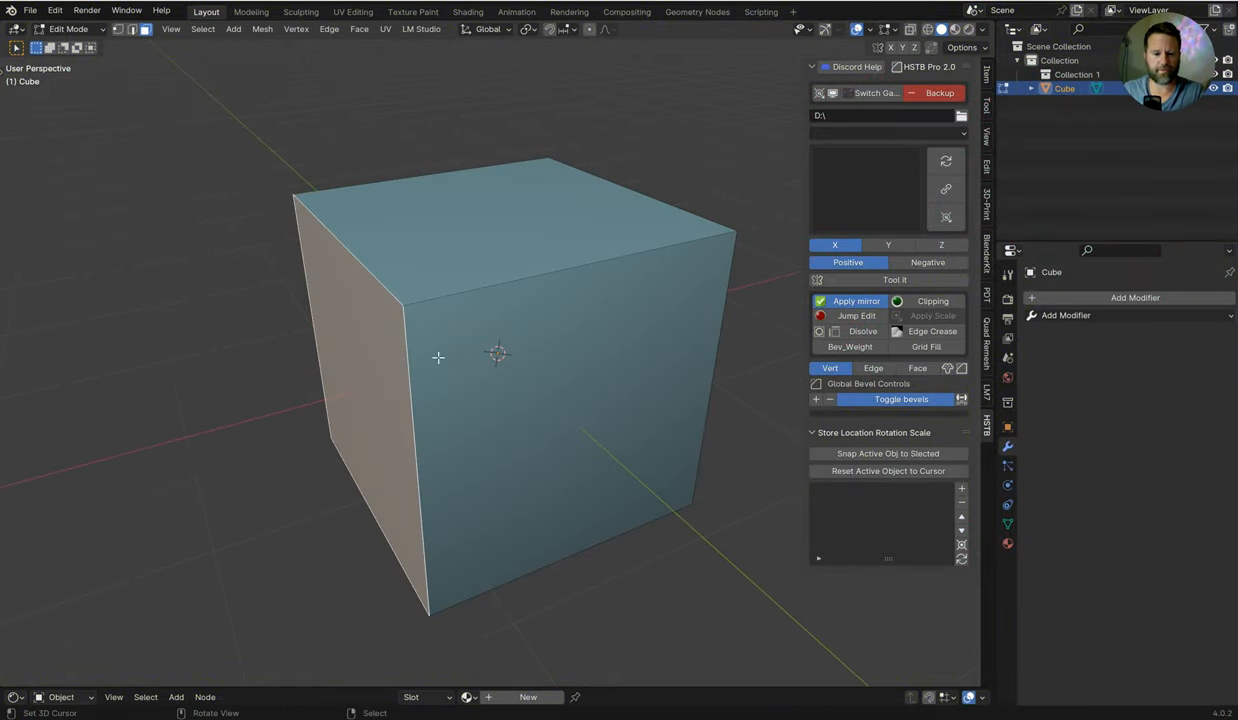
left_click(1130, 297)
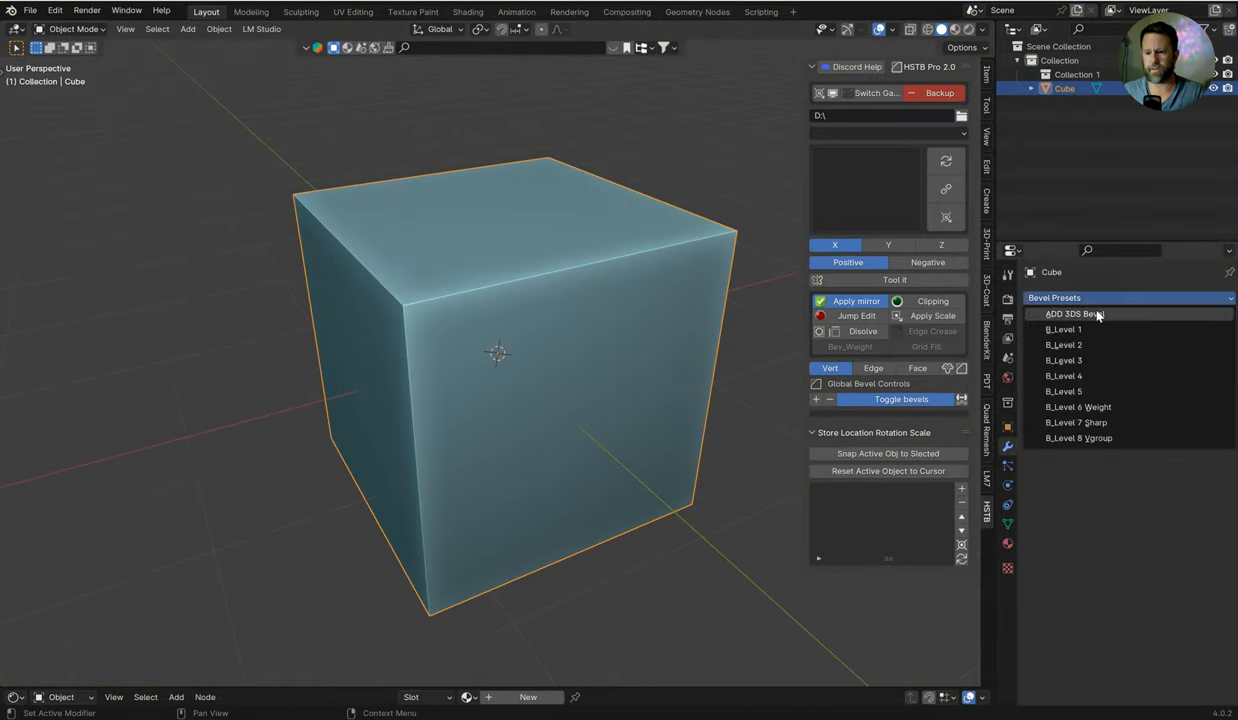
left_click(1073, 314)
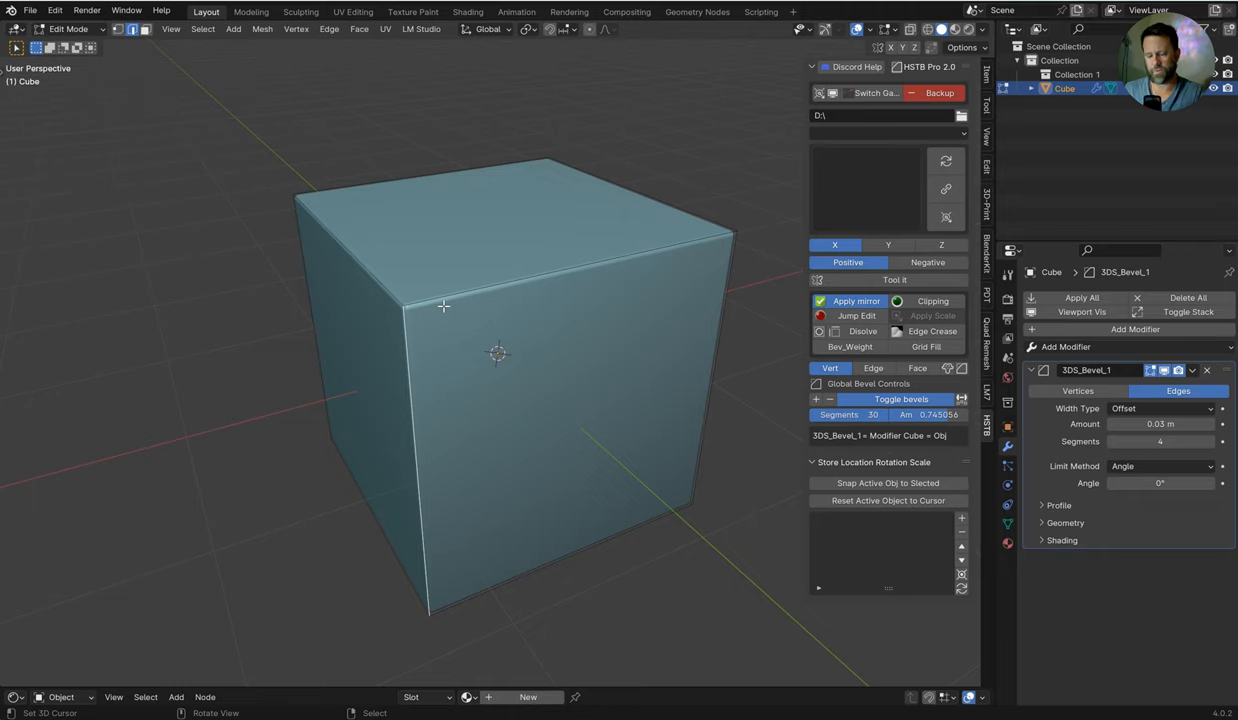
mouse_move(510, 330)
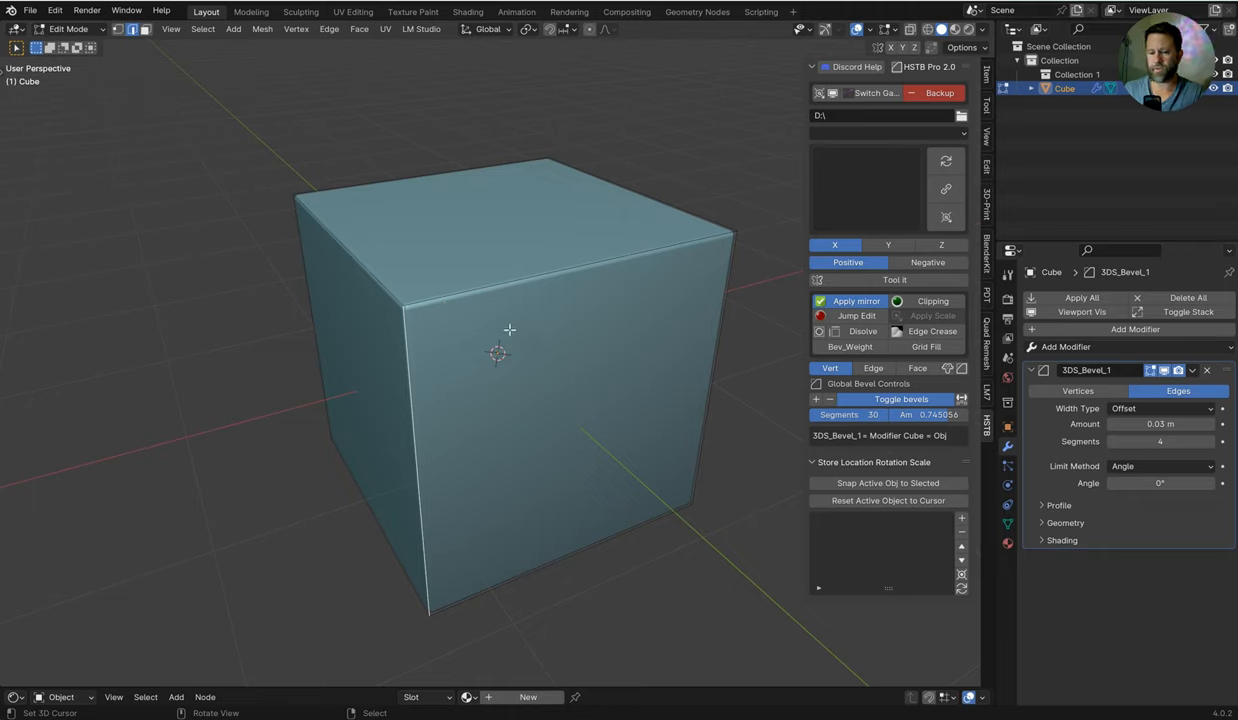
key("Tab")
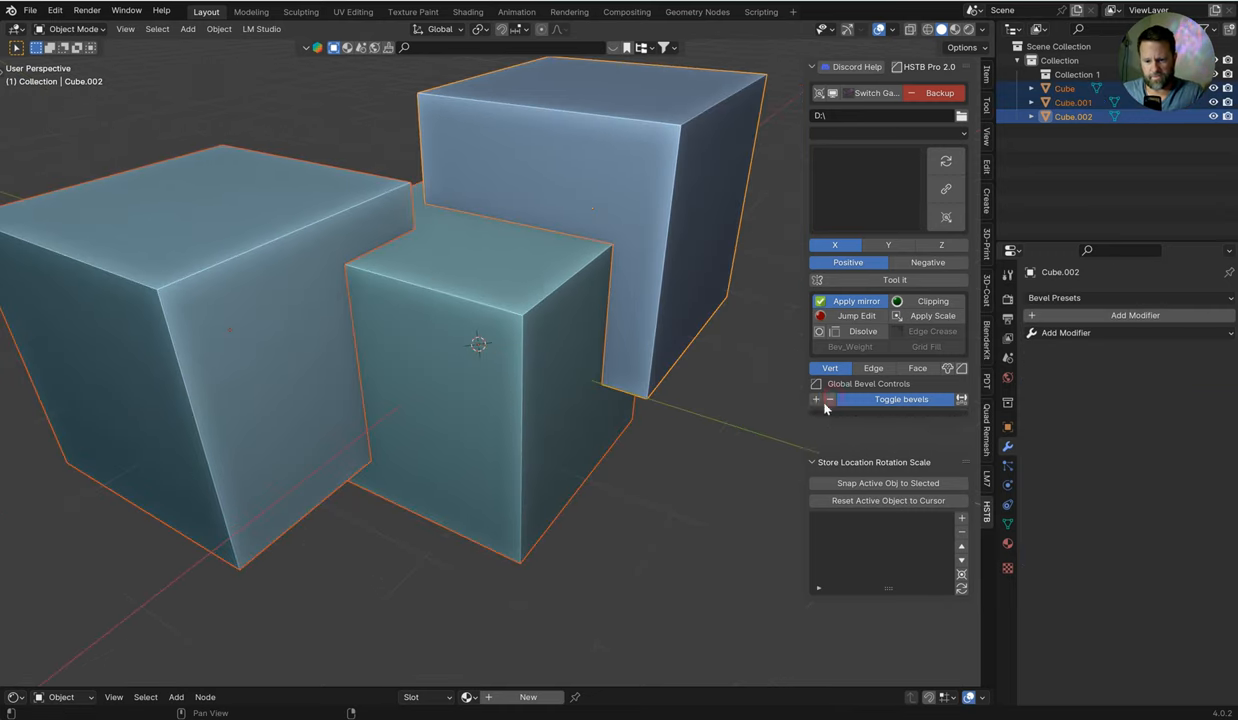
Step: Add global bevel modifiers to all three cubes and store the setup as Studio_Collection entries
left_click(900, 399)
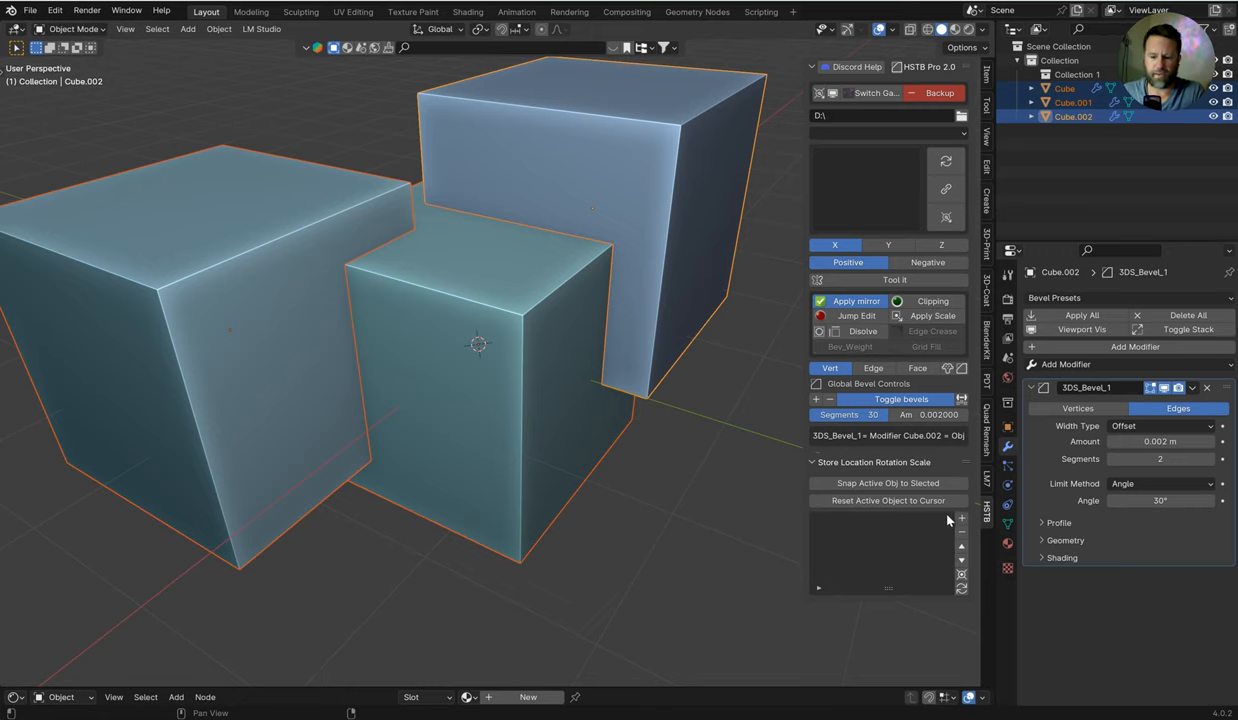
mouse_move(924, 470)
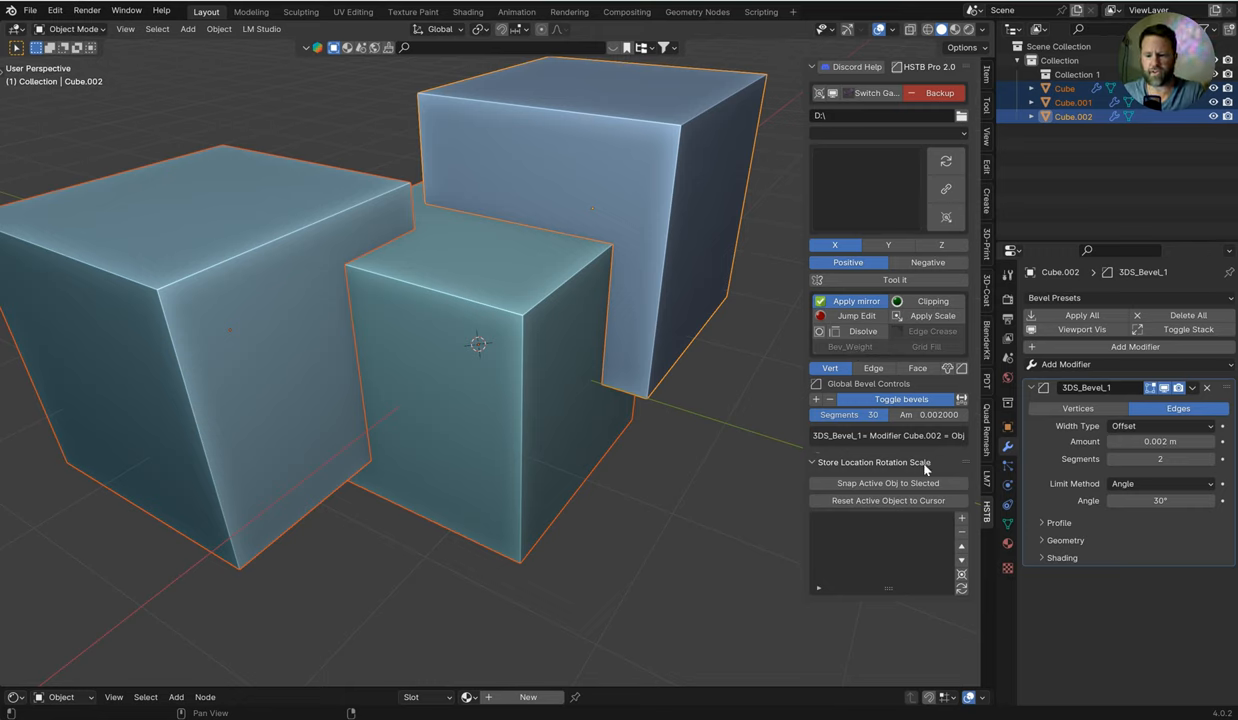
left_click(962, 521)
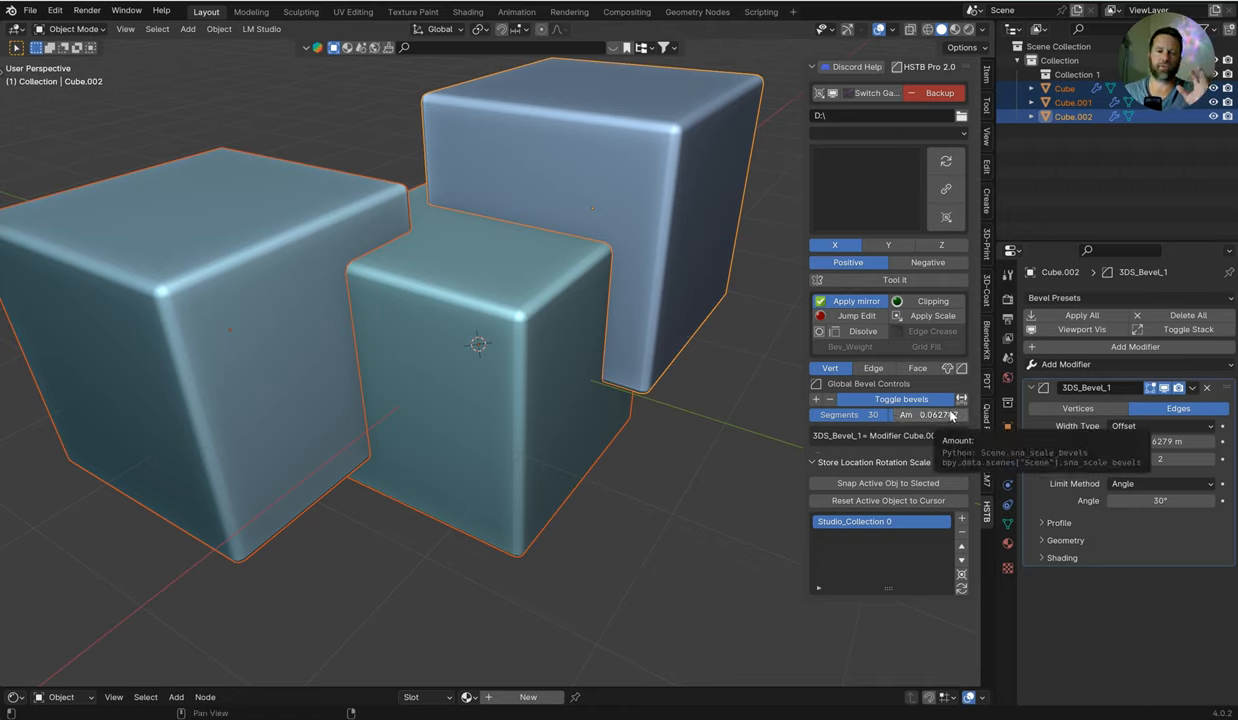
left_click(961, 521)
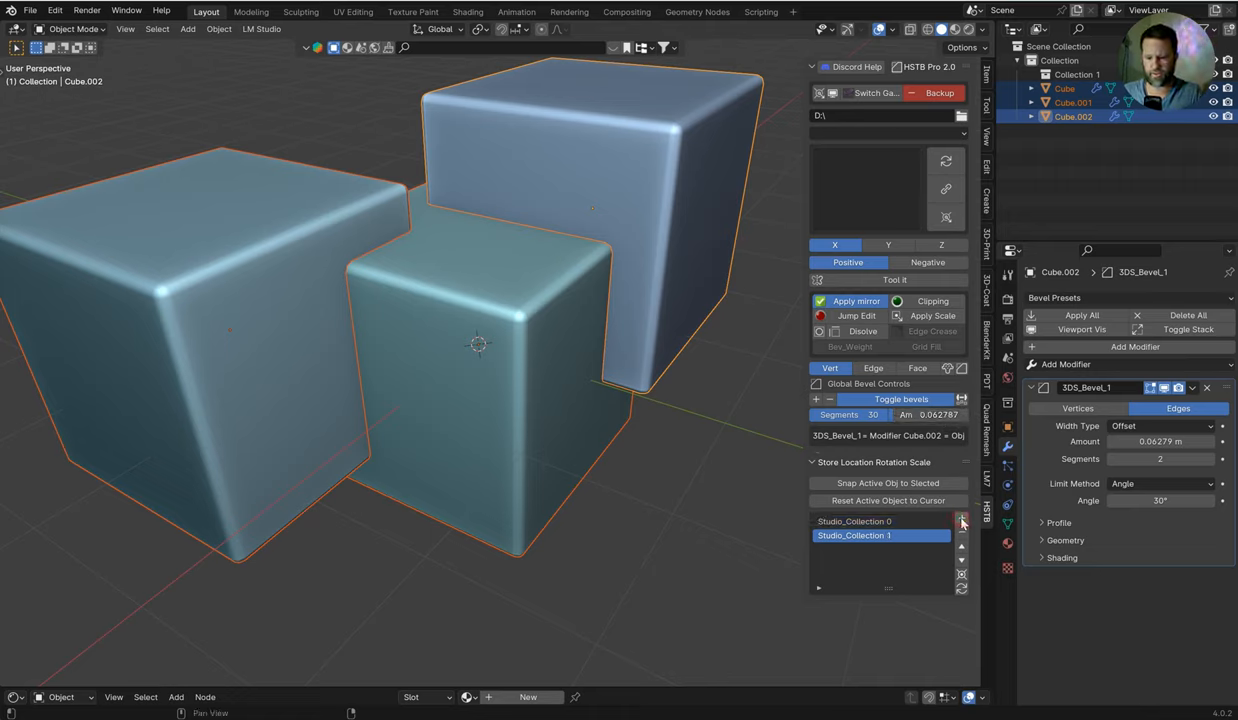
Step: Switch between the stored Studio_Collection bevel entries
left_click(854, 521)
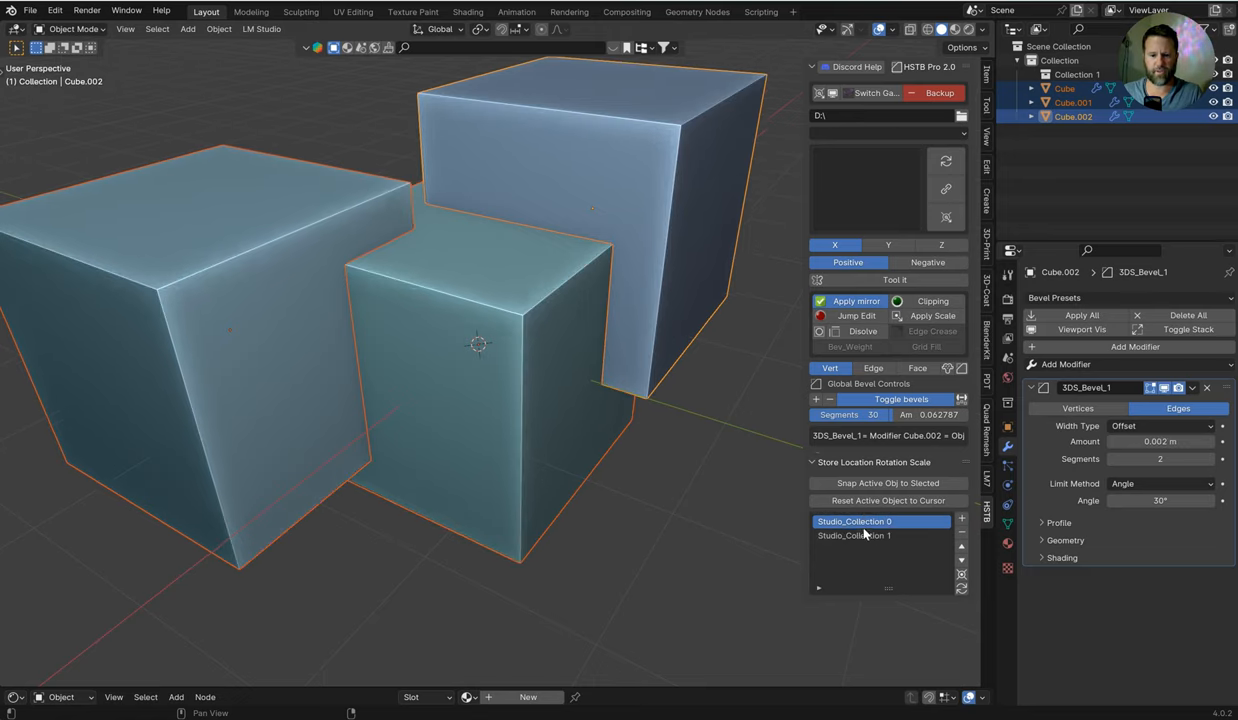
left_click(855, 535)
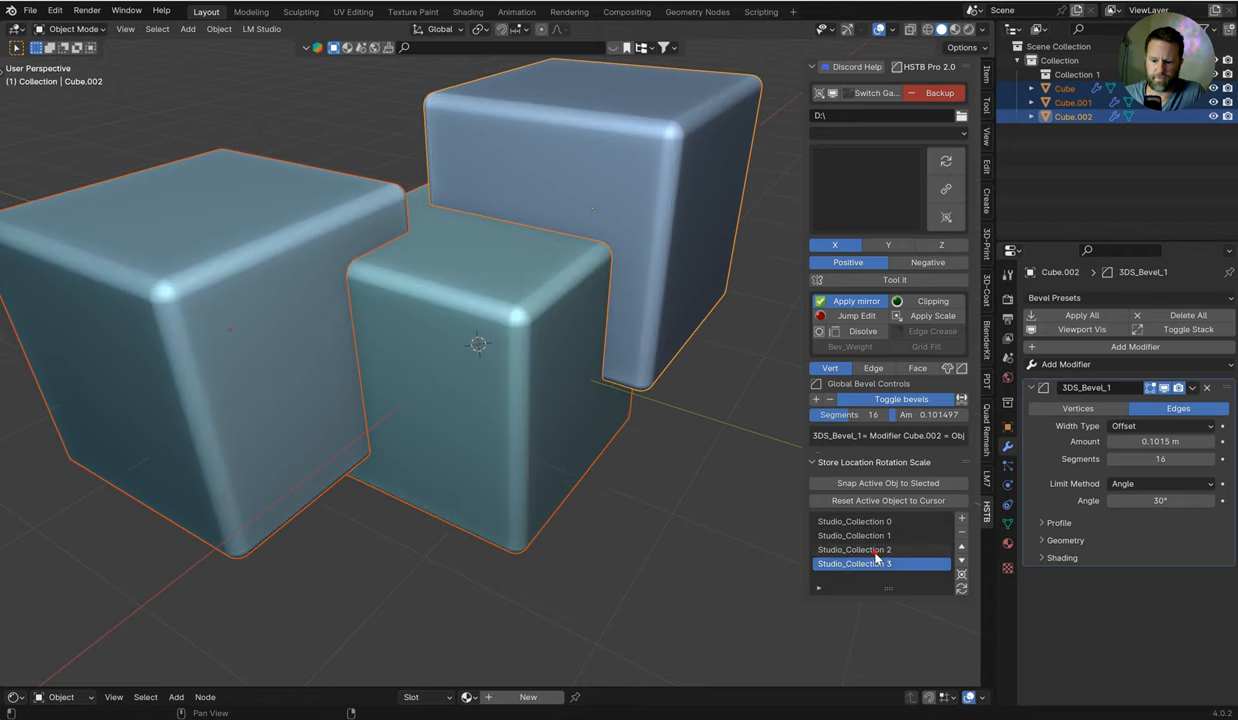
left_click(854, 549)
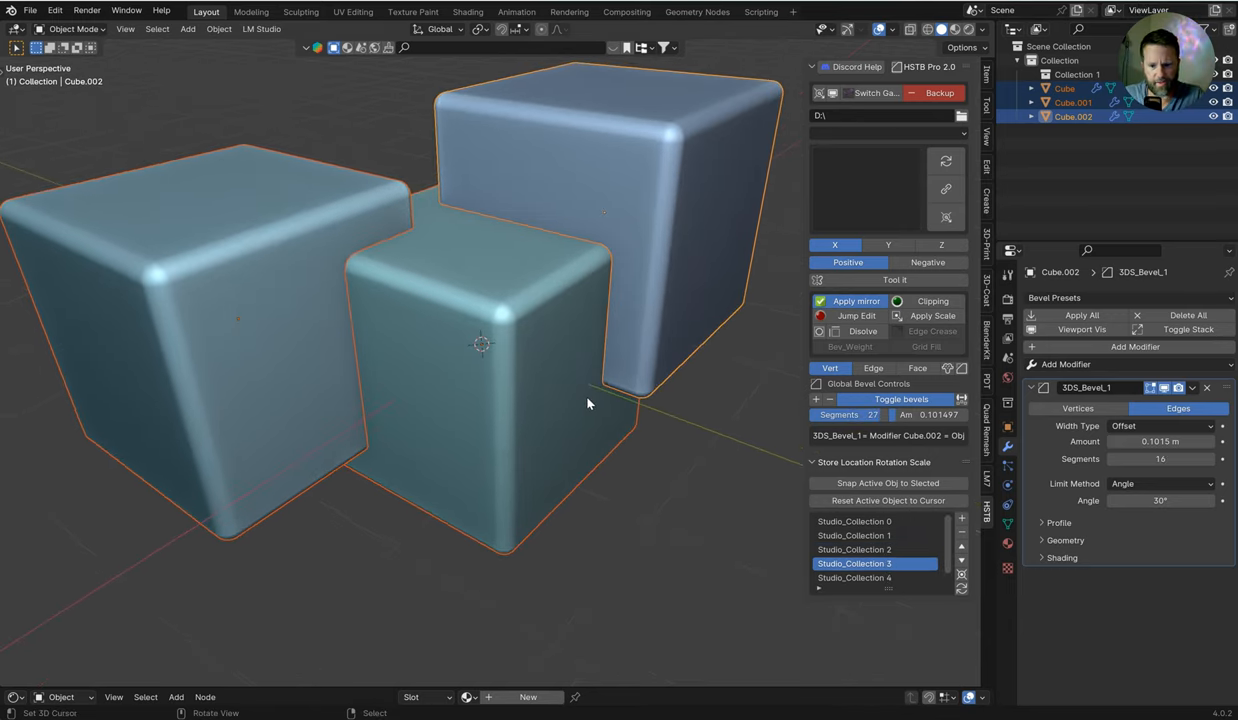
mouse_move(591, 518)
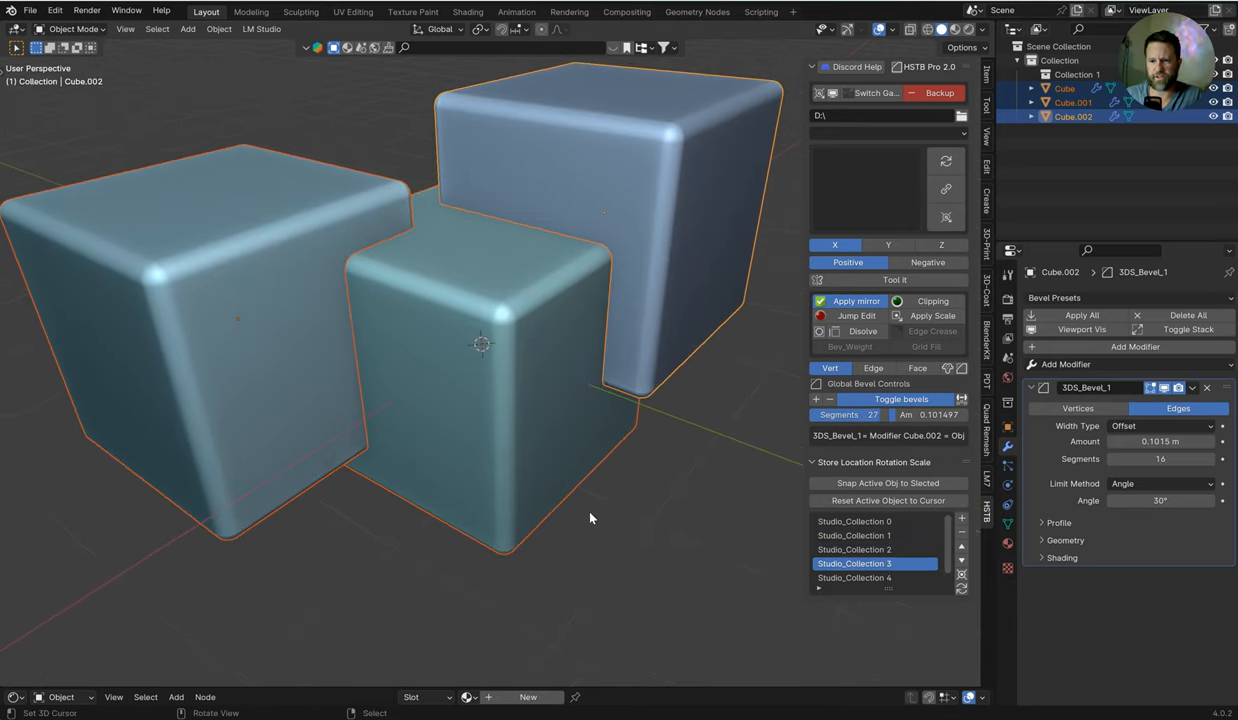
mouse_move(726, 670)
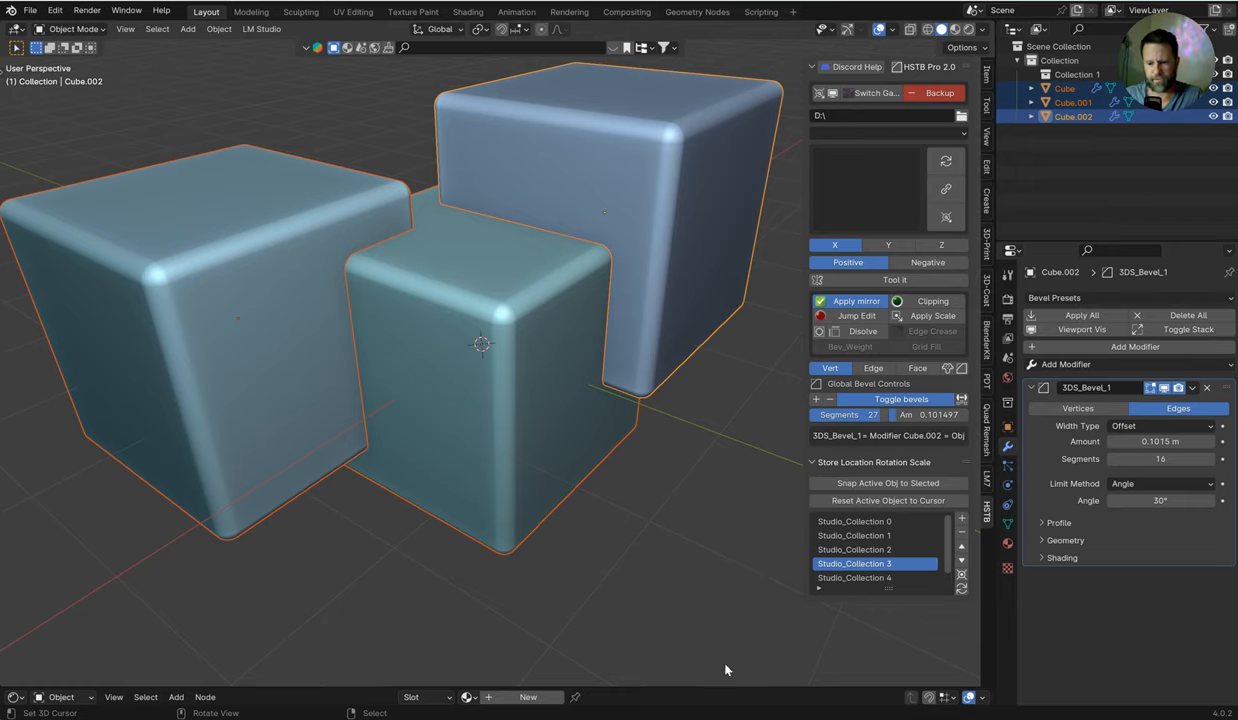
mouse_move(893, 578)
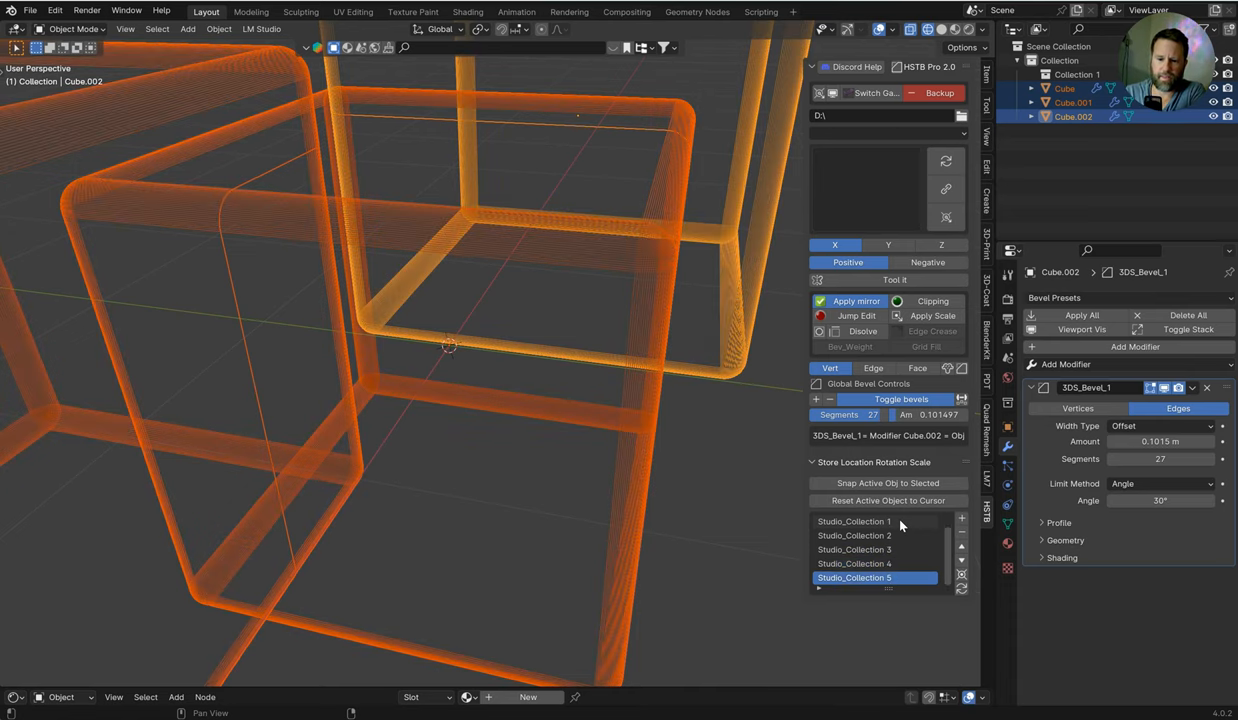
mouse_move(918, 554)
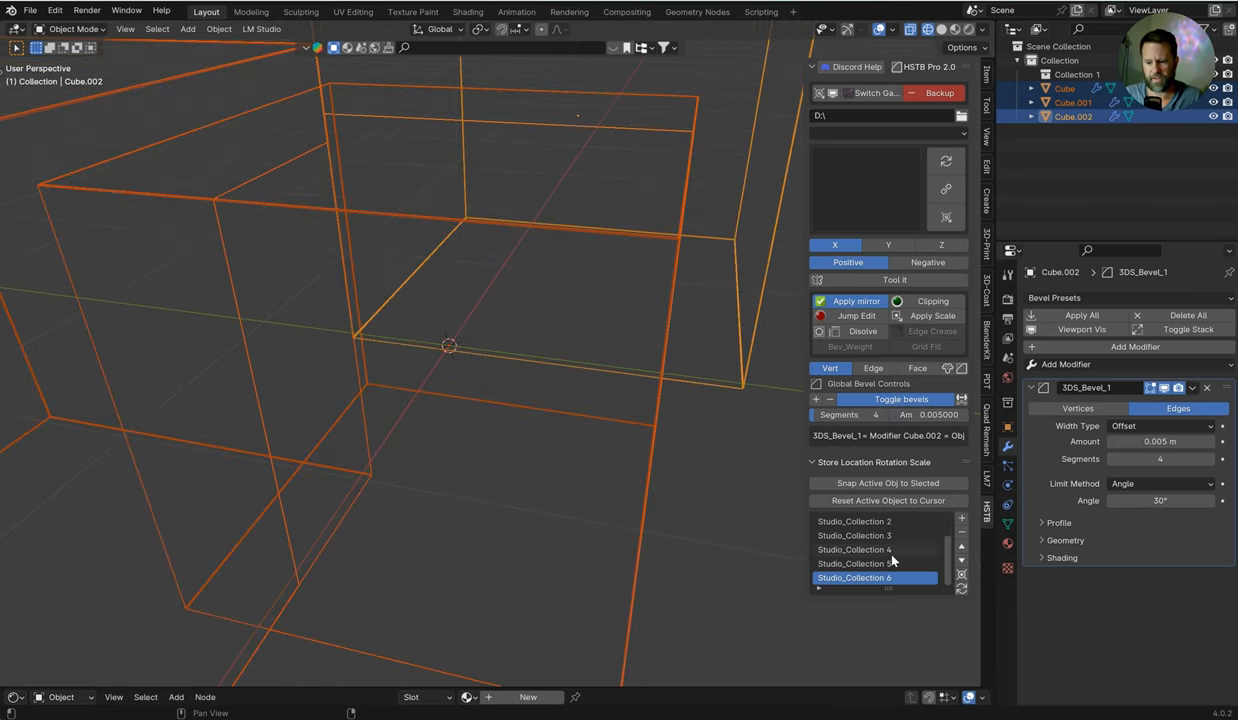
Step: Recall stored Studio_Collection entries and drag global Am back to a 0.06279 m, 2-segment bevel
left_click(854, 550)
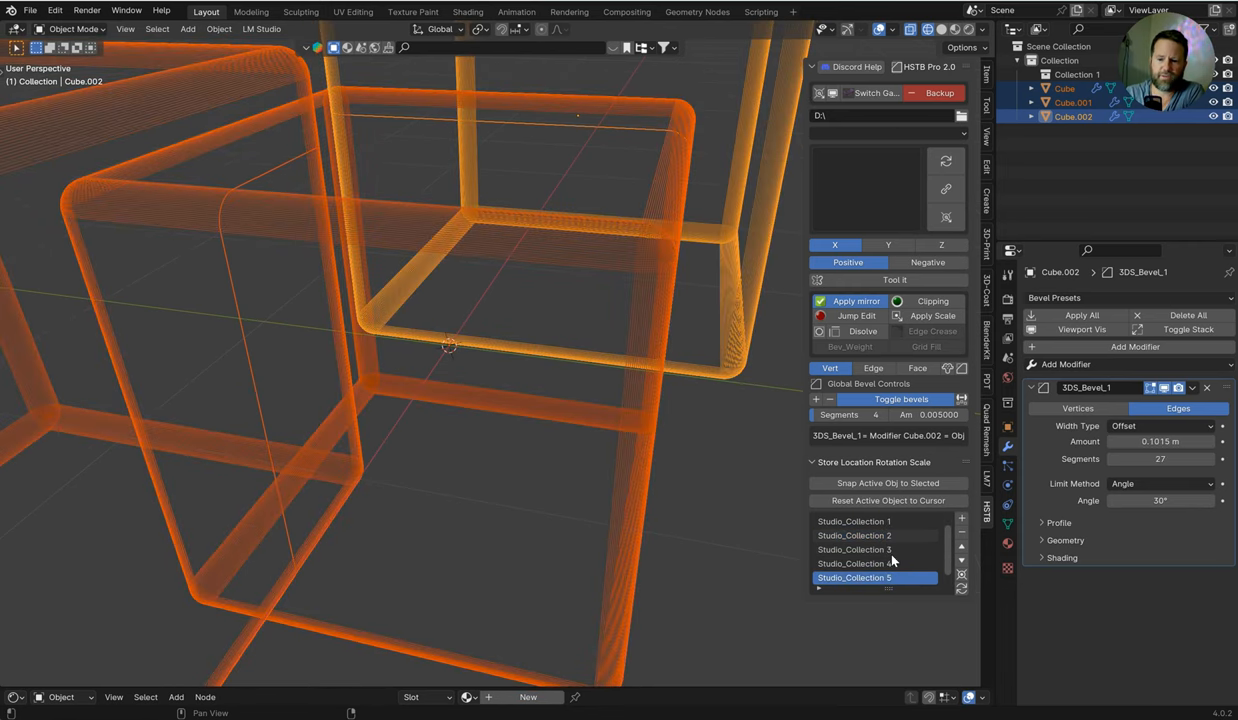
left_click(854, 521)
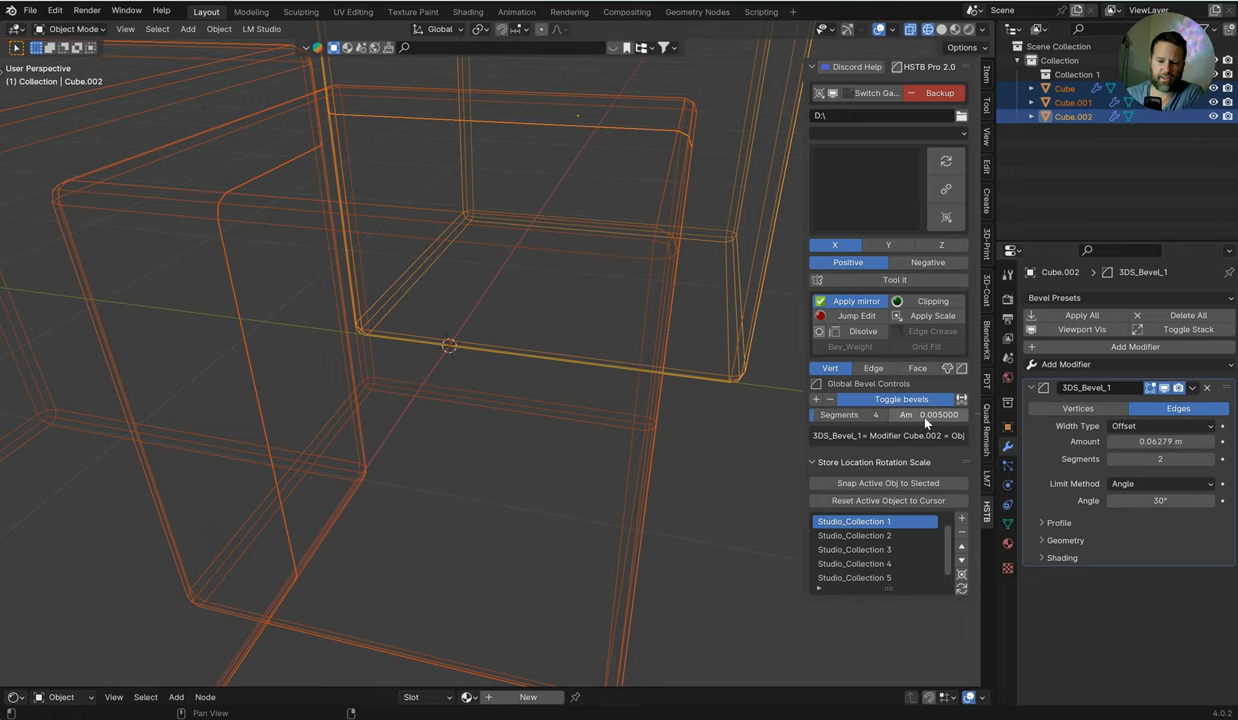
left_click_drag(938, 414, 938, 414)
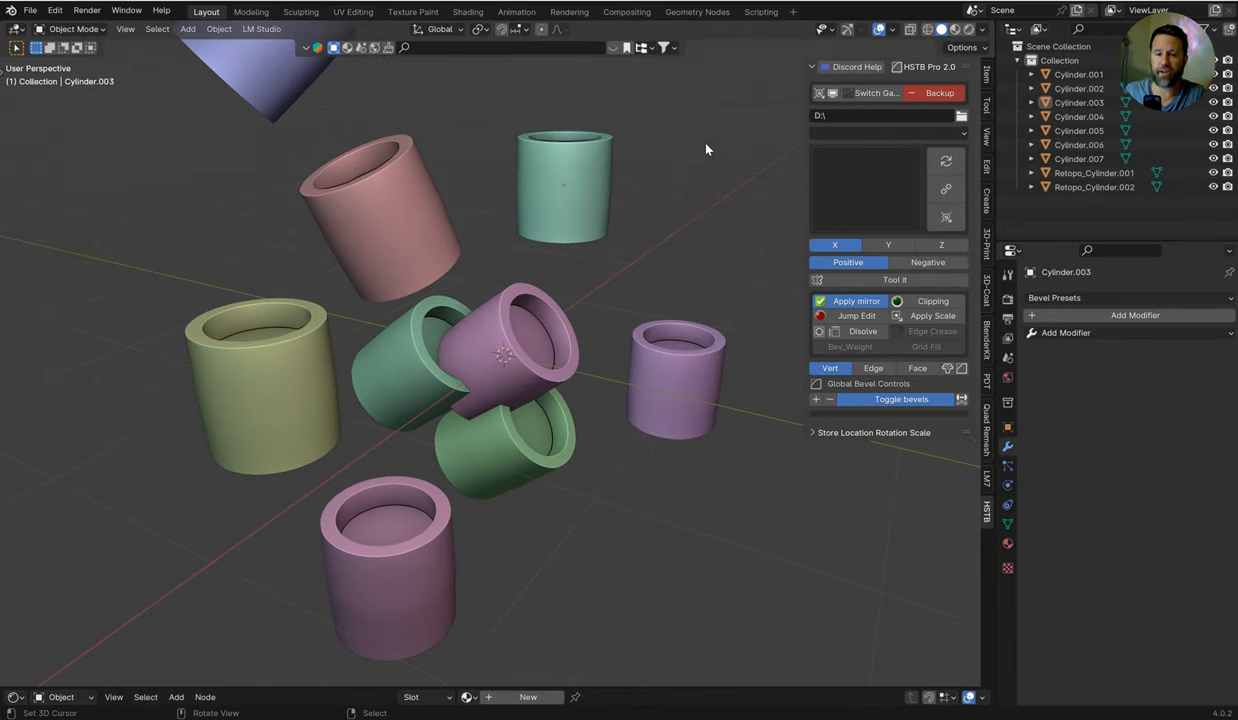
Step: Pull the view back and adjust the Cavity ridge and valley strength
left_click(983, 29)
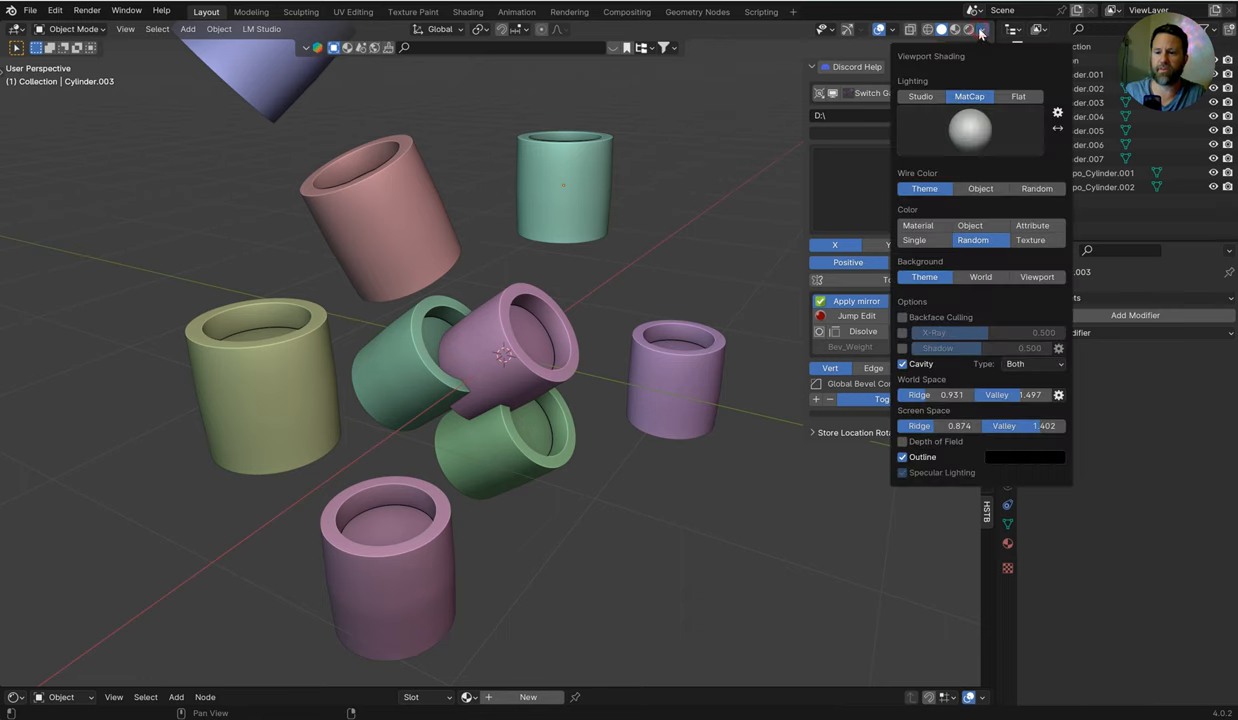
left_click(902, 363)
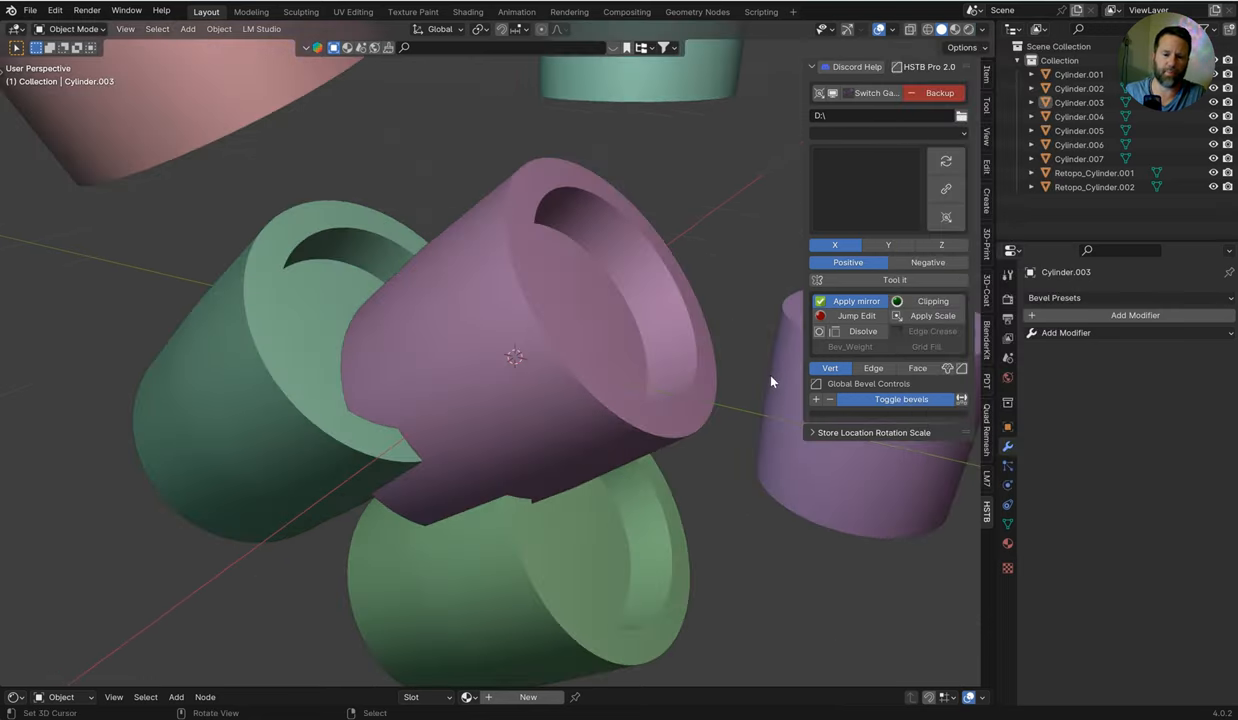
left_click_drag(770, 380, 530, 155)
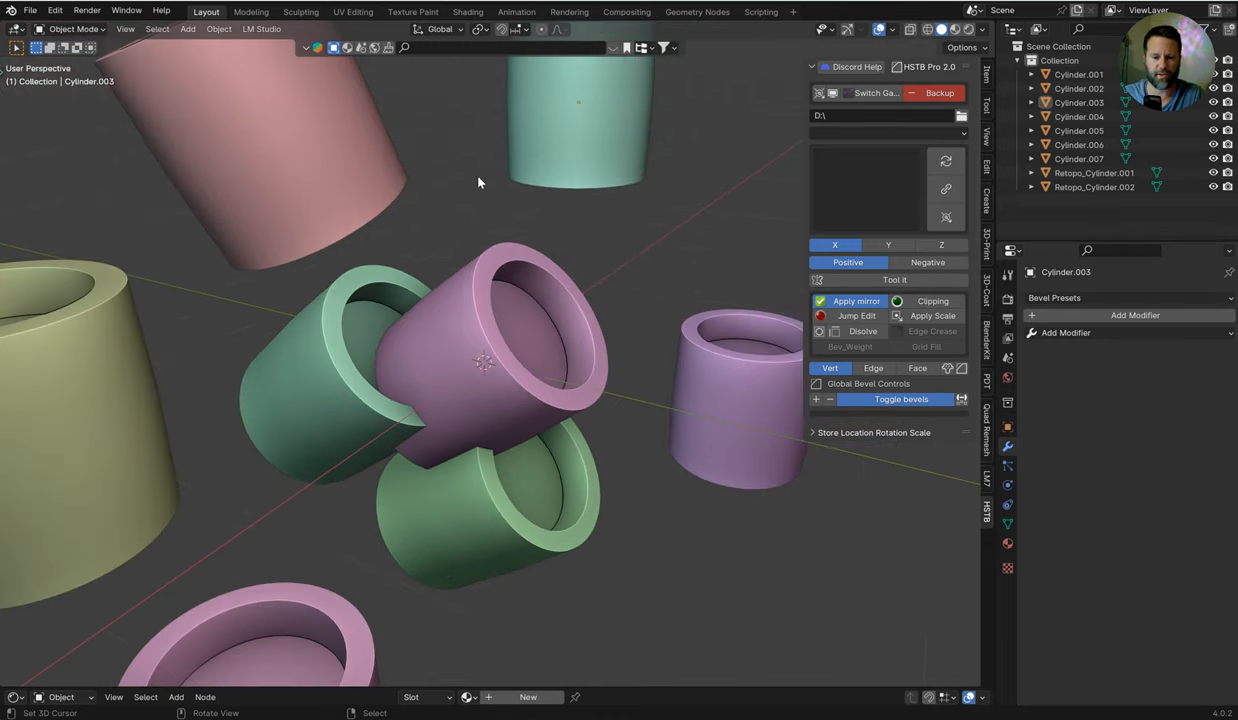
mouse_move(975, 166)
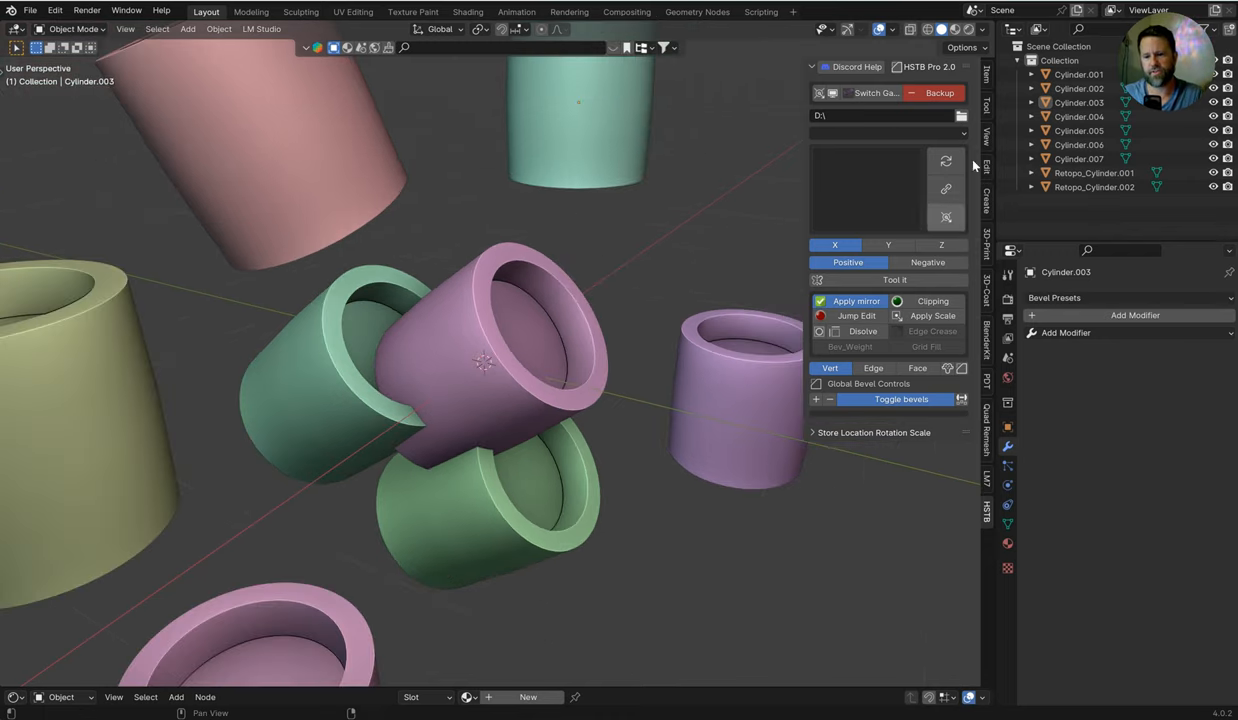
left_click(983, 30)
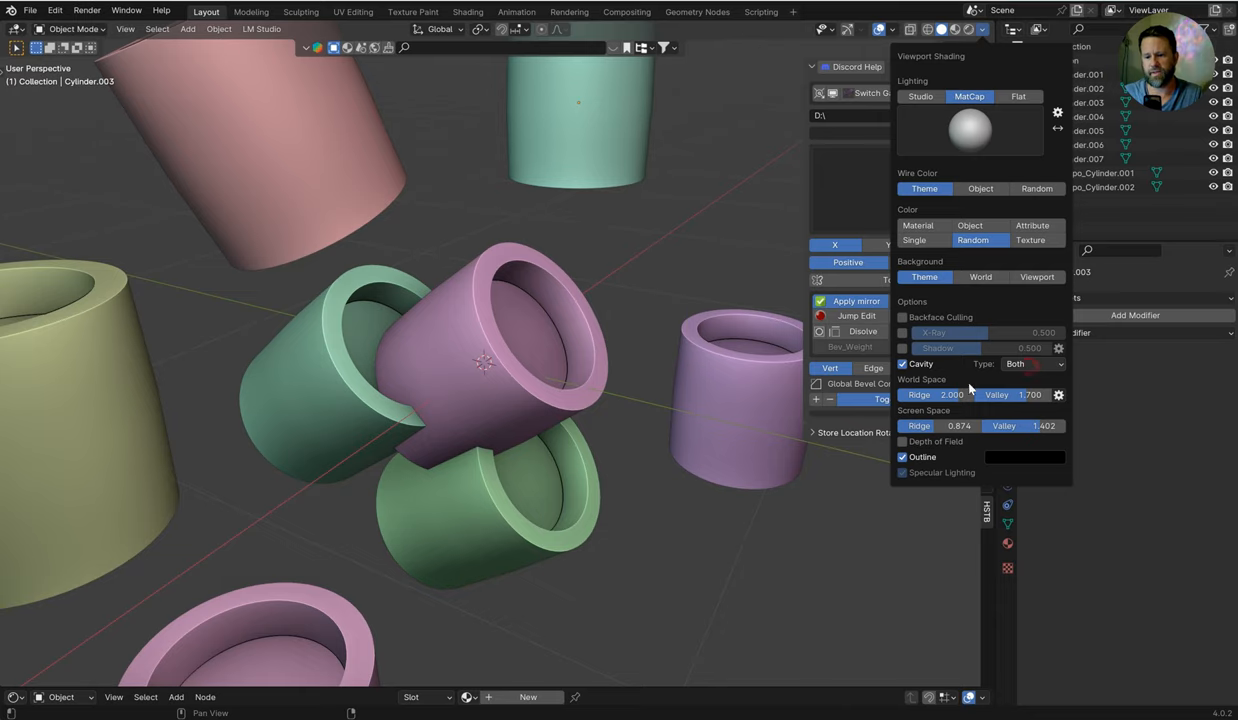
left_click_drag(951, 394, 951, 394)
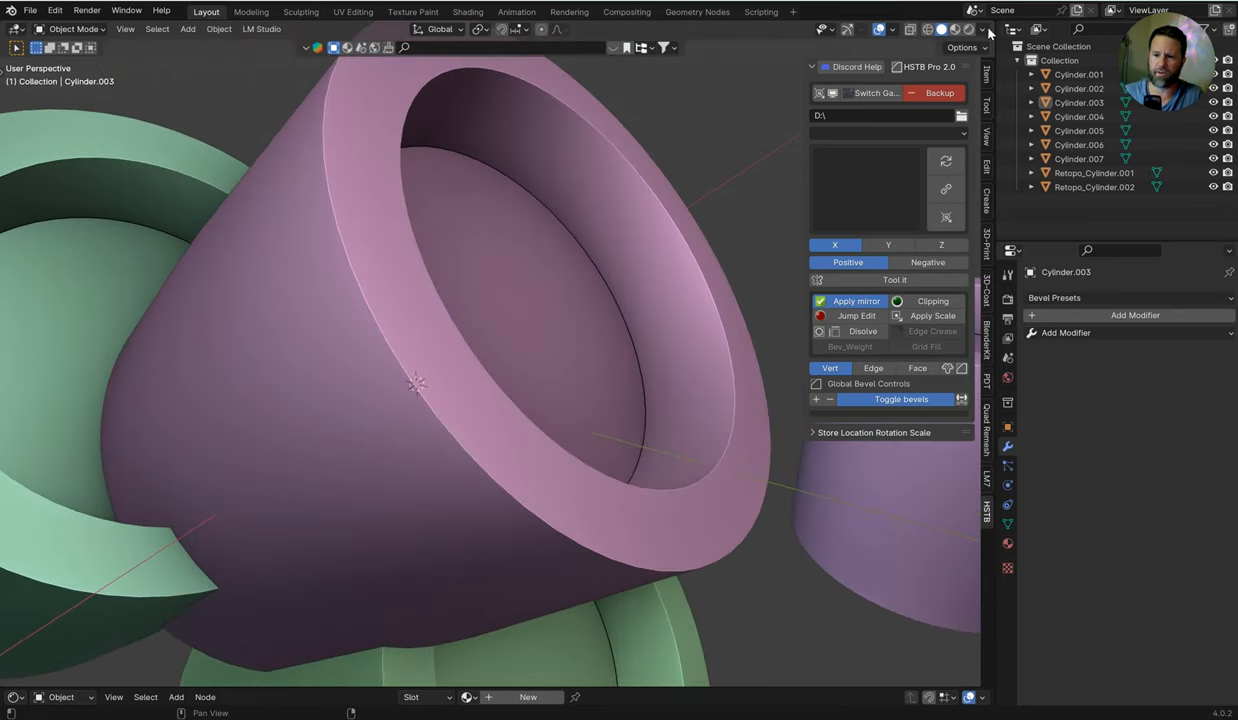
left_click(986, 29)
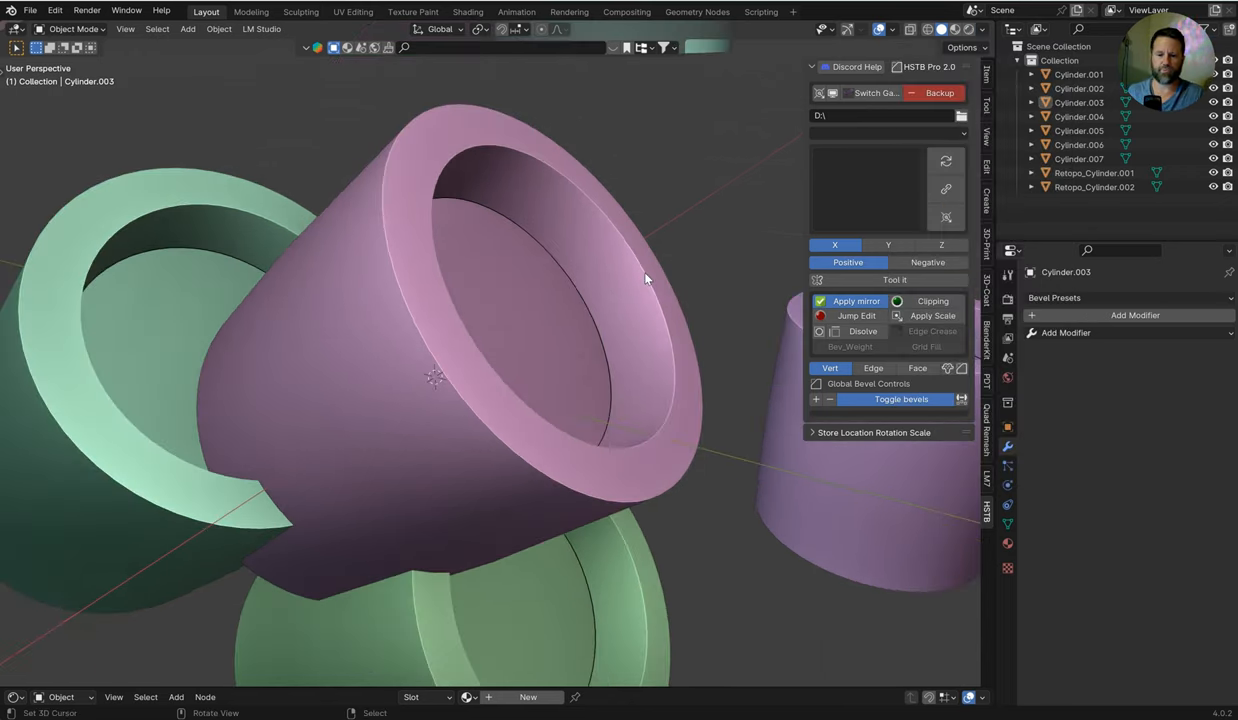
Step: Try Studio lighting, then settle on a glossy orange MatCap with Material color
left_click(983, 29)
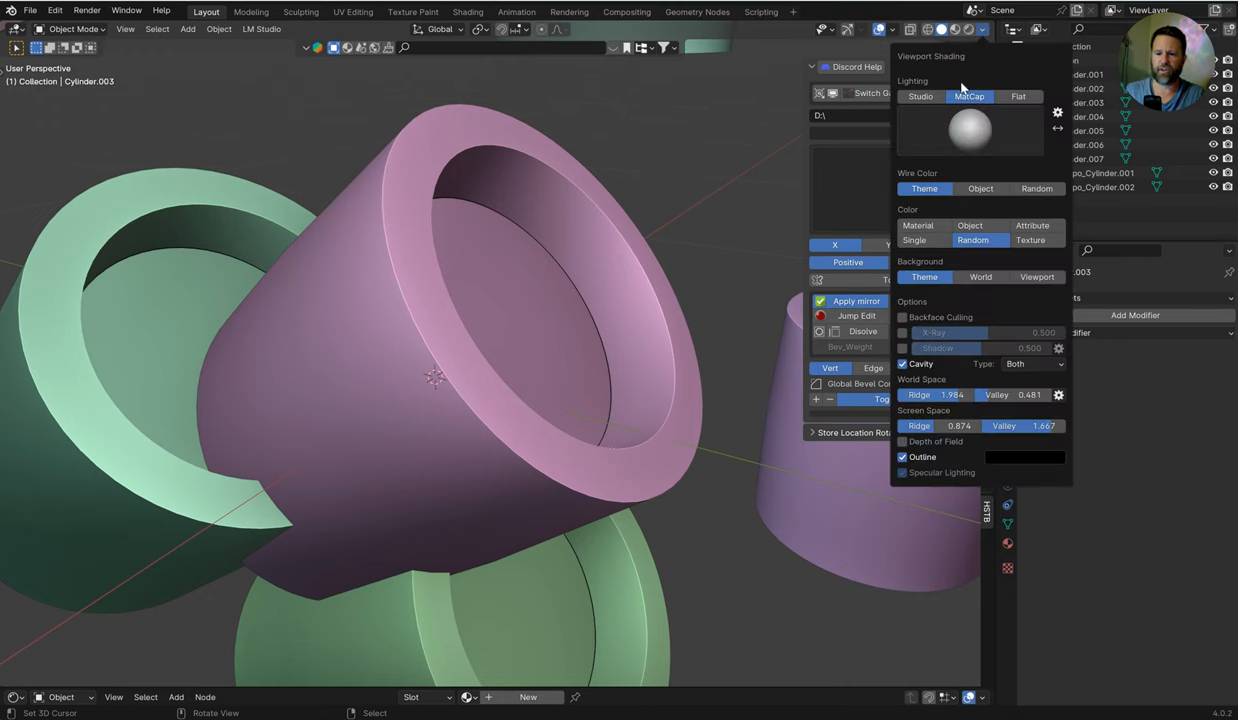
left_click(919, 96)
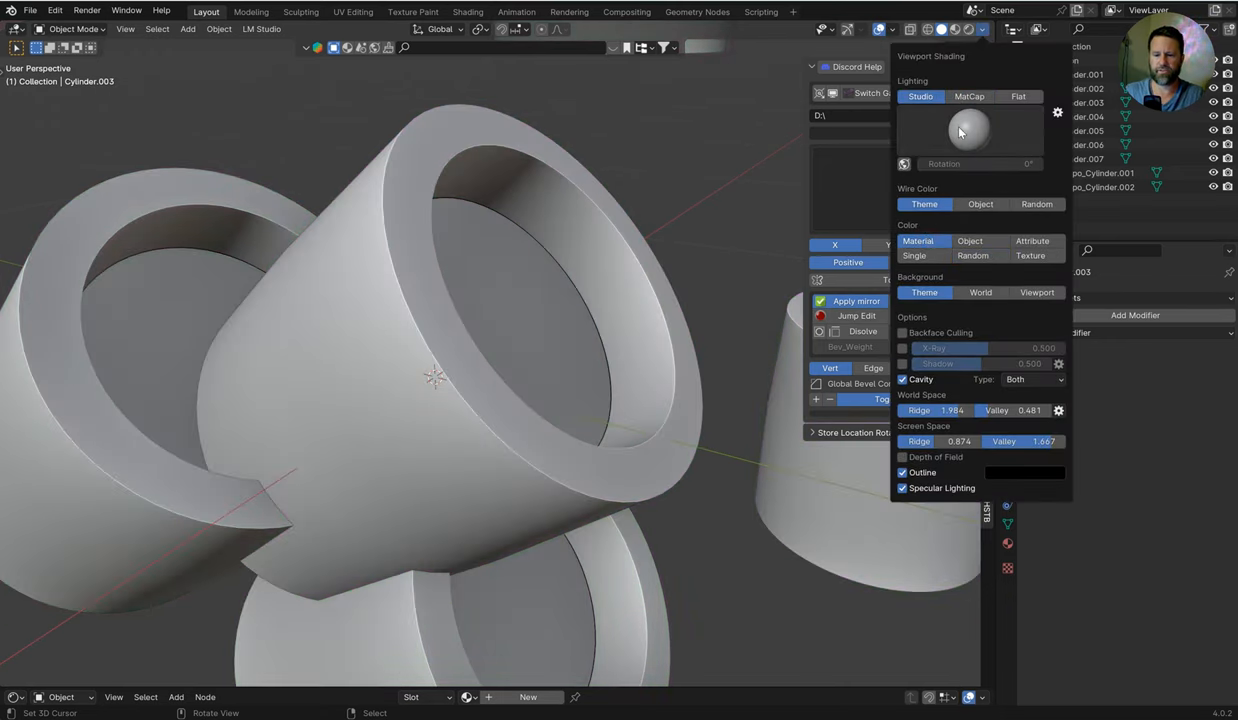
left_click(968, 130)
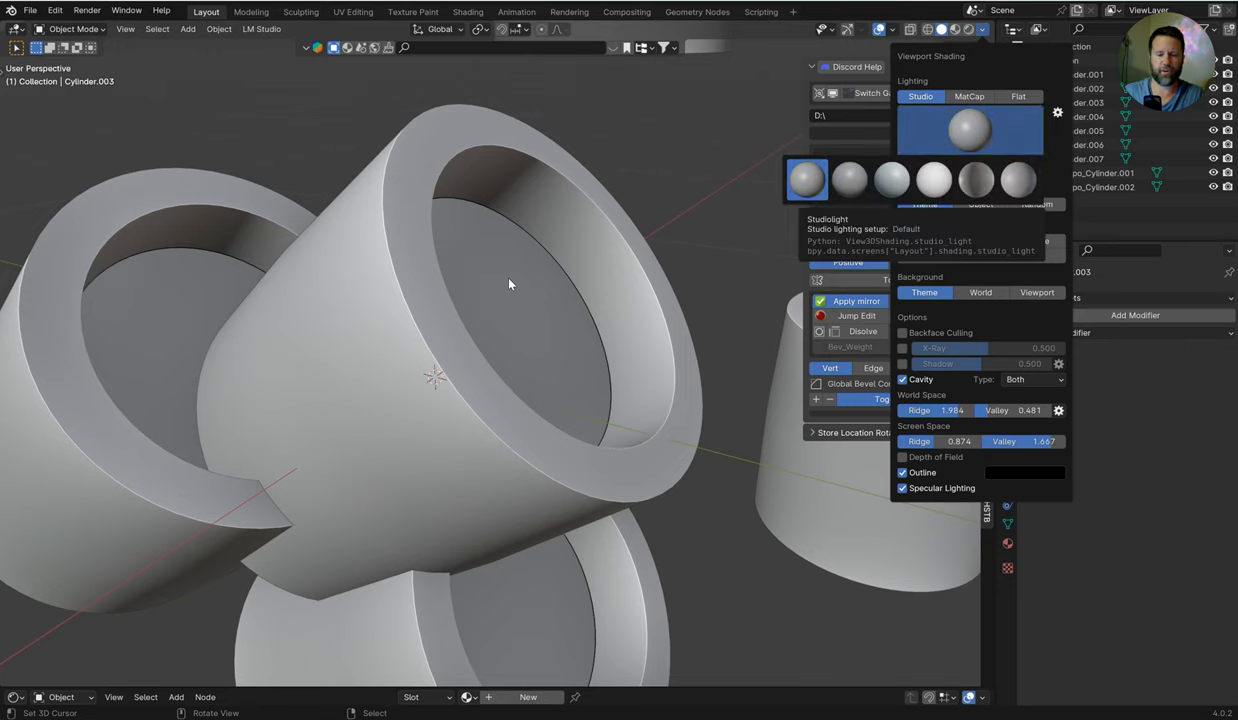
left_click(968, 96)
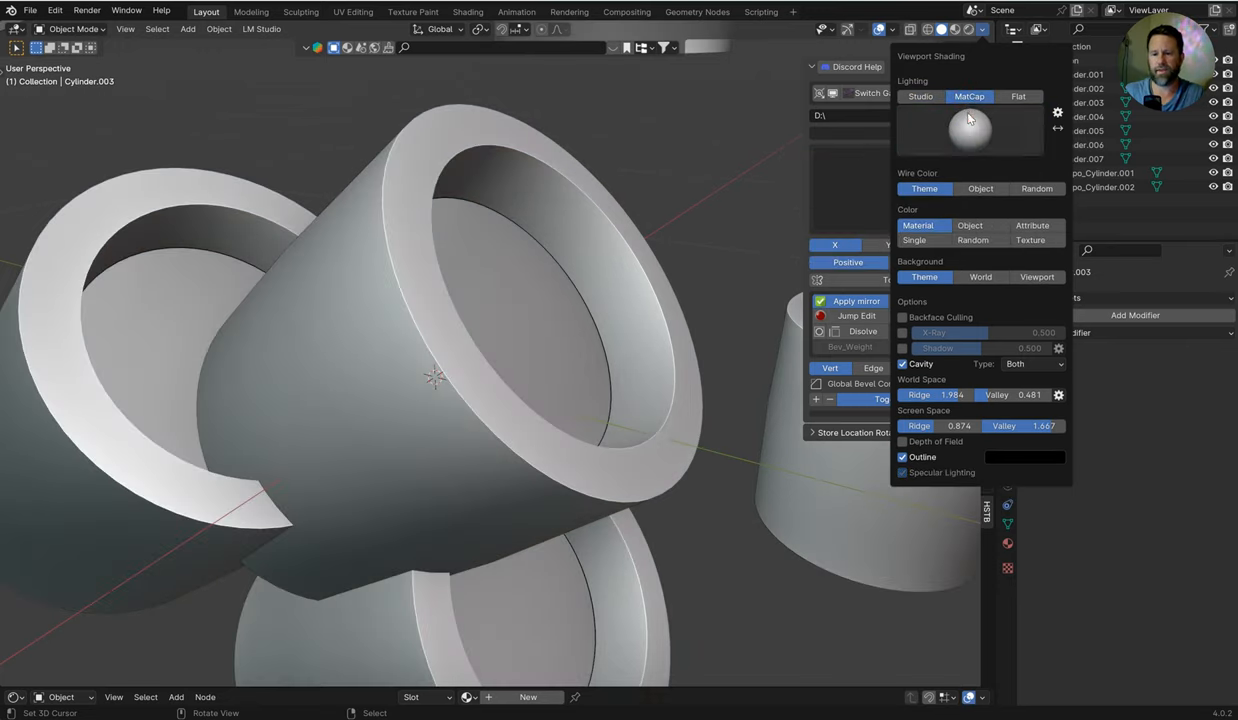
left_click(969, 131)
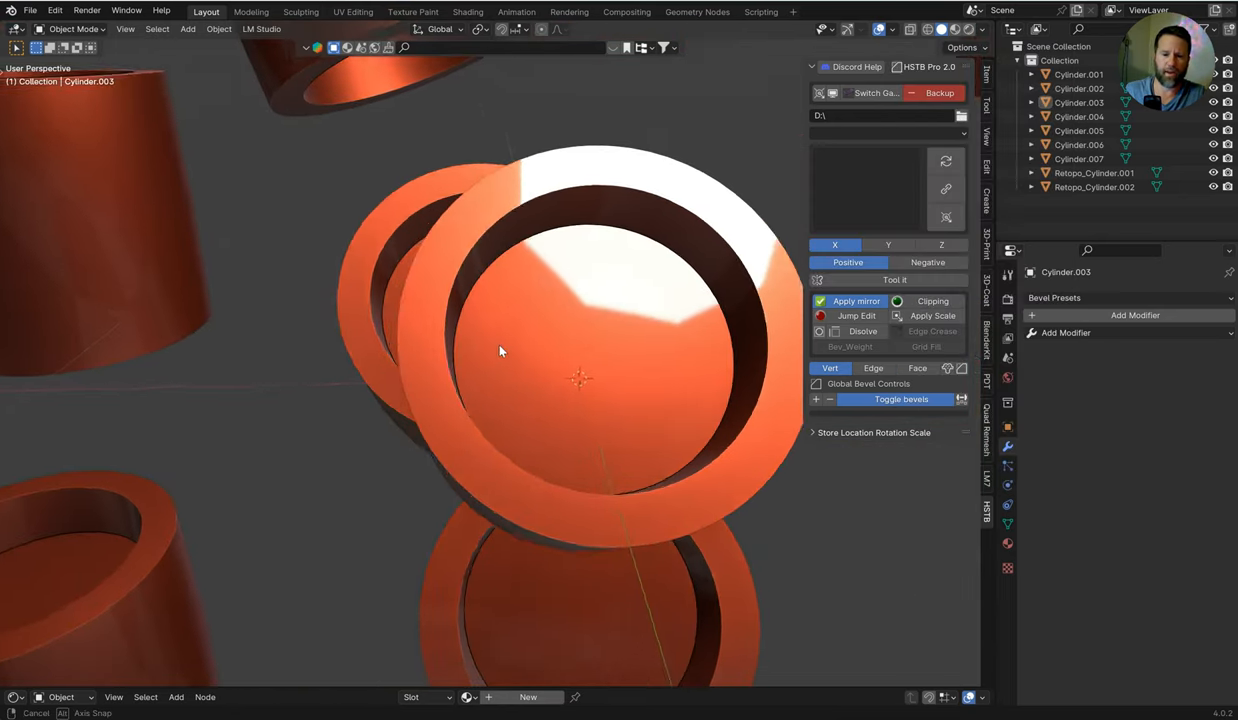
Step: Orbit around the orange cylinders to inspect the matcap highlights
left_click_drag(500, 350, 600, 330)
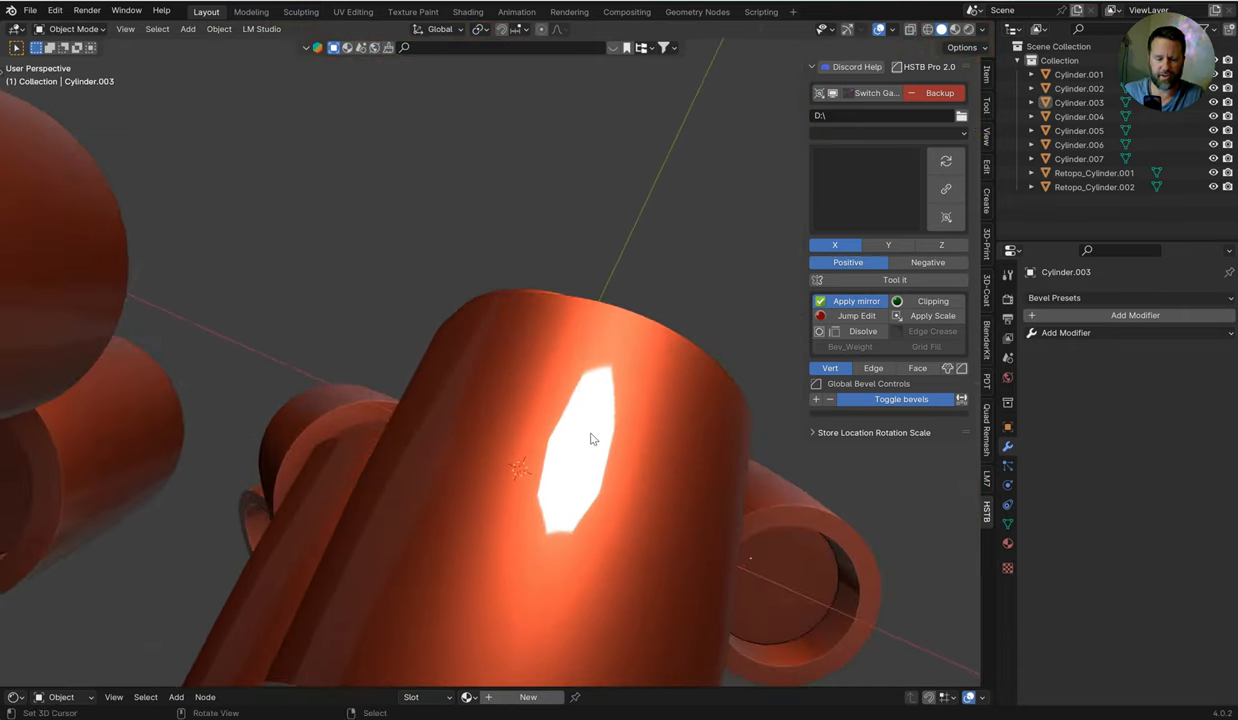
left_click_drag(600, 440, 605, 392)
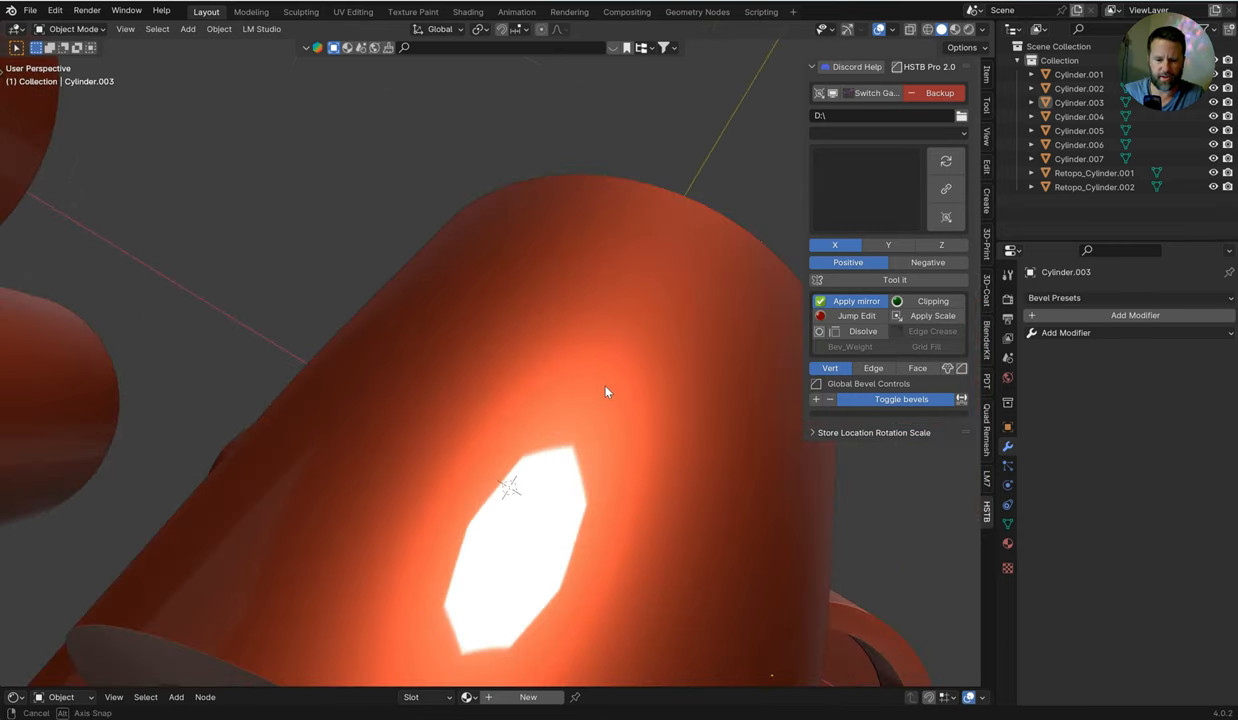
left_click_drag(605, 392, 617, 420)
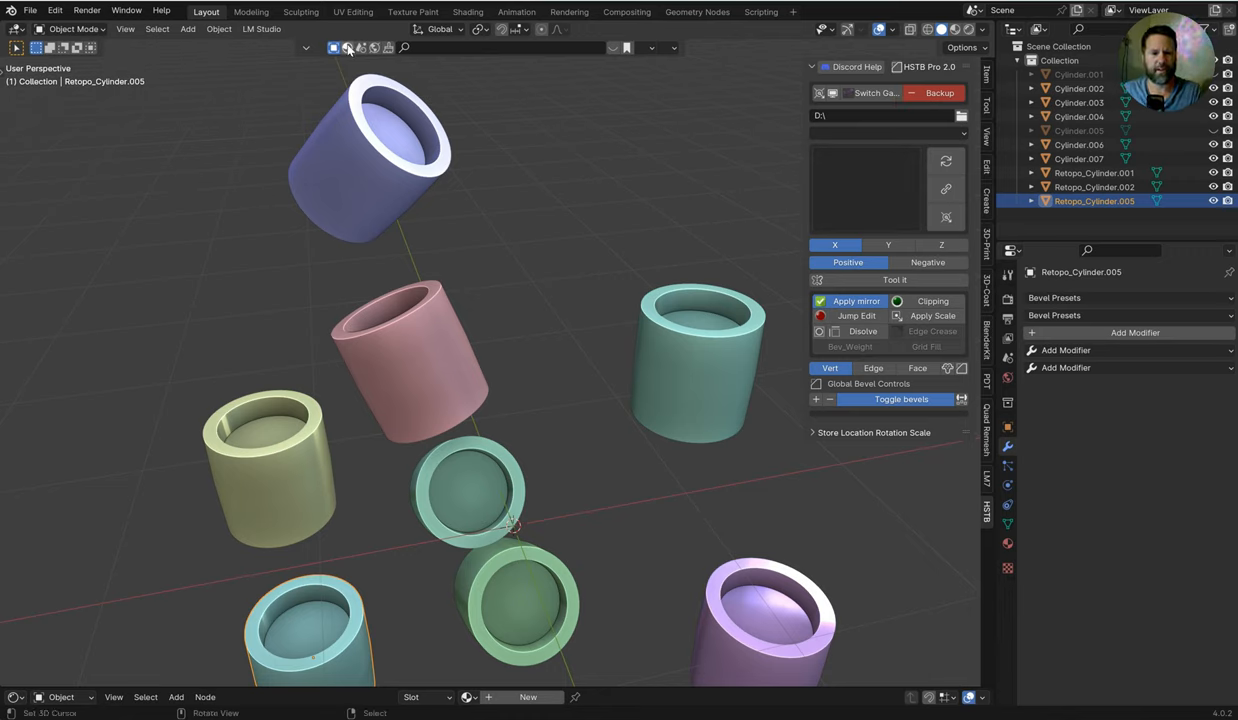
Step: Search the material gallery for 'metal' and apply the Metal material
left_click(347, 47)
type("m")
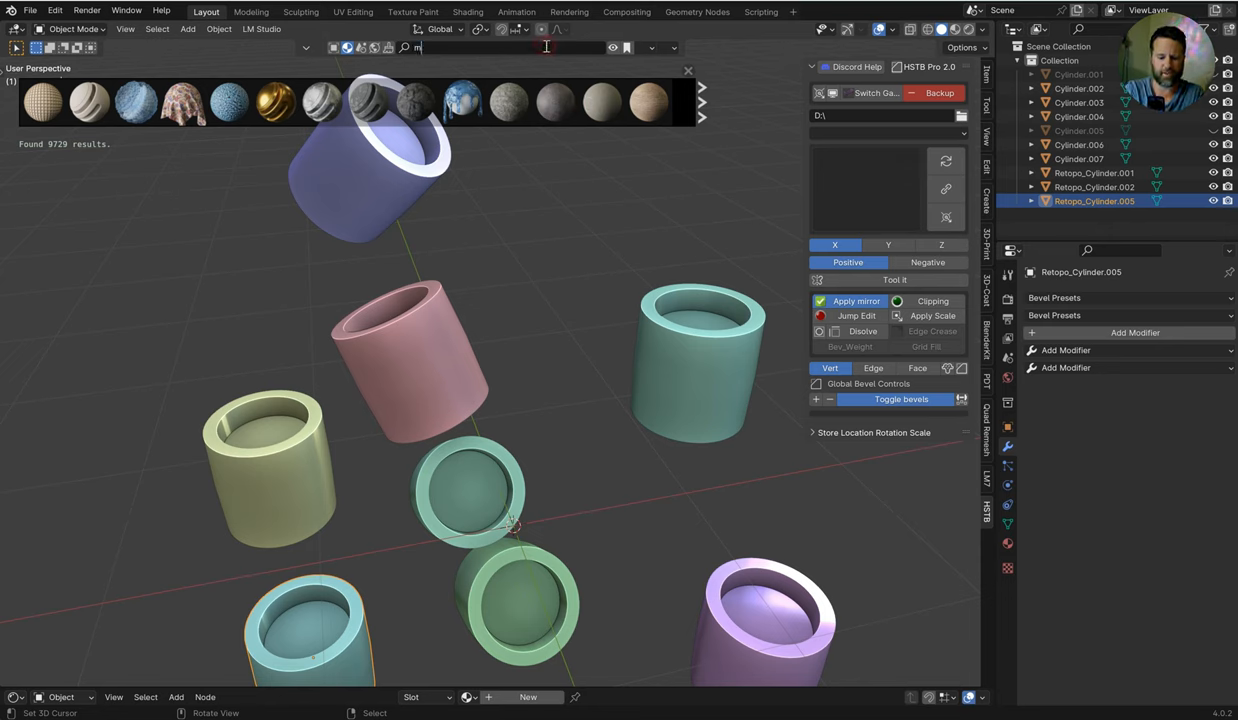
type("etal")
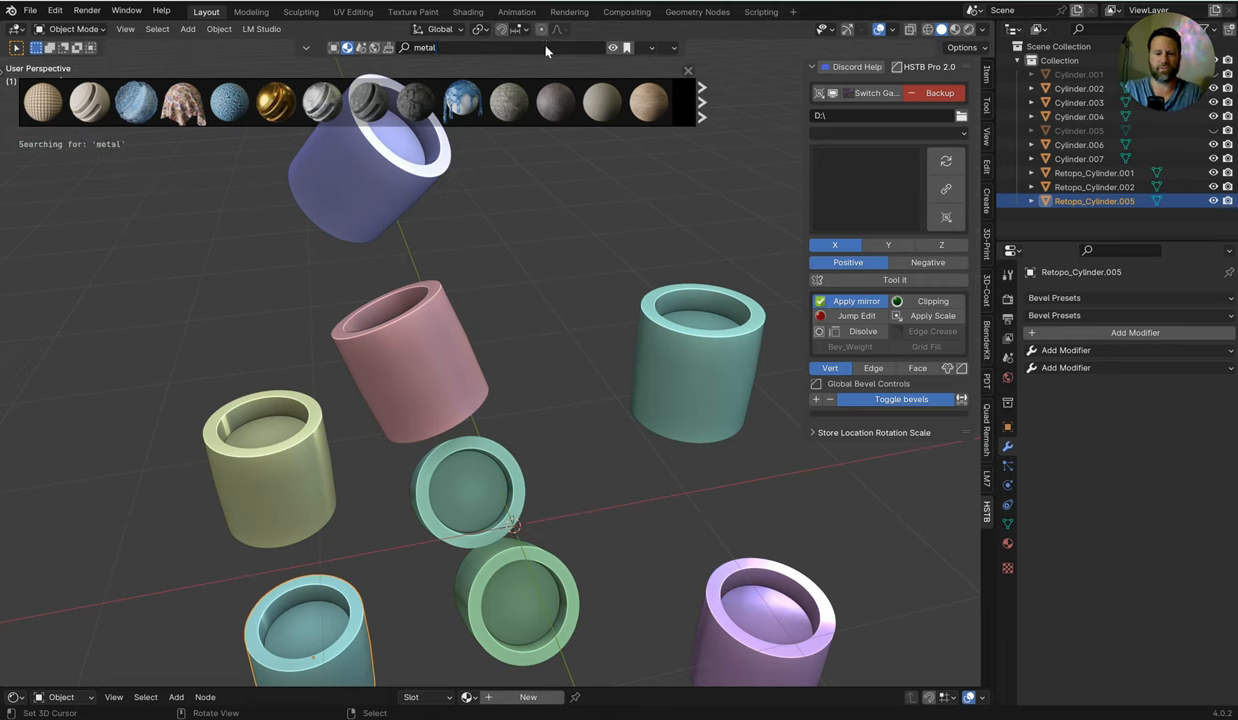
mouse_move(510, 100)
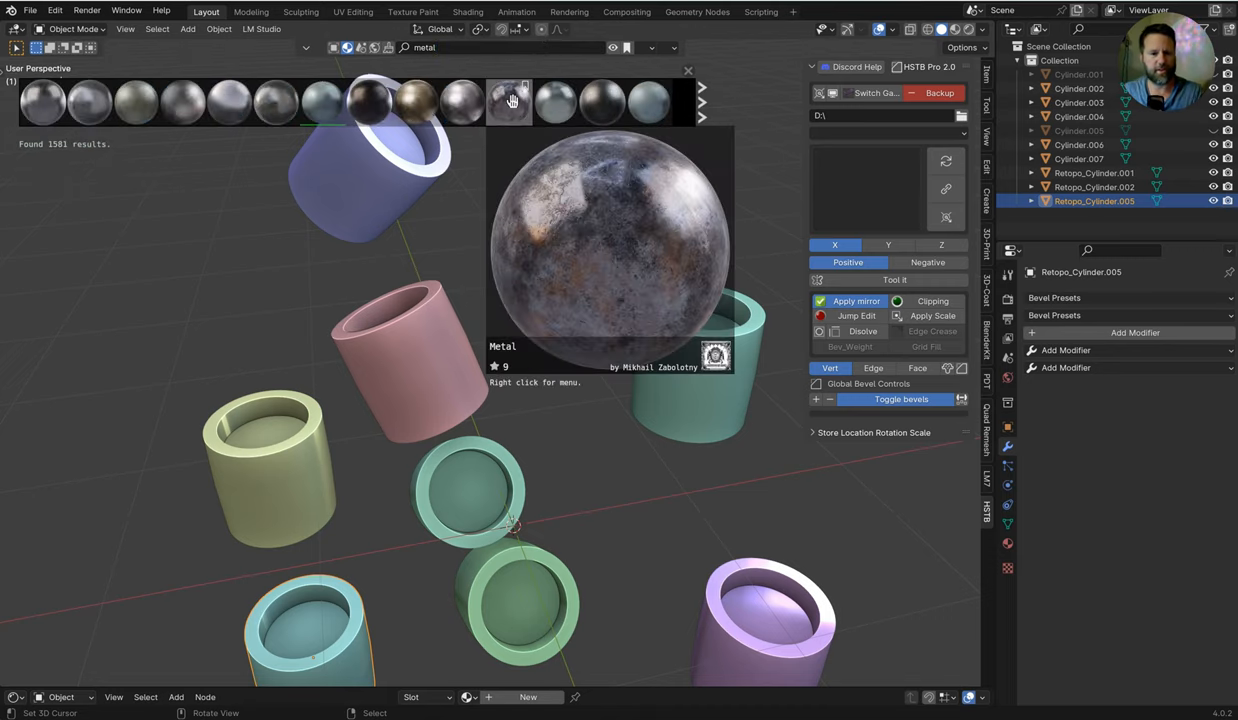
left_click(322, 100)
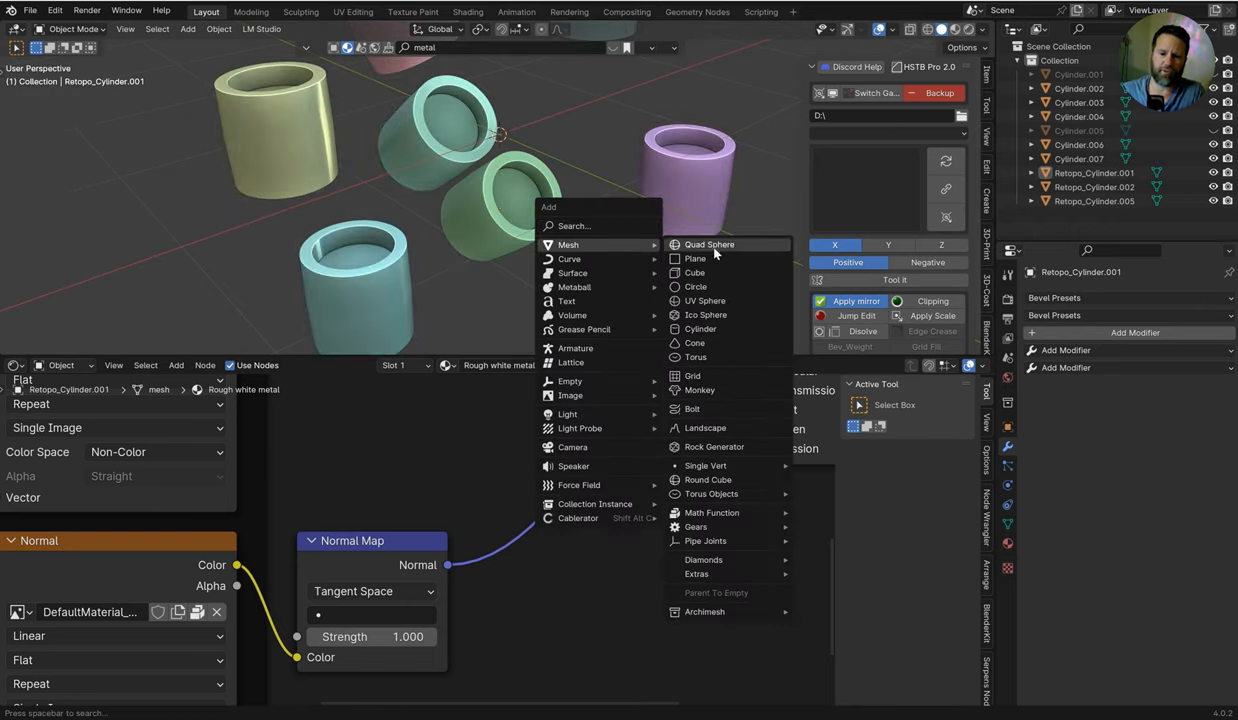
Step: Add a large cylinder, recess its top in Edit Mode, and apply Shade Auto Smooth
left_click(700, 329)
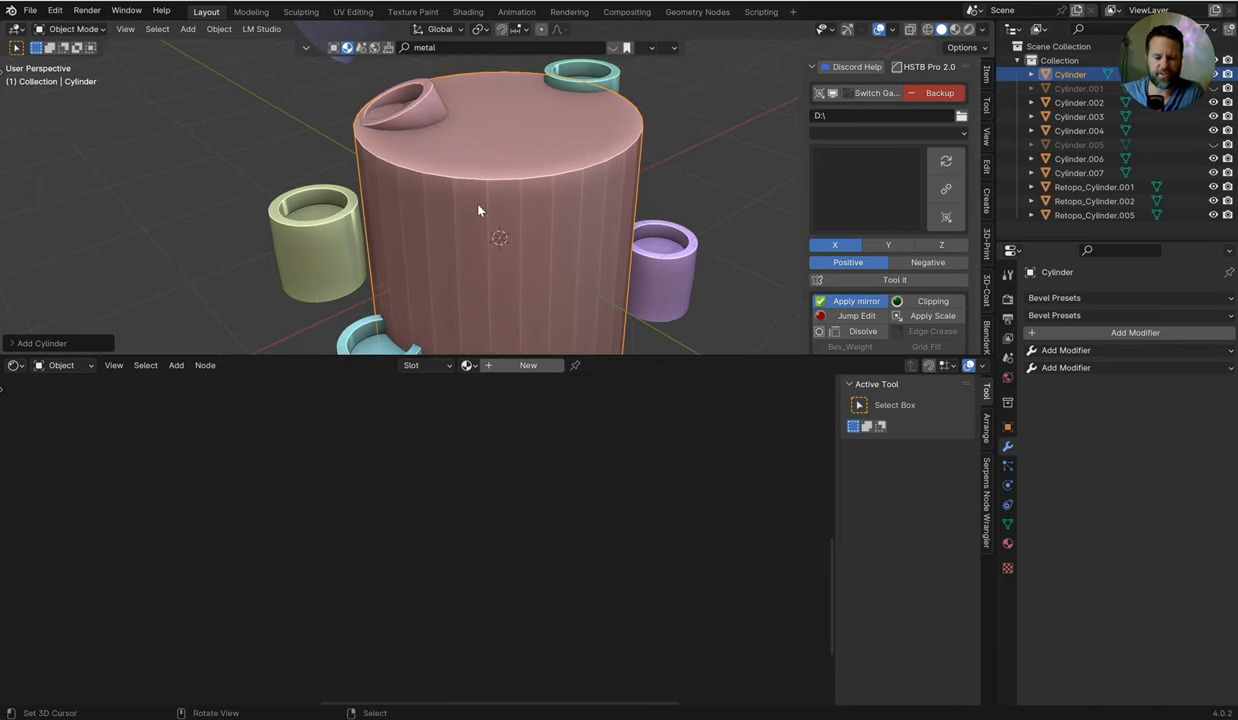
key("Tab")
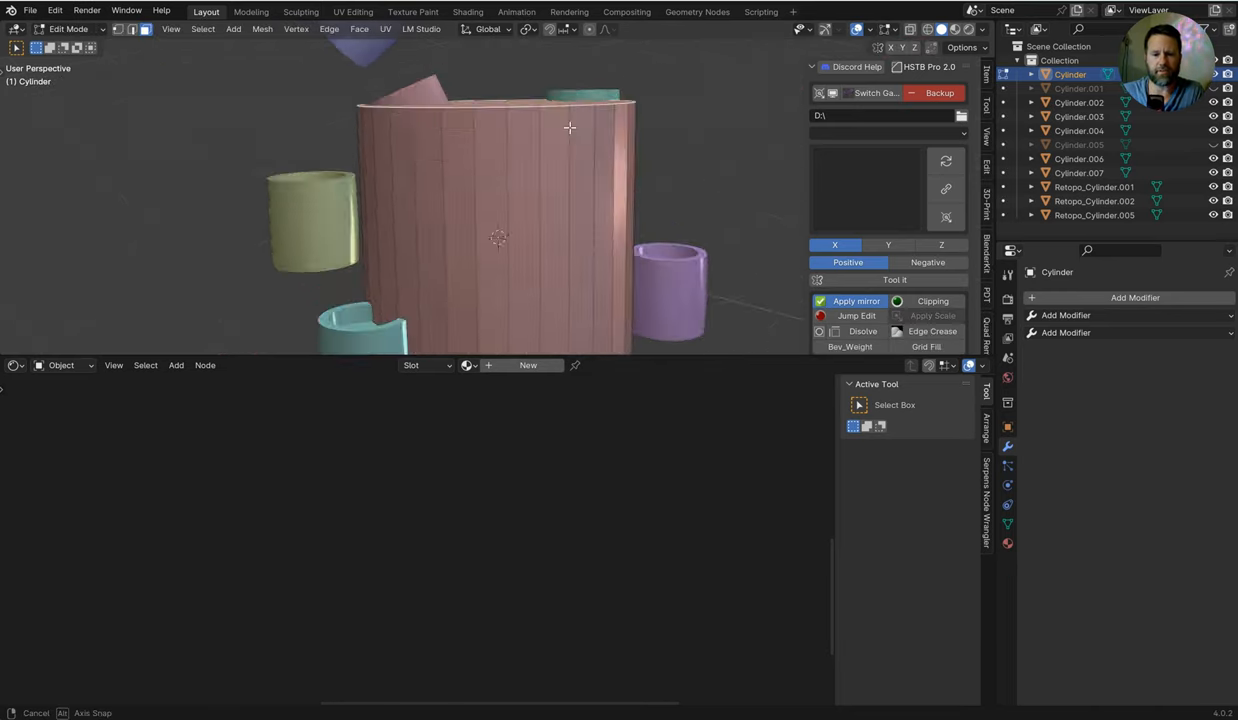
left_click_drag(570, 130, 680, 205)
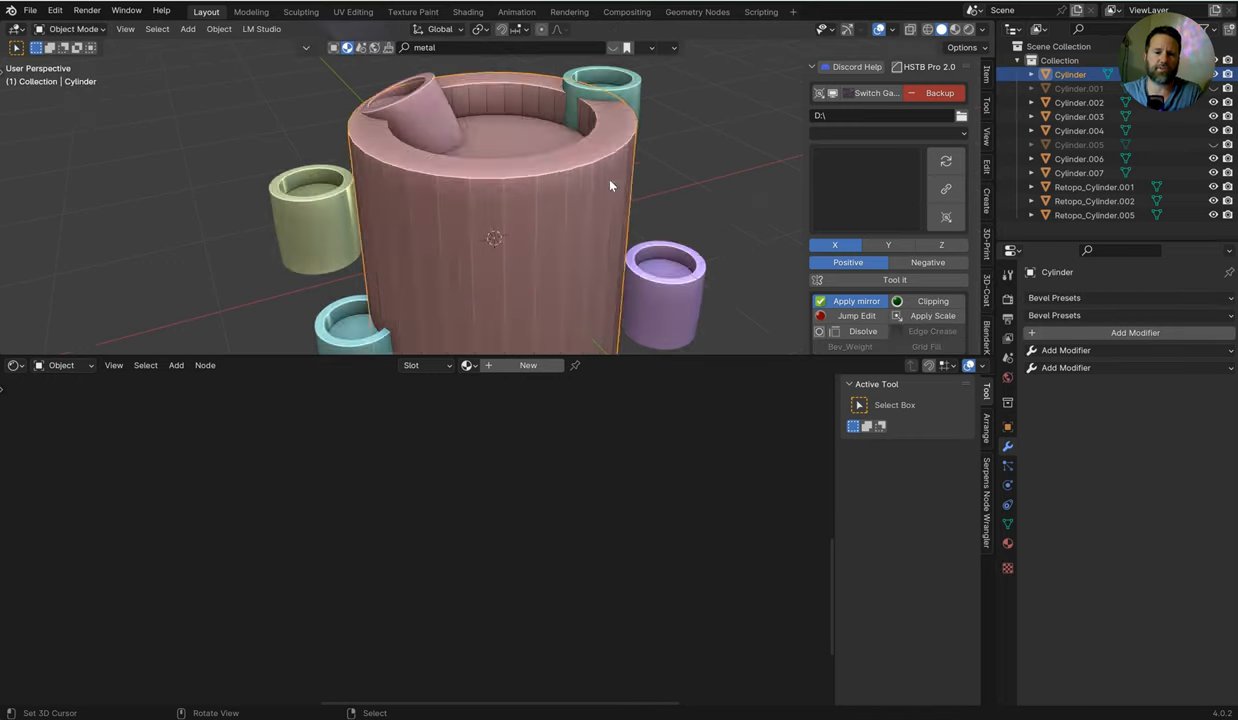
key("q")
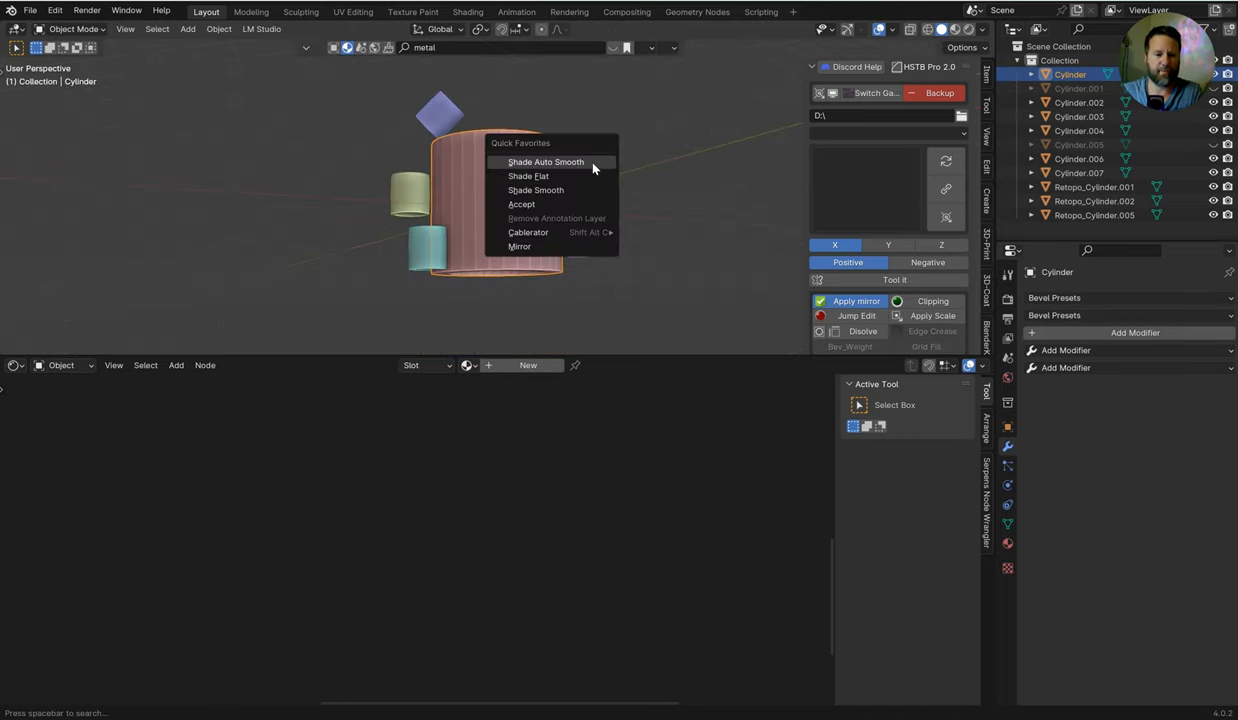
left_click(535, 190)
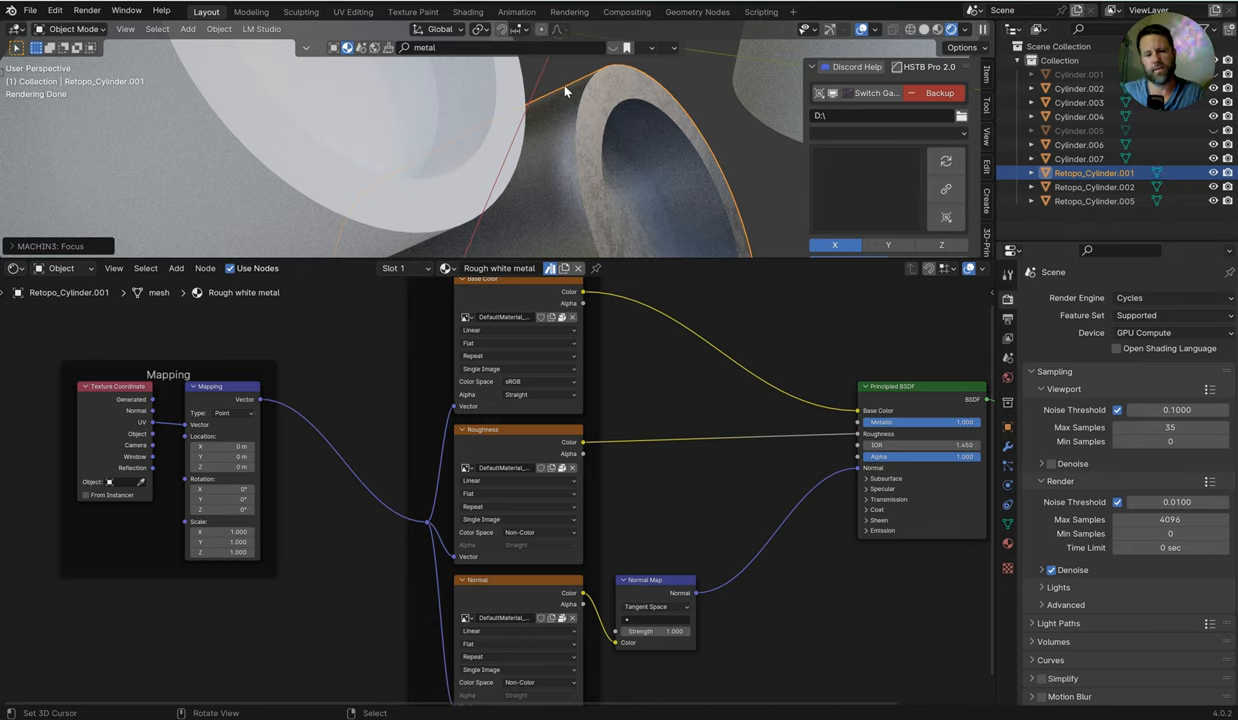
mouse_move(558, 48)
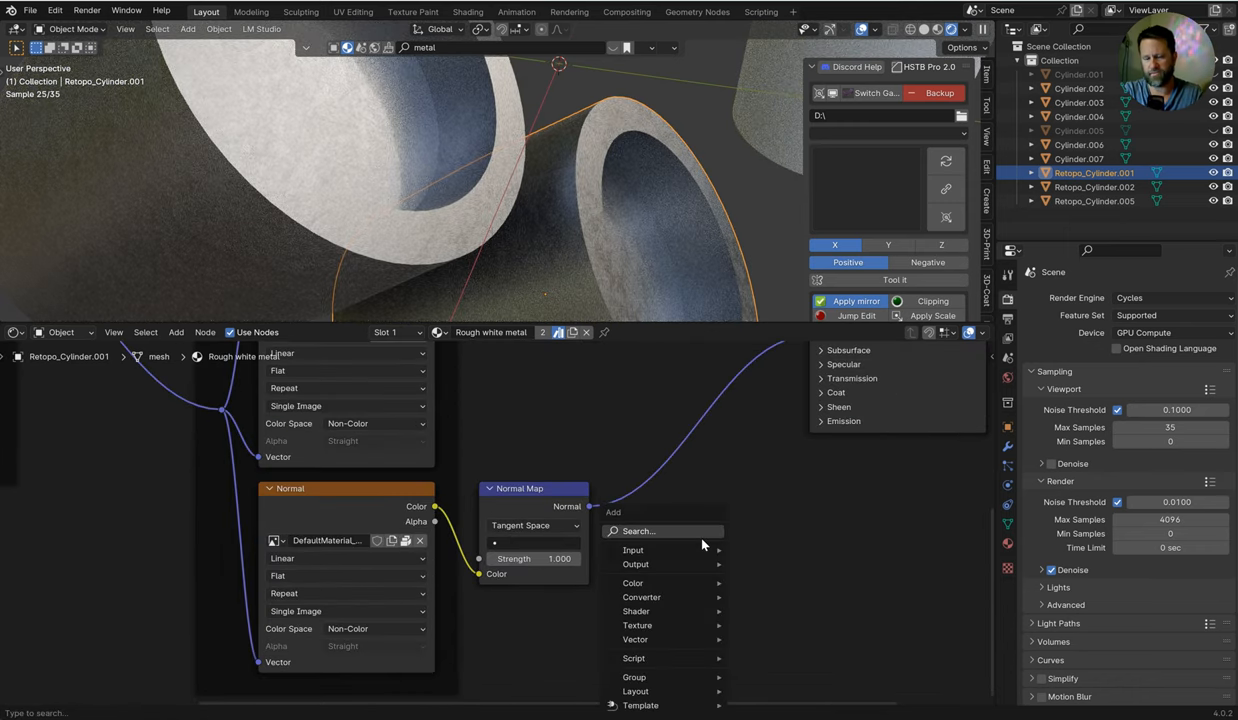
Step: Search 'bevel' and add an Input > Bevel node to the material
type("bevel")
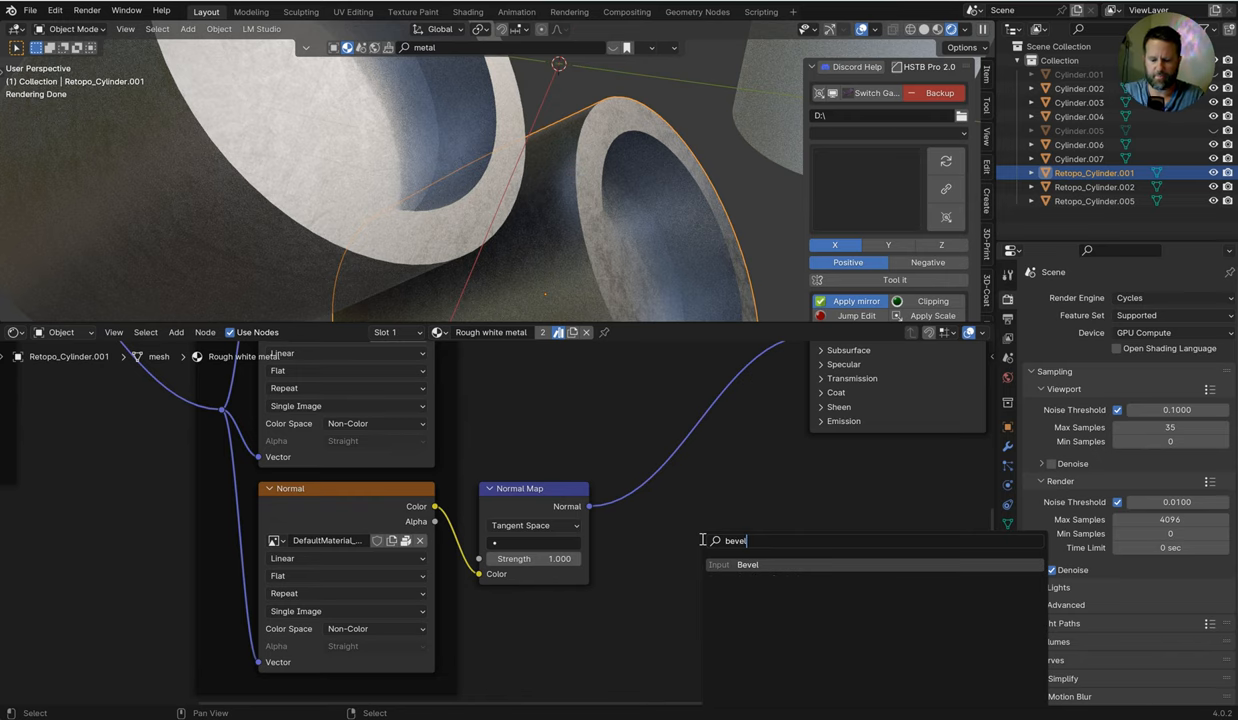
left_click(747, 564)
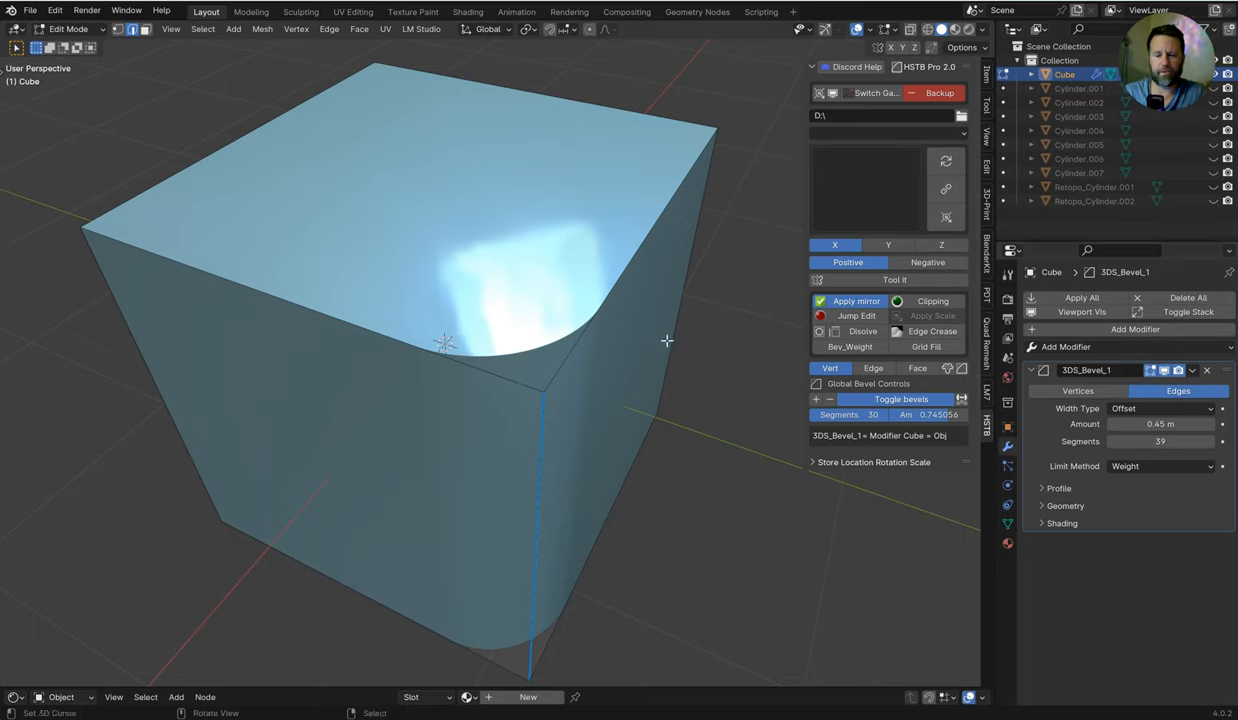
mouse_move(595, 357)
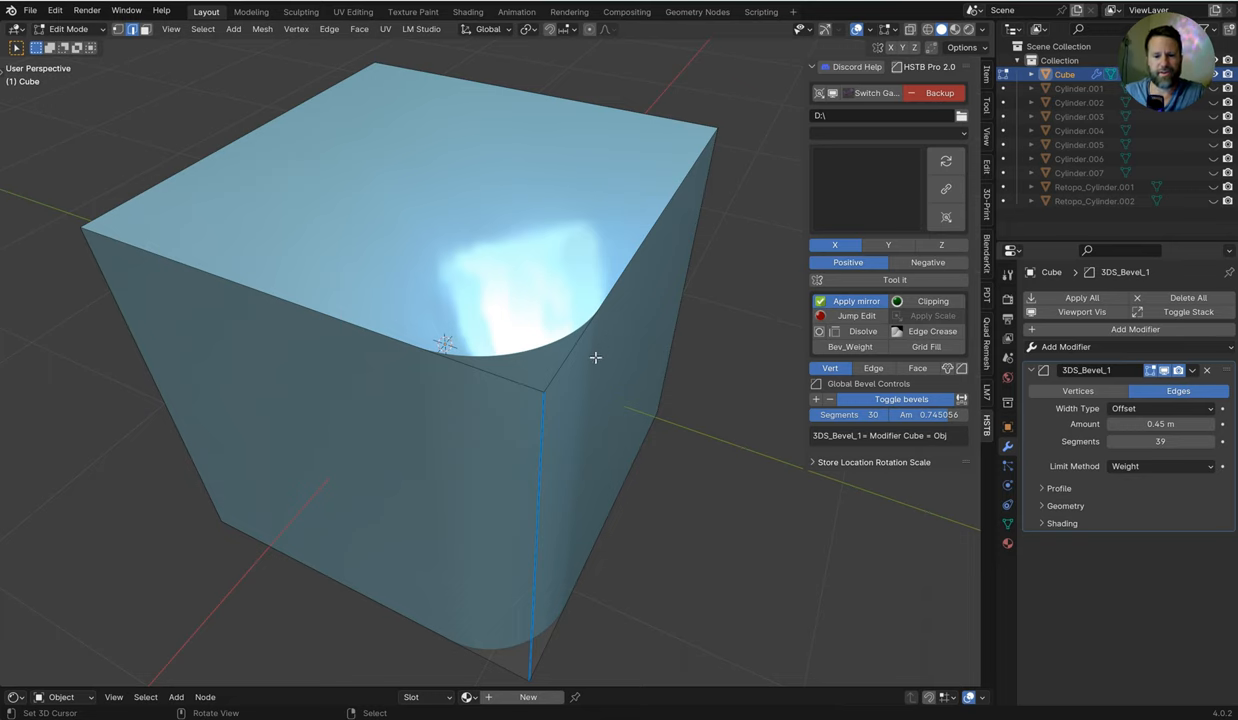
Step: Return the 3DS_Bevel_1 beveled Cube to Object Mode
key("Tab")
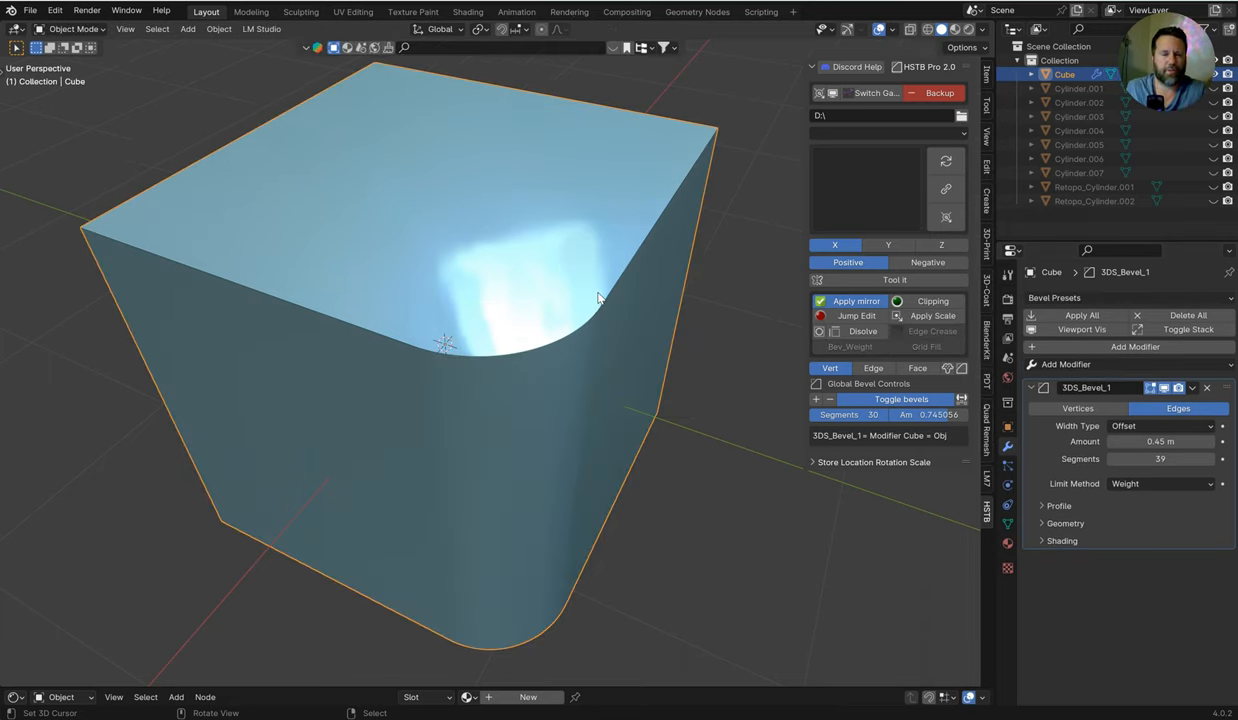
mouse_move(547, 343)
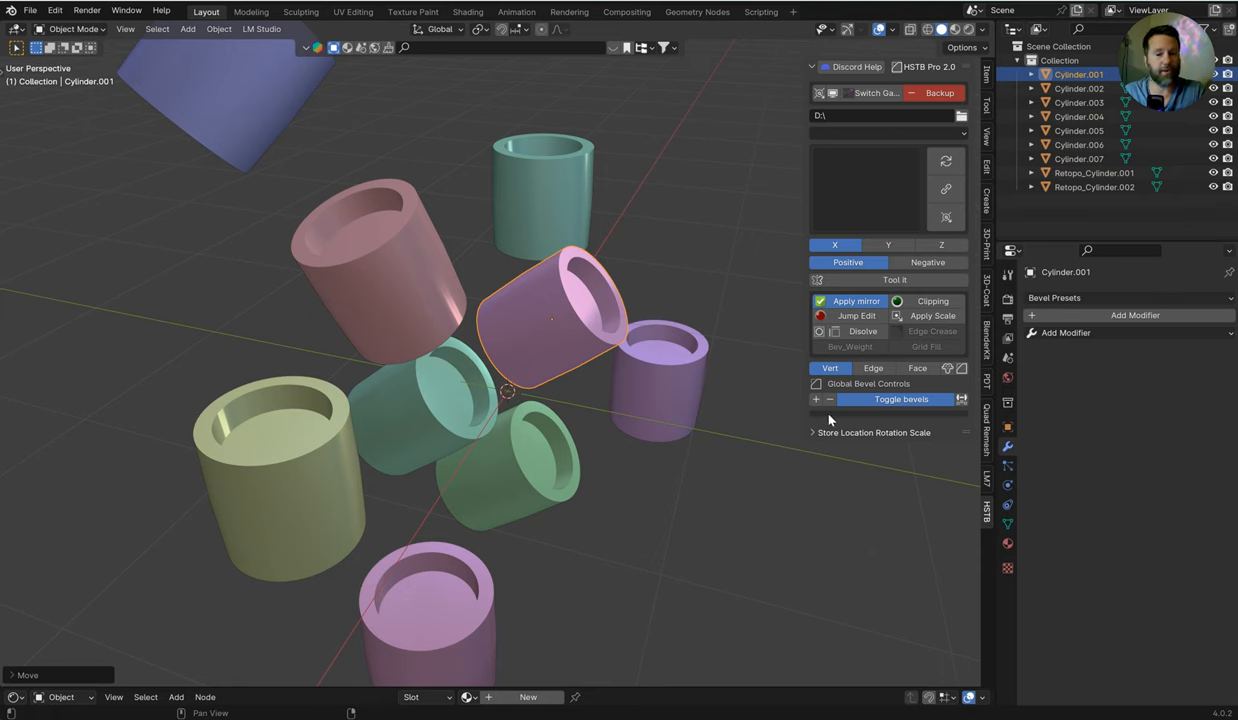
Step: Give the cylinders' 3DS_Bevel_1 bevel modifier 7 segments with a 0.002 m offset
left_click(900, 399)
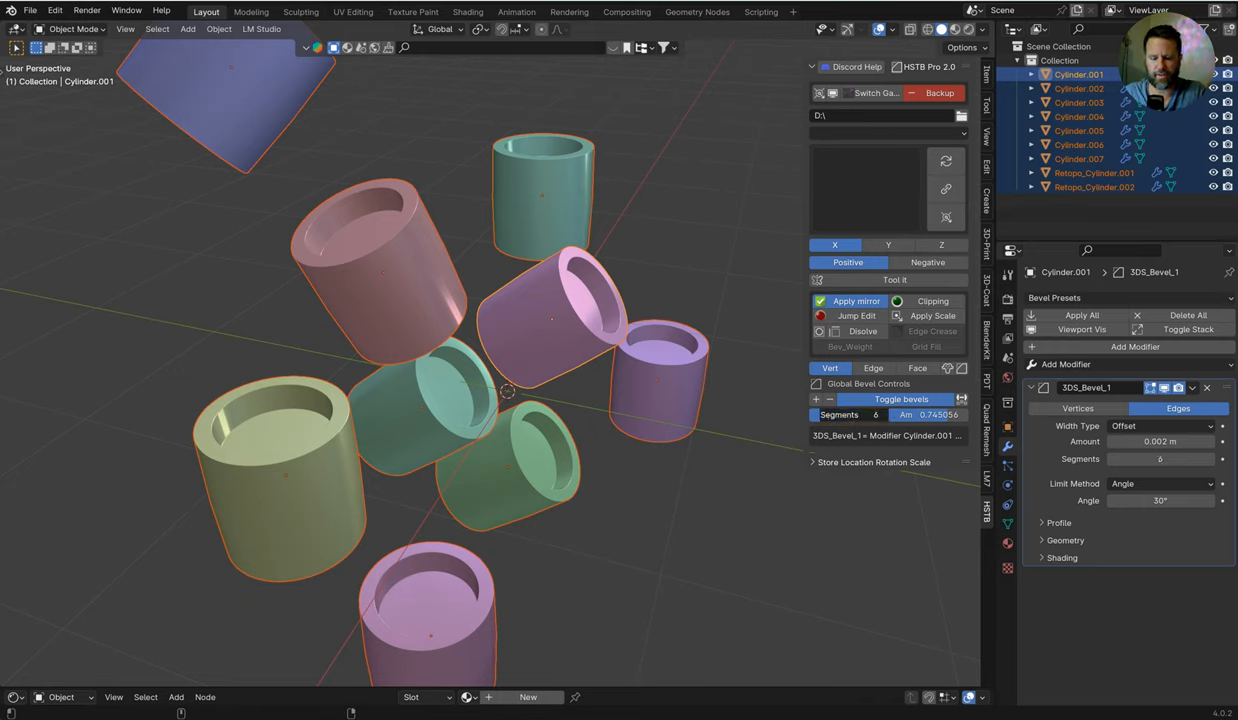
left_click(1160, 458)
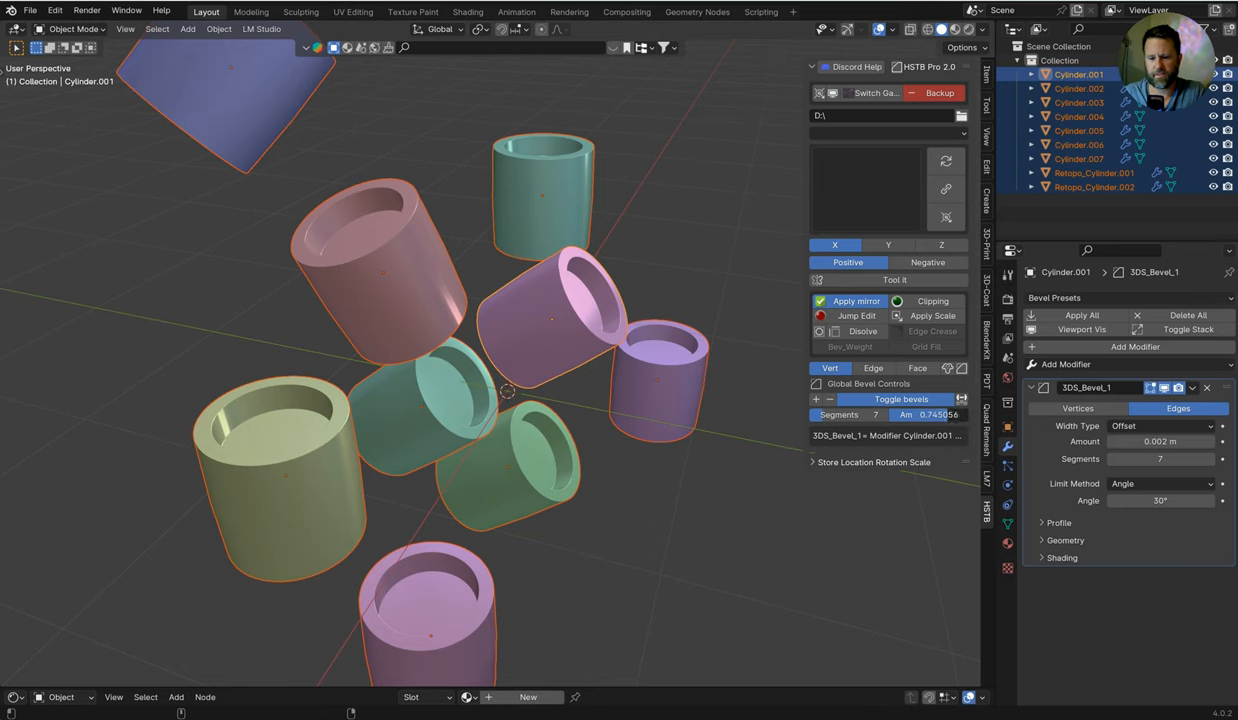
left_click_drag(935, 414, 955, 414)
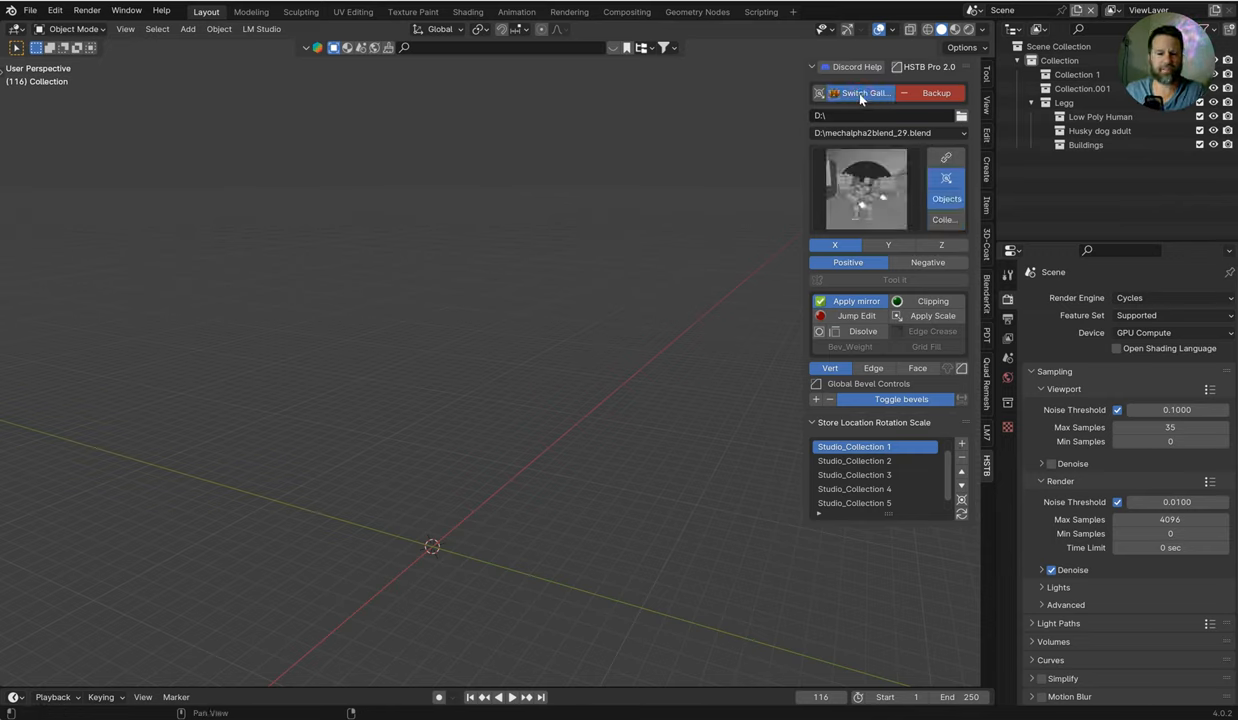
Step: Switch the gallery library folder to D:\ and choose Shapeshifting Torus_Upd.blend as source
left_click(866, 189)
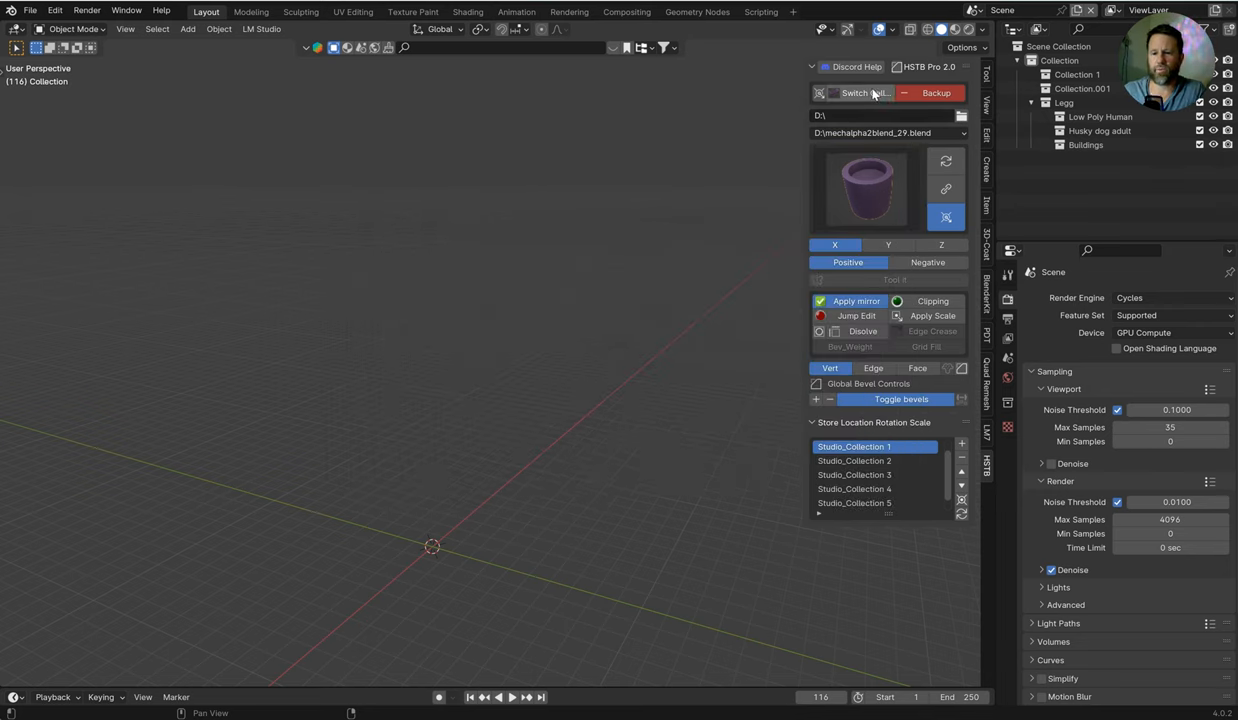
left_click(960, 116)
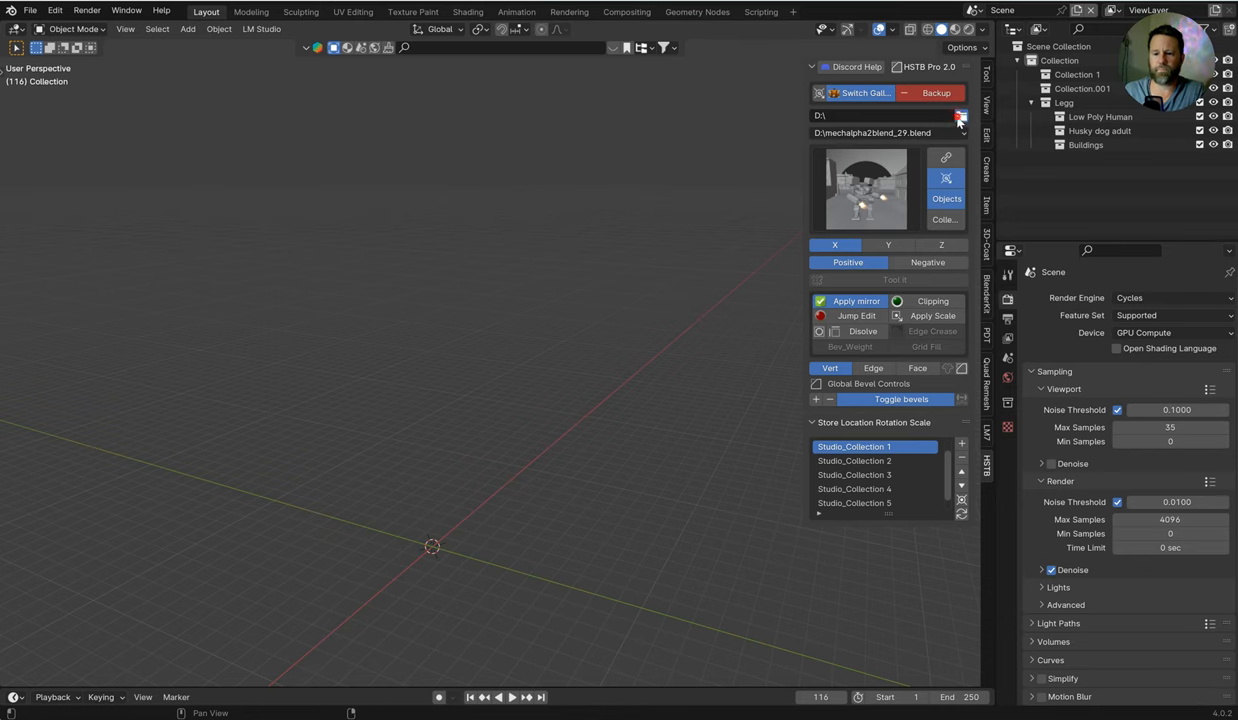
left_click(960, 117)
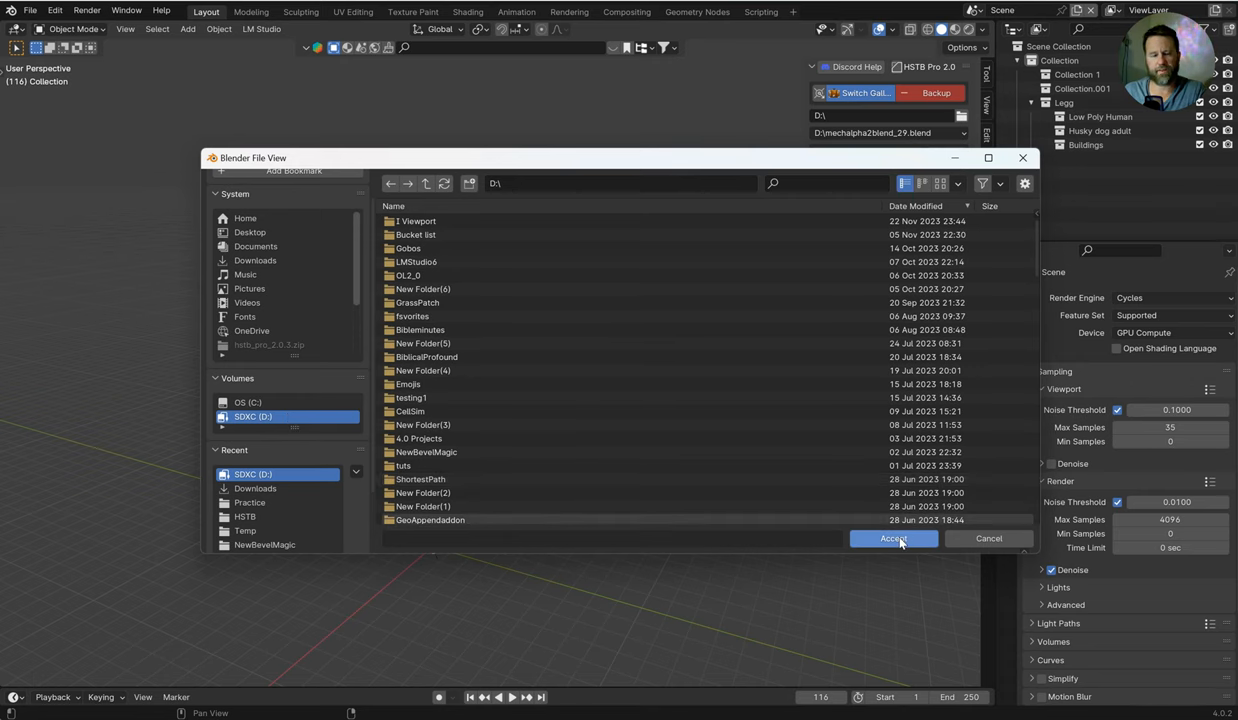
left_click(892, 538)
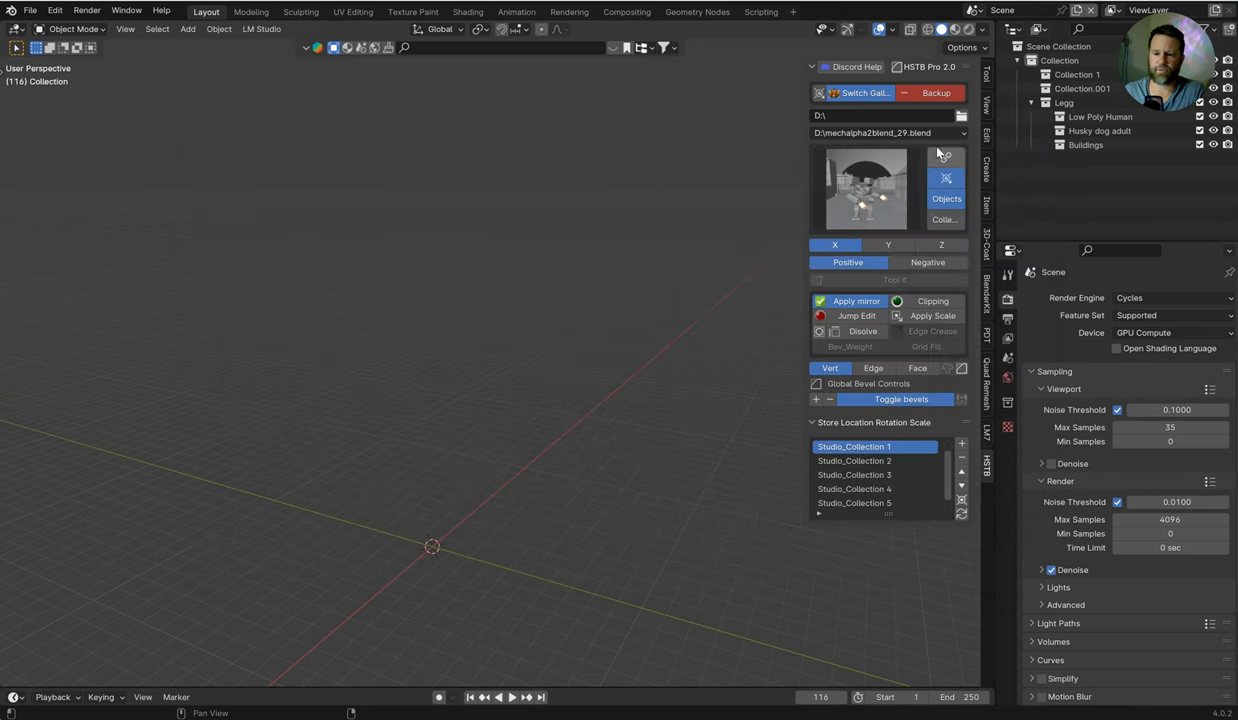
left_click(885, 132)
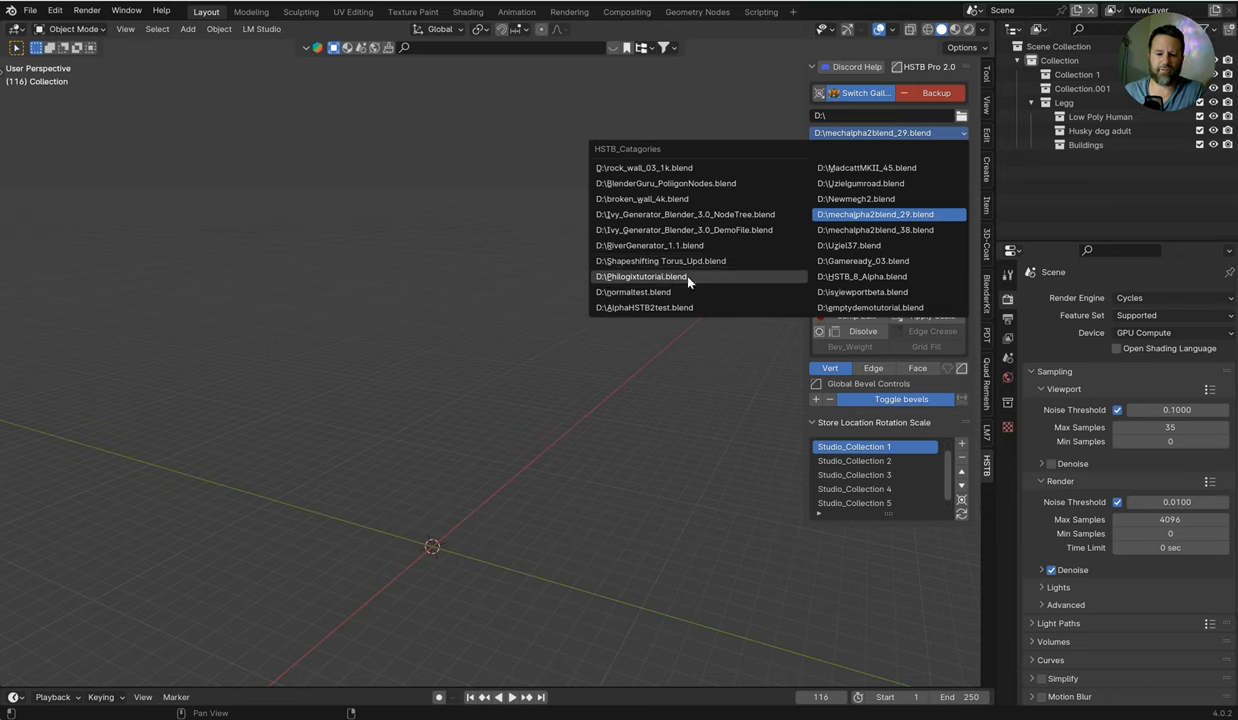
mouse_move(700, 261)
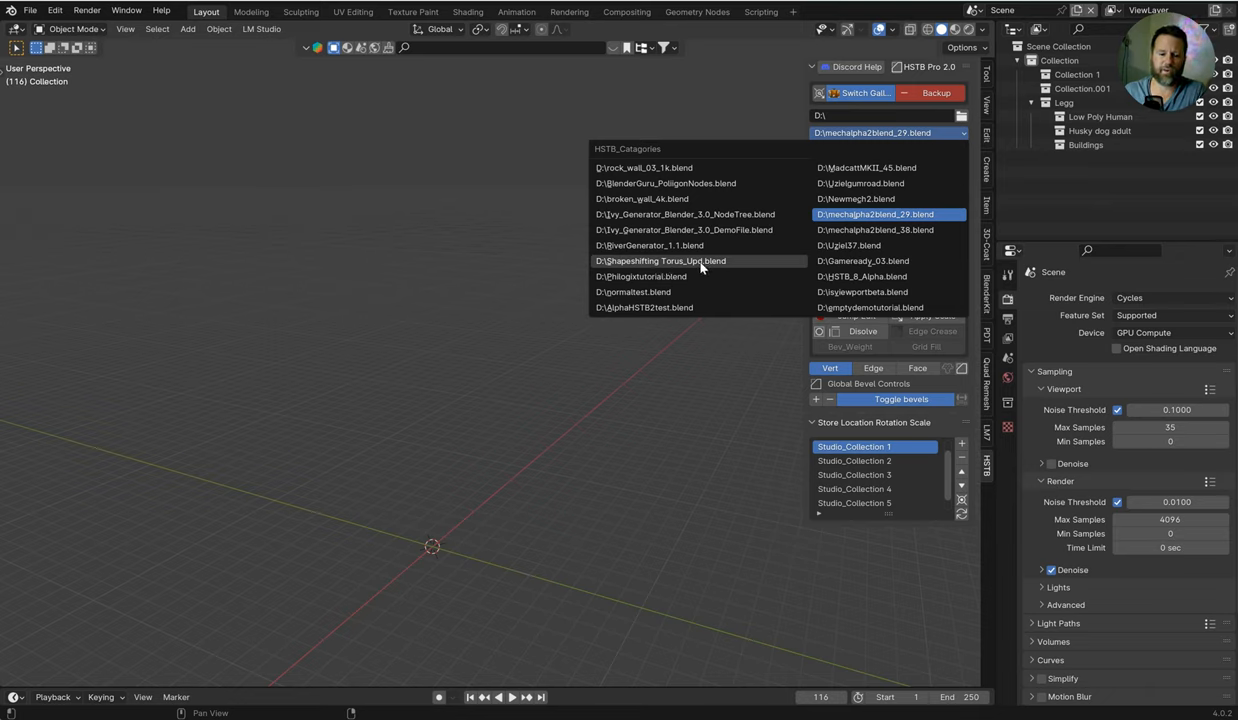
left_click(660, 261)
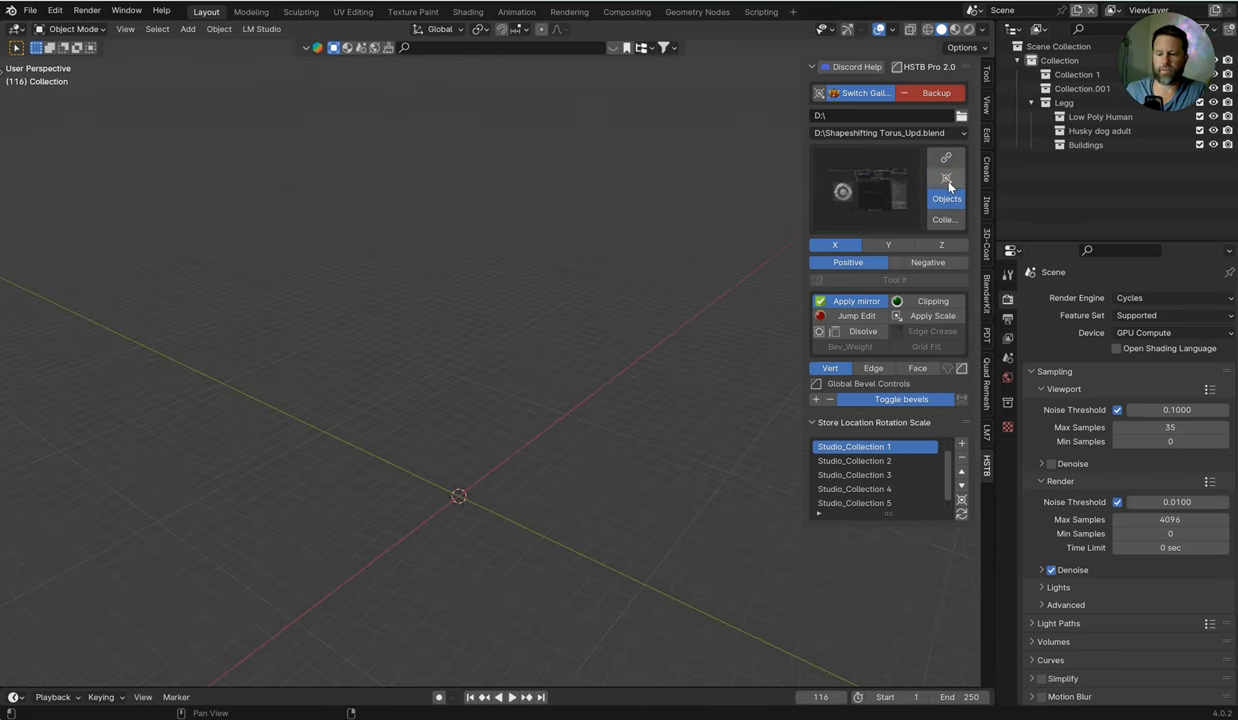
Step: Browse the torus file's objects, then append its Shapeshifting Torus collection into the scene
left_click(866, 190)
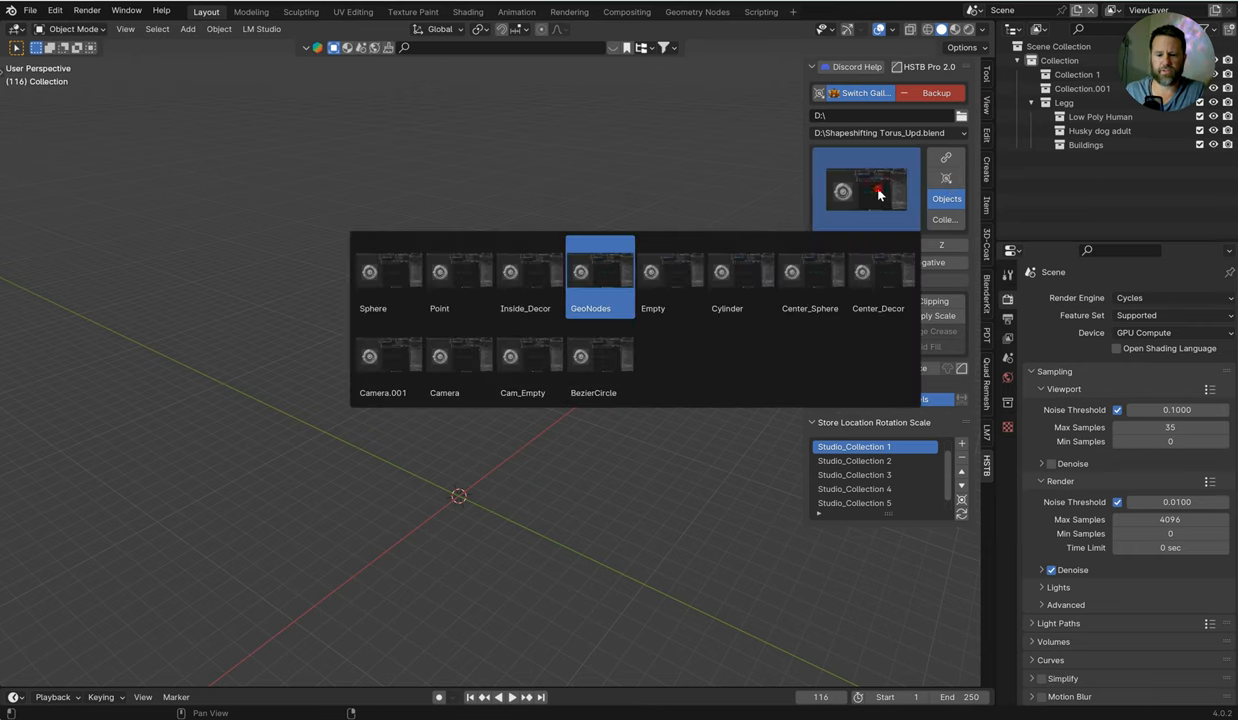
mouse_move(516, 290)
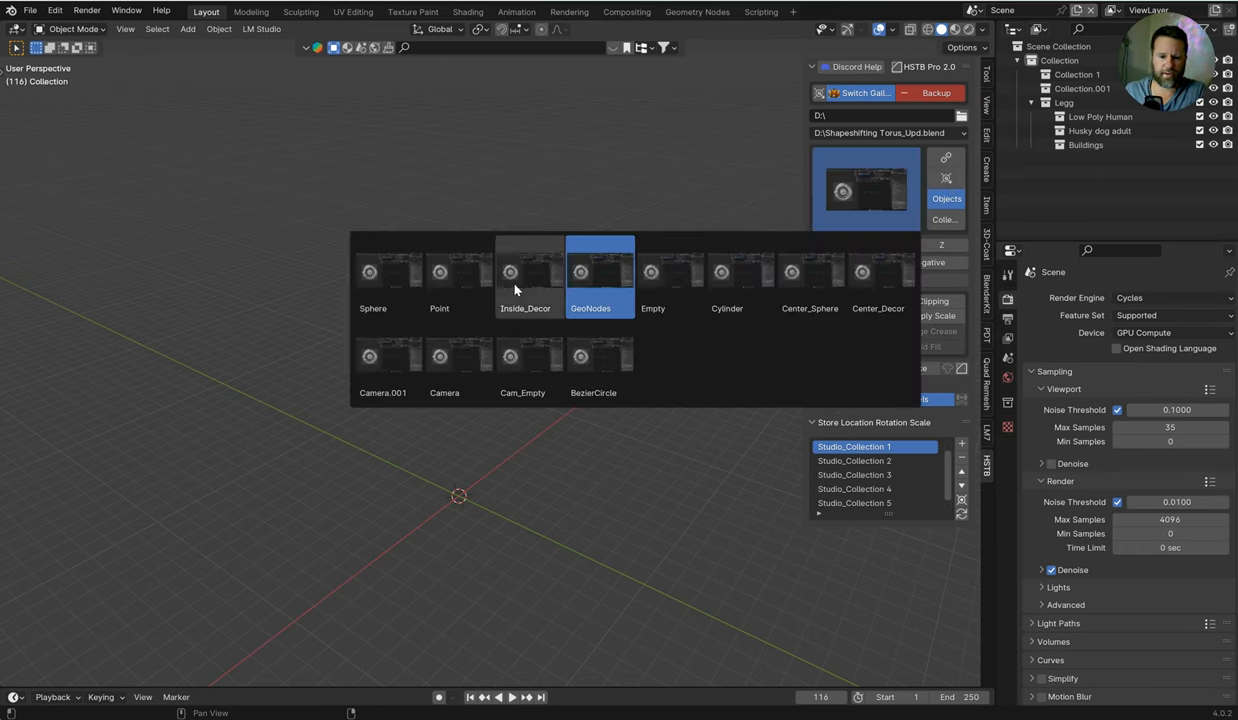
mouse_move(519, 293)
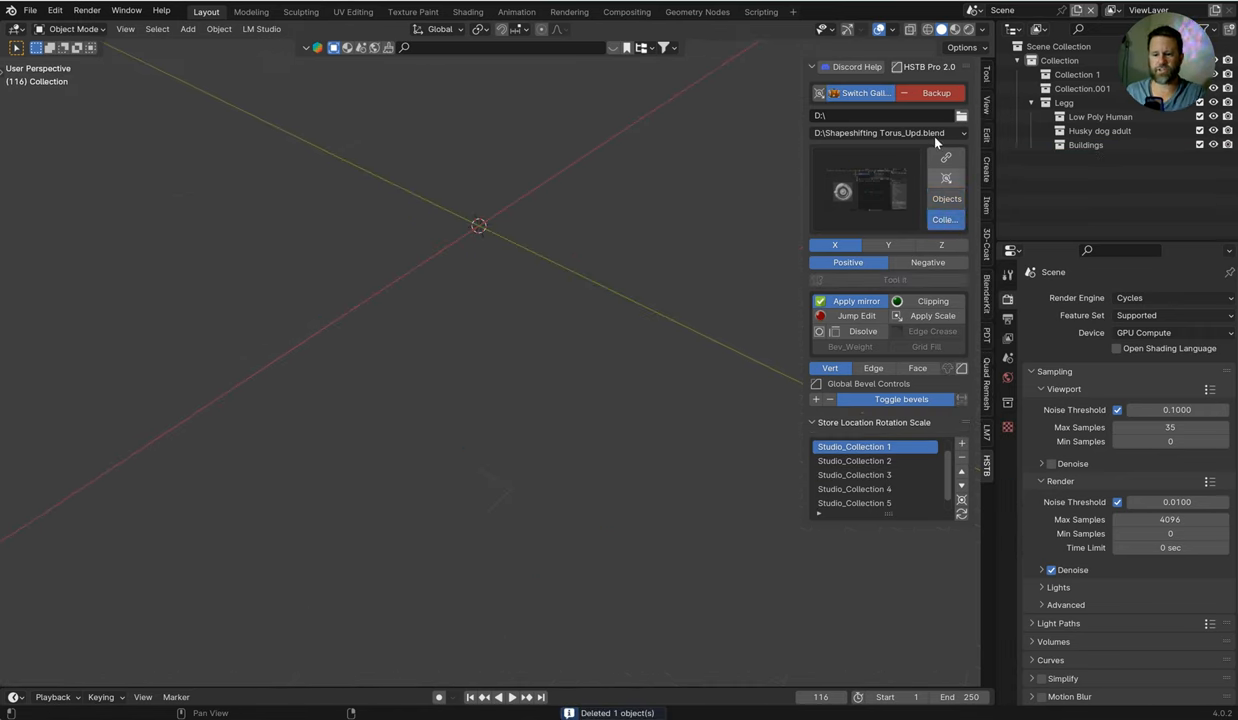
mouse_move(712, 265)
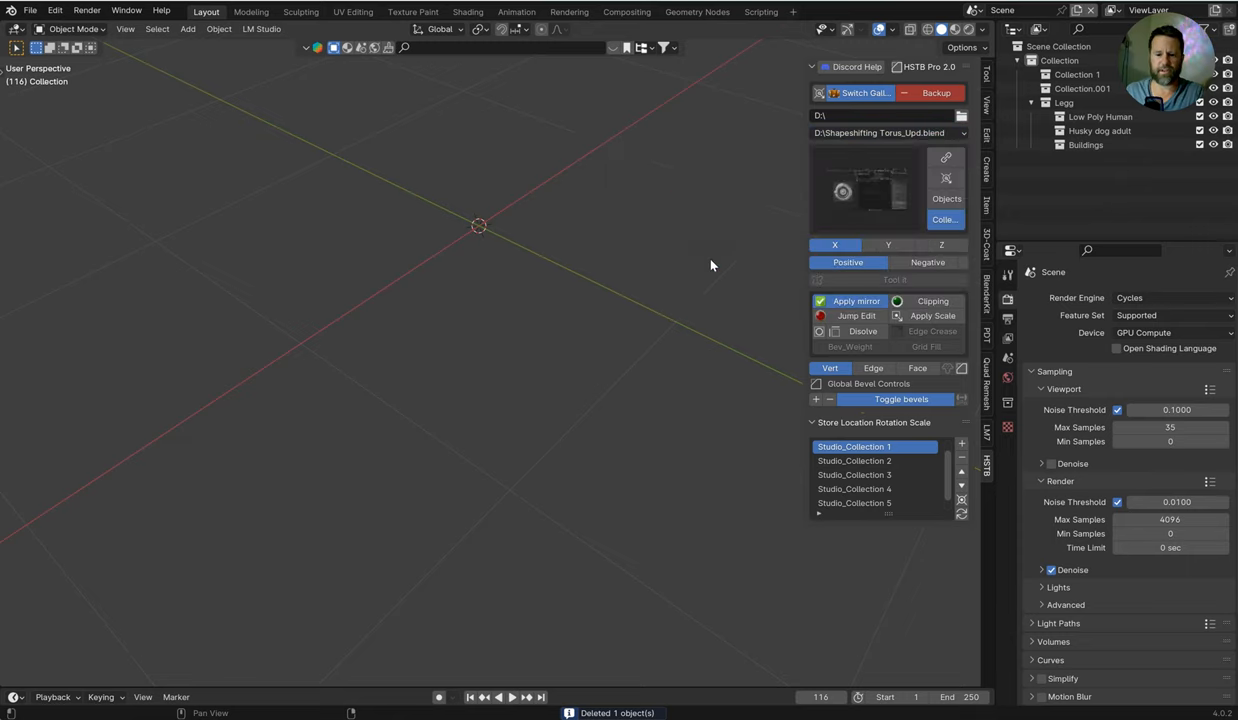
left_click(866, 190)
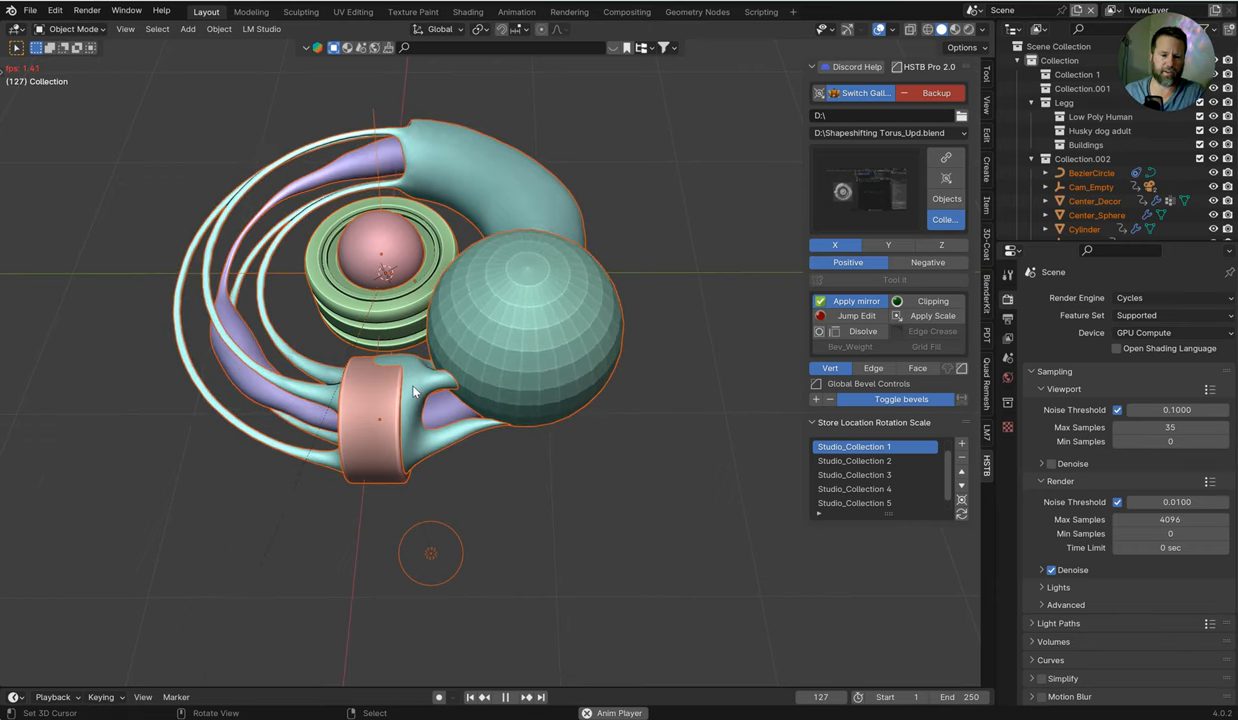
left_click(504, 697)
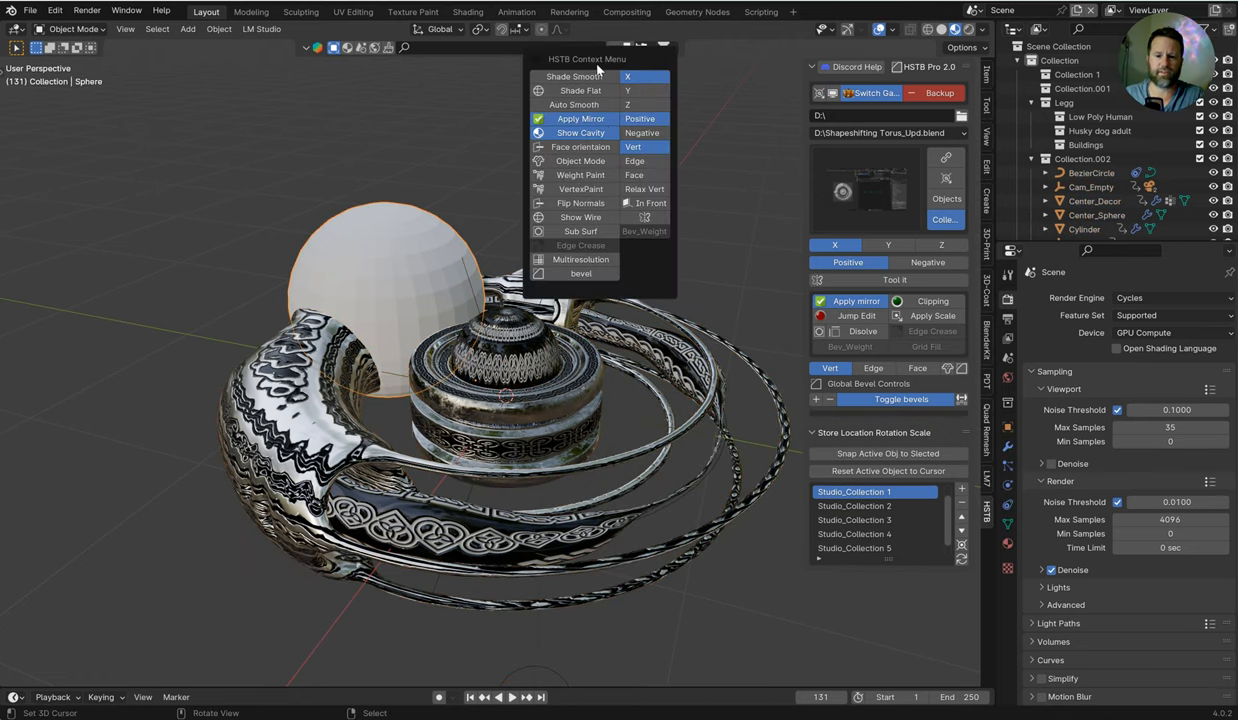
mouse_move(636, 87)
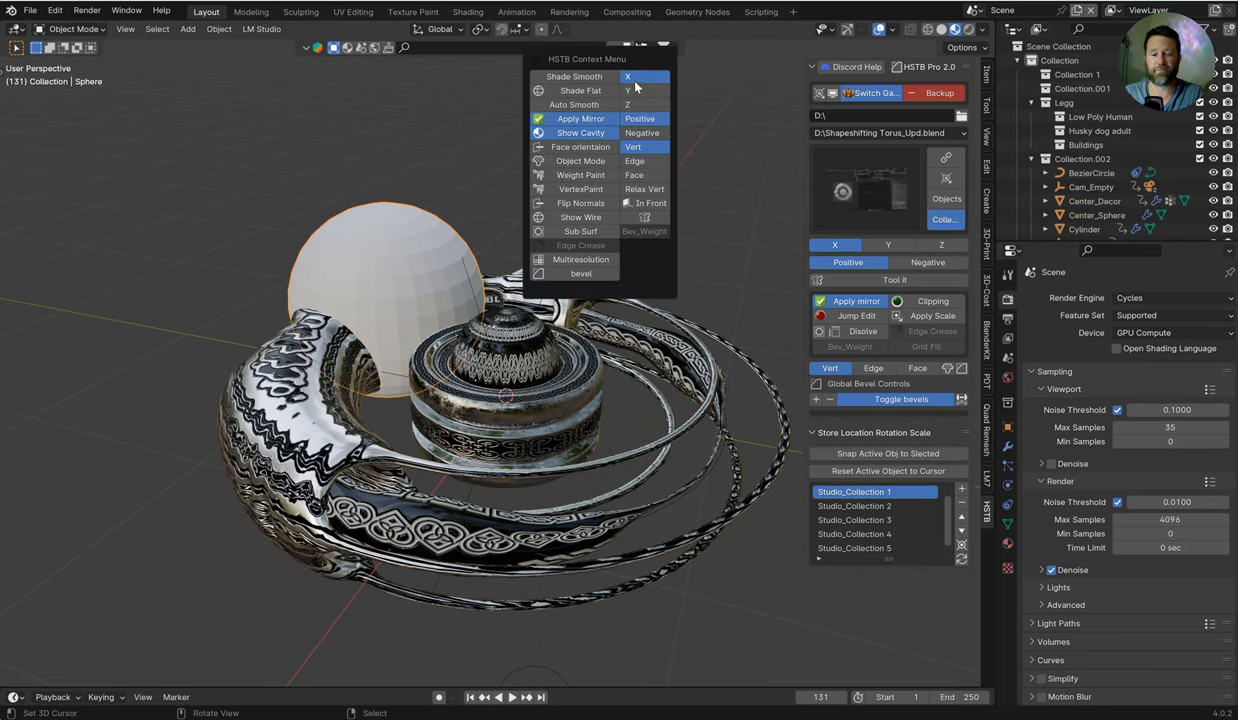
mouse_move(652, 80)
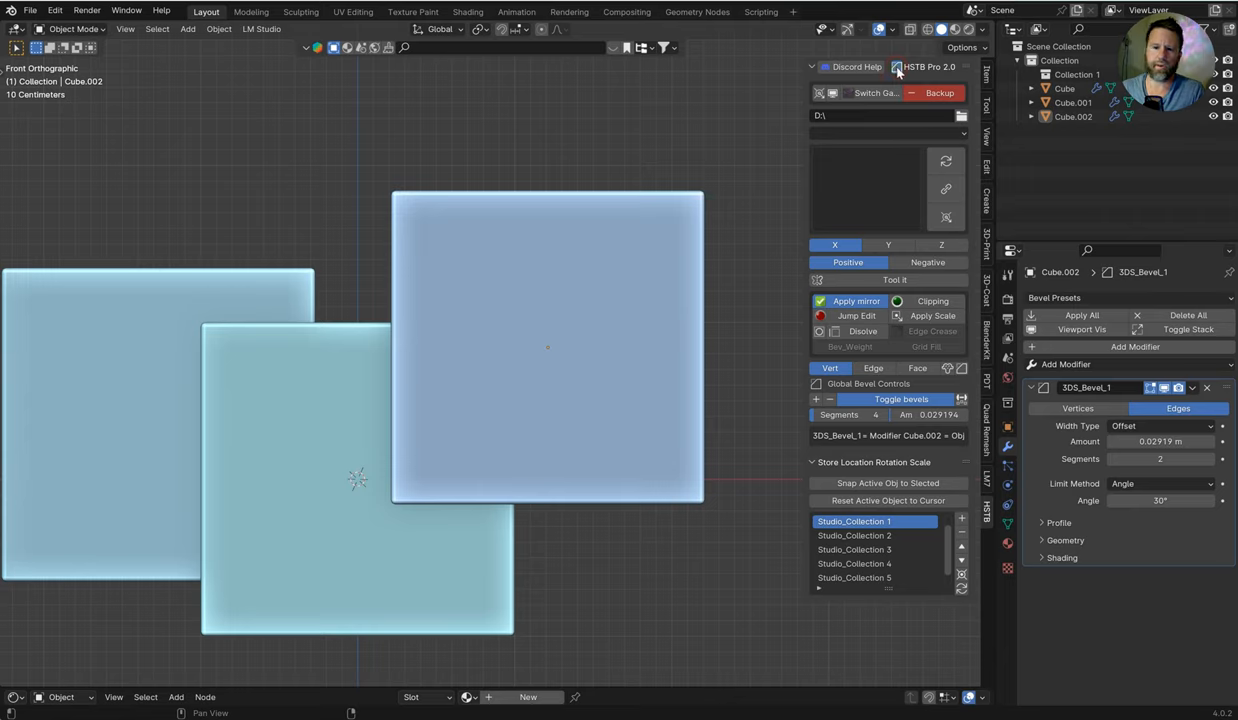
mouse_move(897, 67)
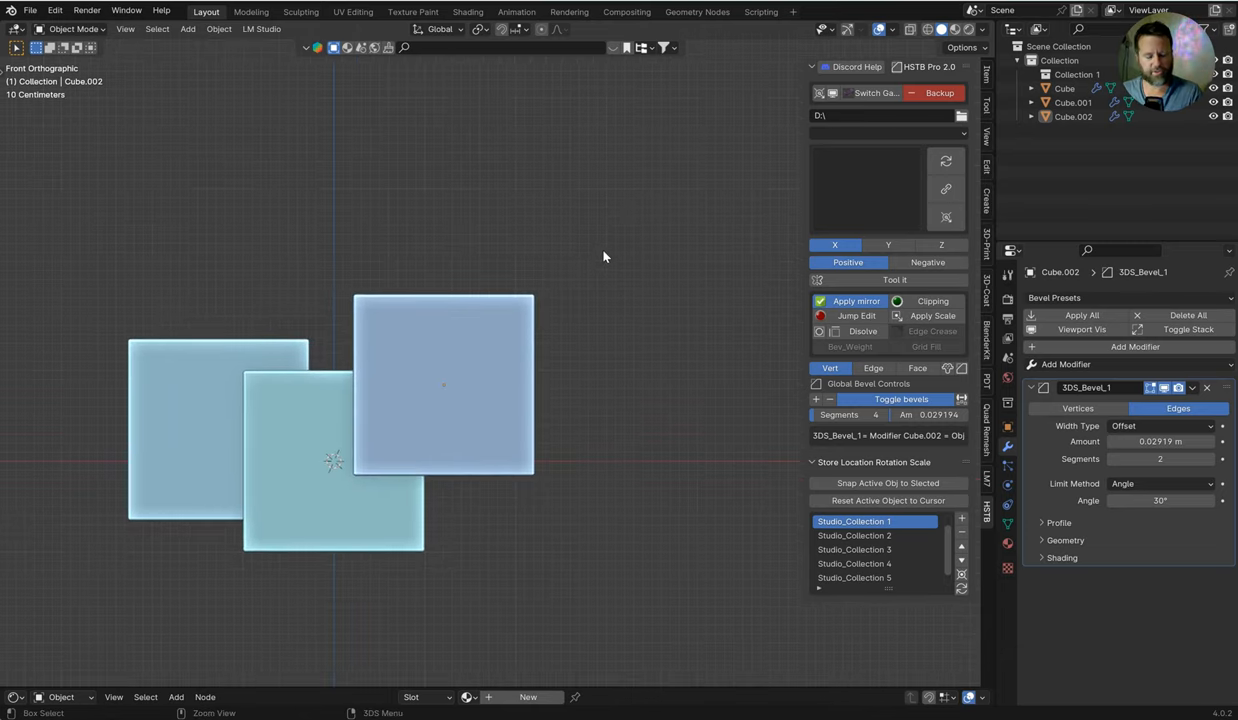
mouse_move(570, 280)
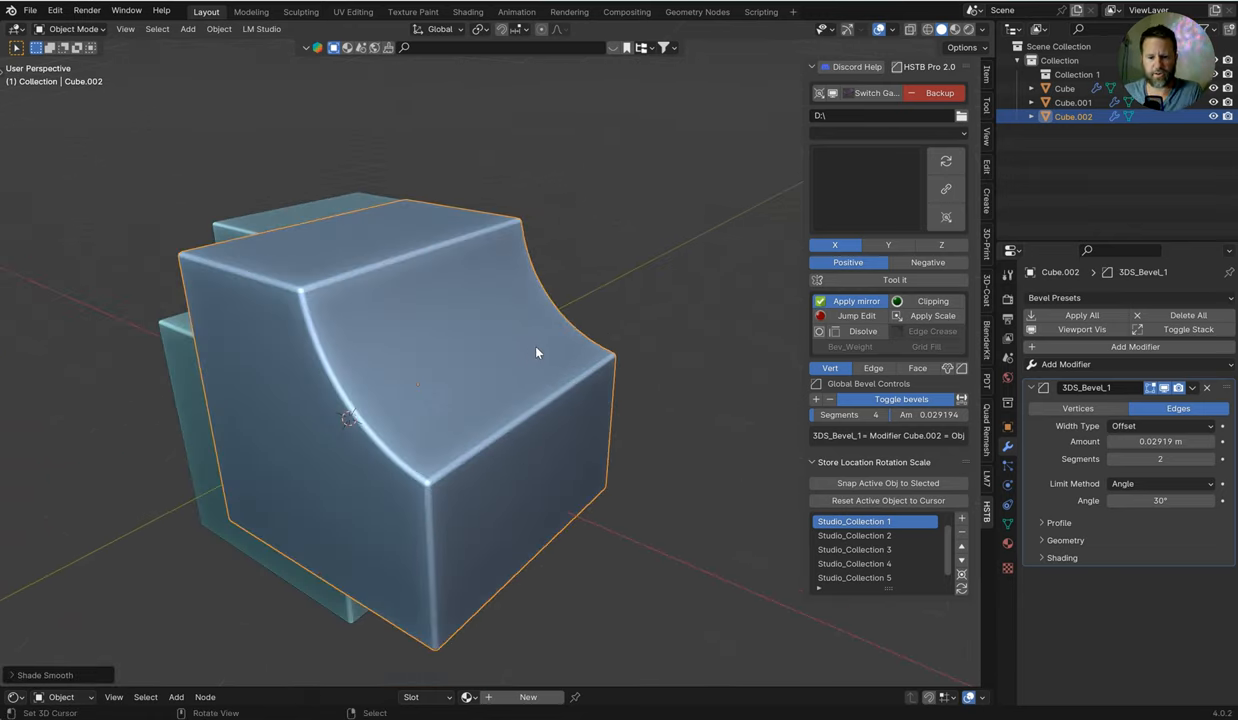
mouse_move(585, 310)
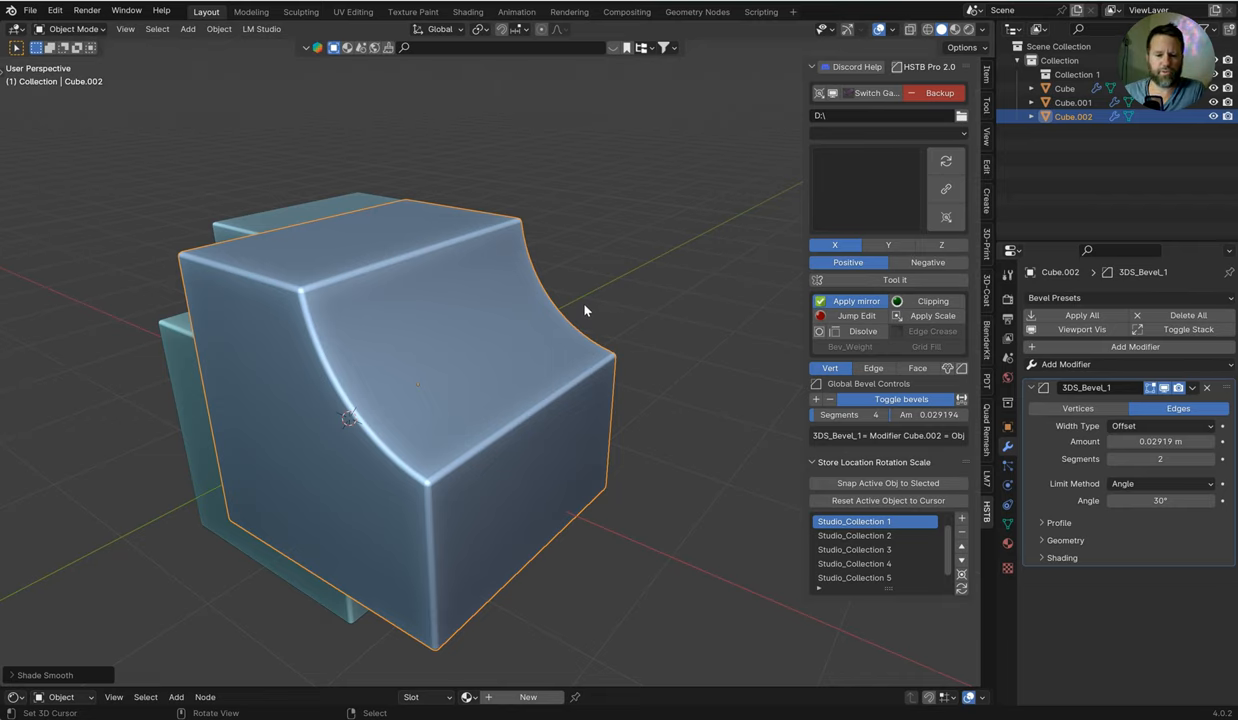
Step: Orbit the viewport to inspect Cube.002's smooth-shaded rounded bevel edges
left_click_drag(585, 310, 600, 319)
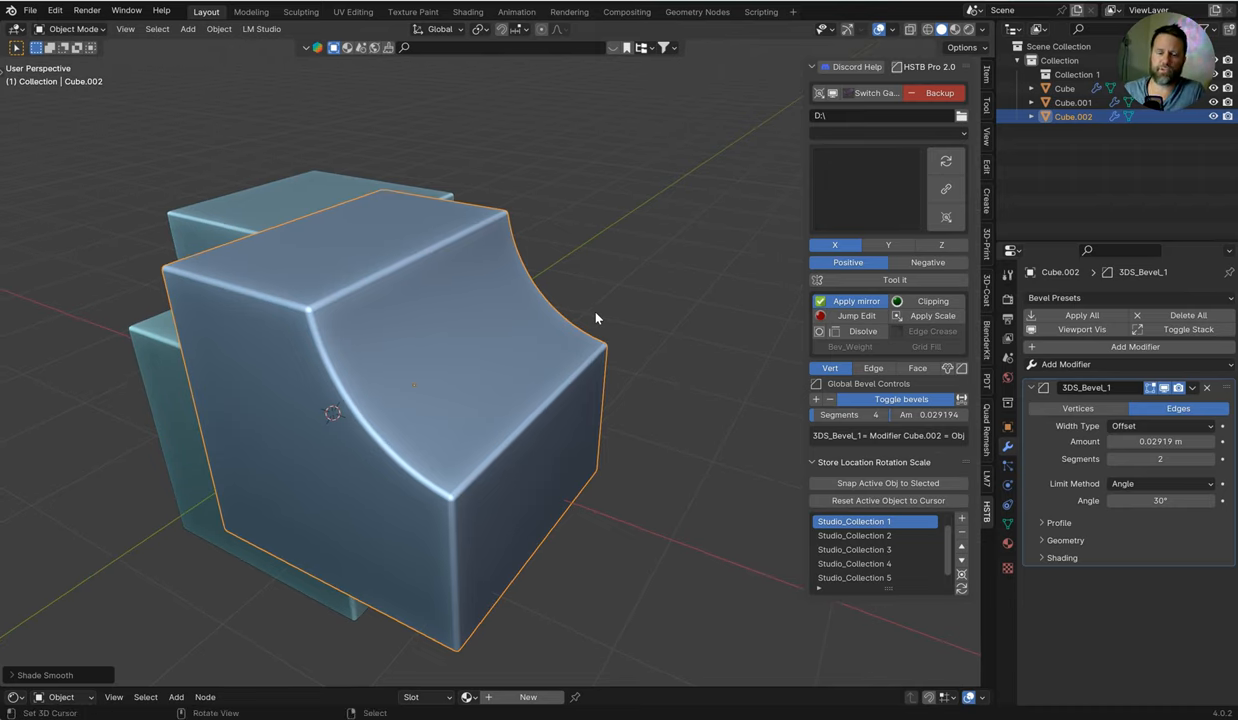
mouse_move(577, 316)
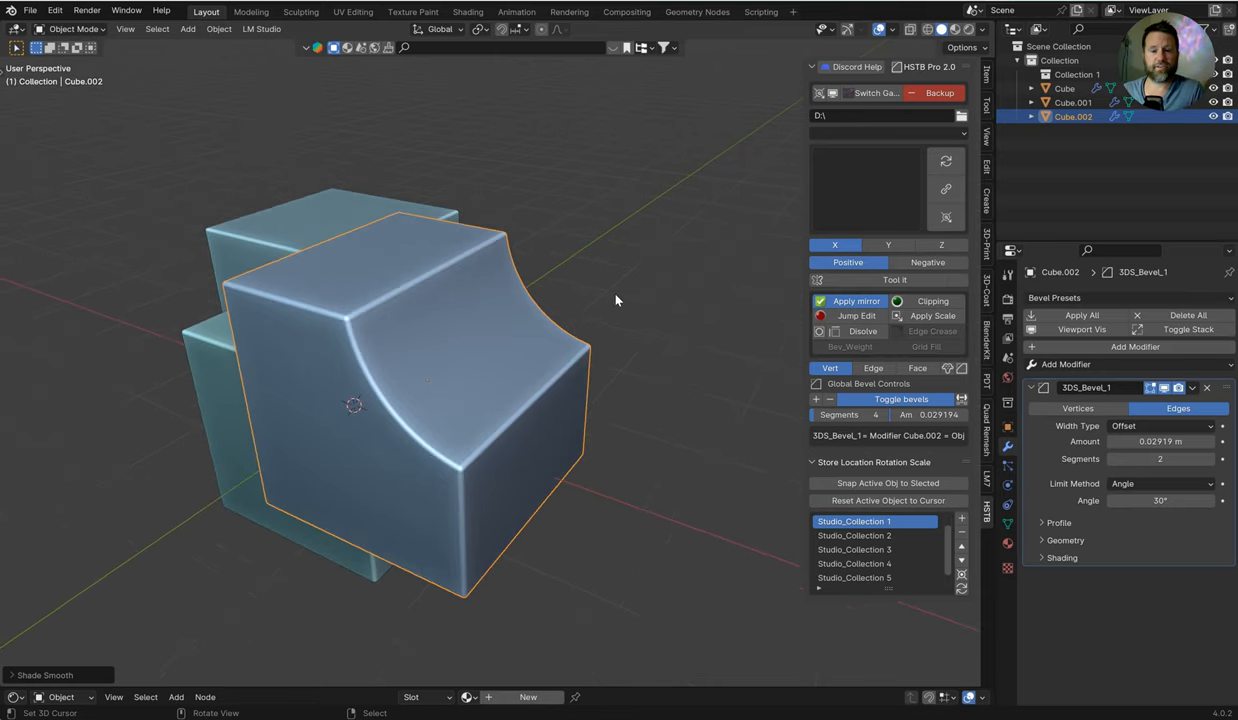
mouse_move(683, 248)
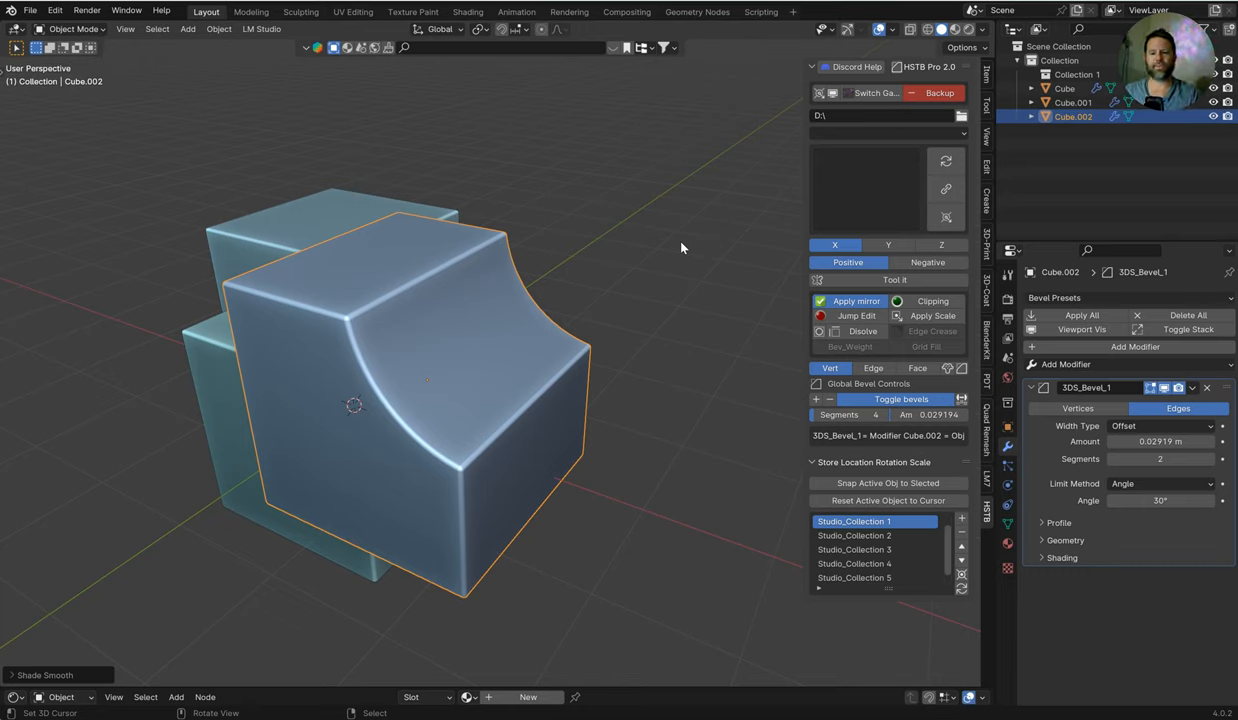
mouse_move(674, 253)
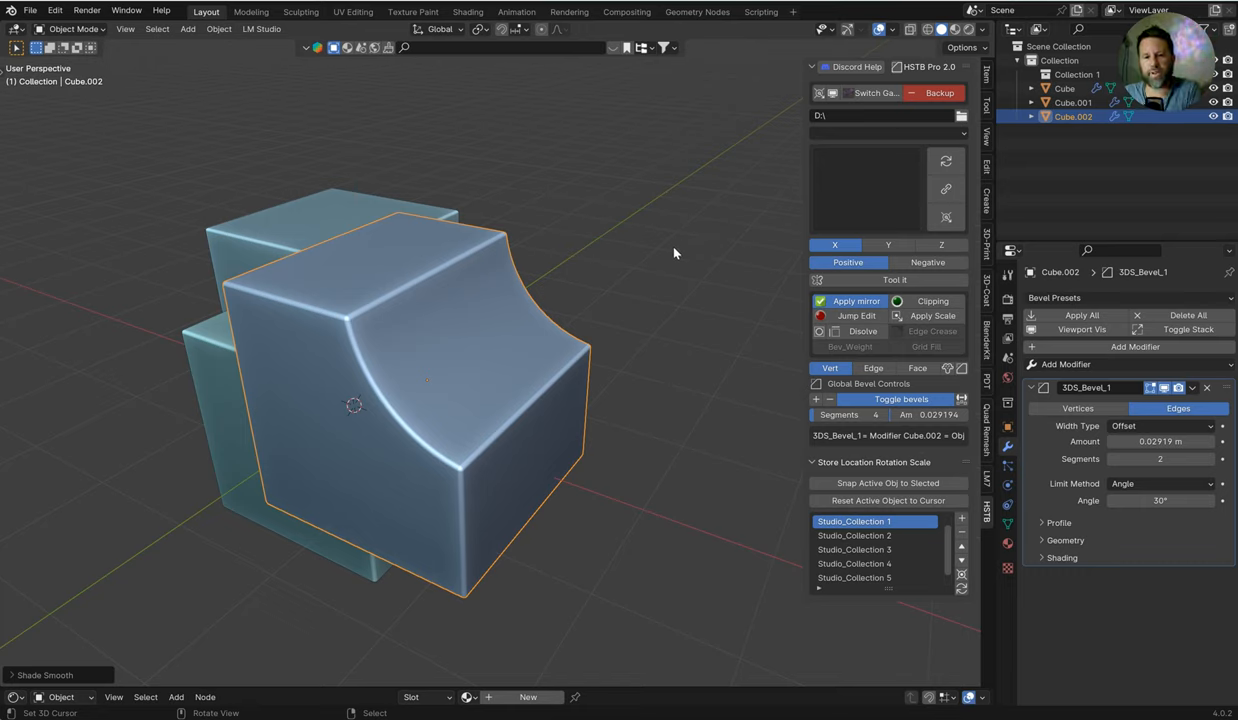
mouse_move(670, 253)
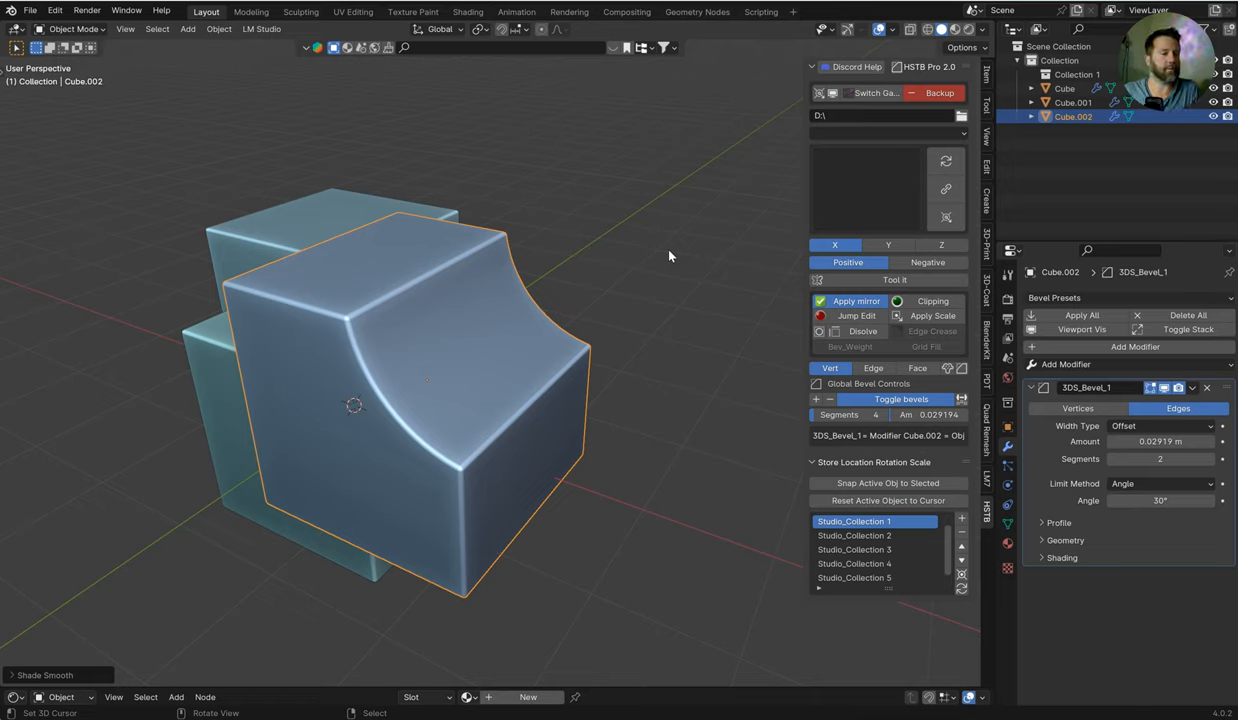
mouse_move(672, 265)
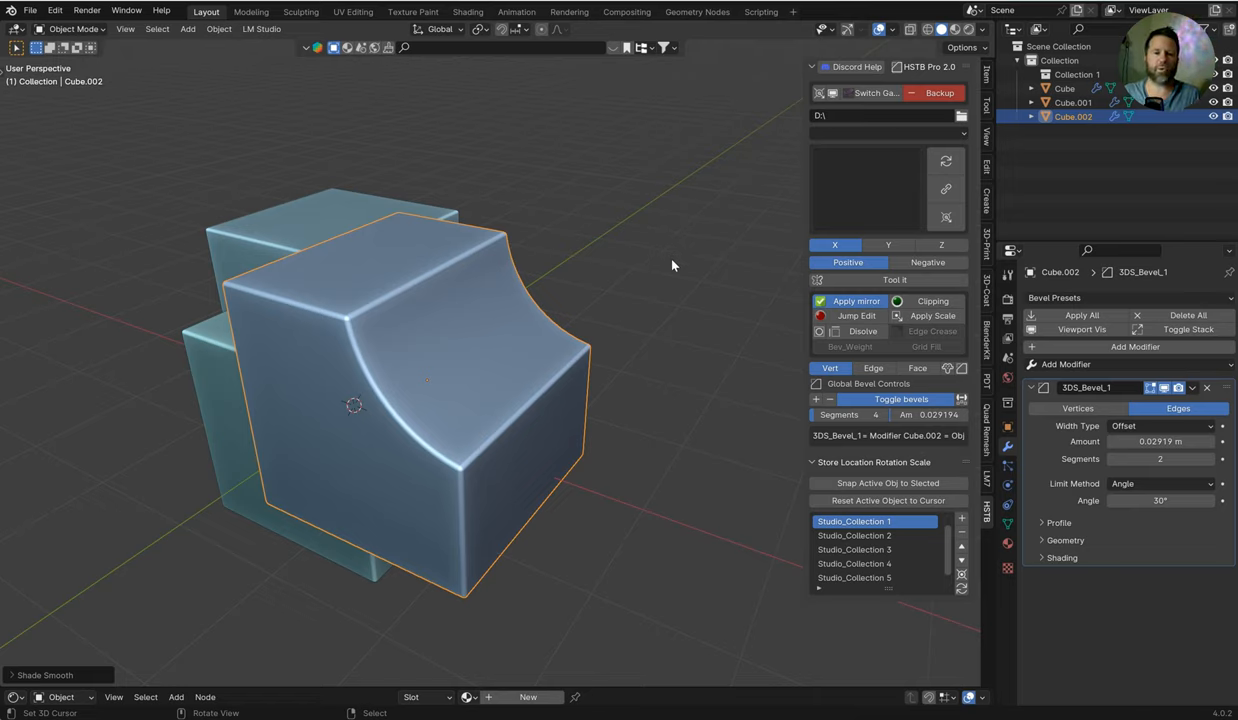